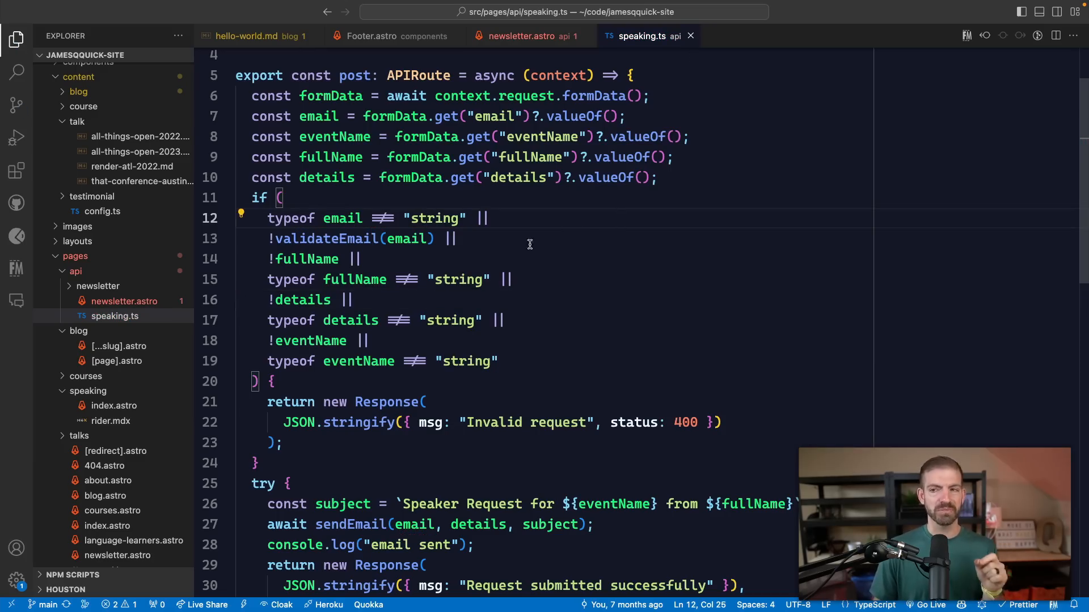
Check the fullName validation in speaking.ts, then switch to the Footer.astro tab with Ctrl+Tab.
{"action": "left_click", "coordinate": [437, 259]}
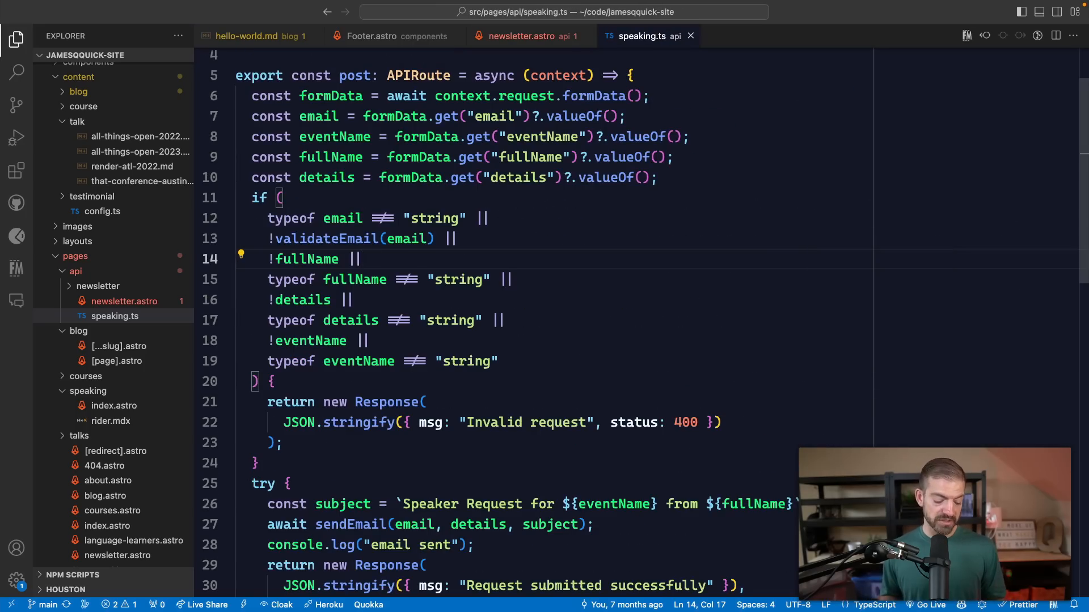
{"action": "key", "text": "ctrl+tab"}
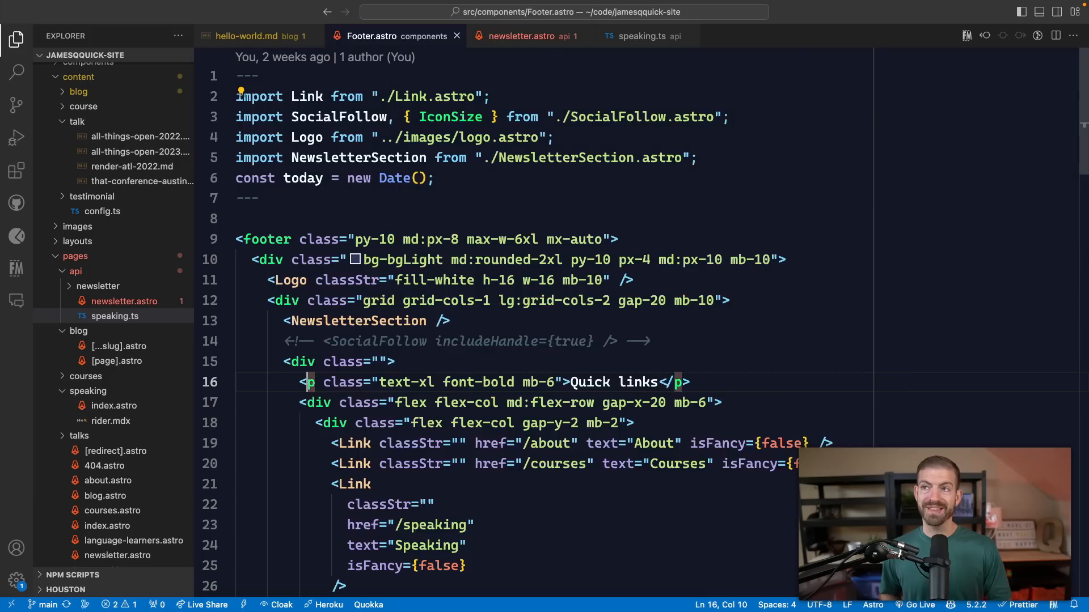
Bring up newsletter.astro and close it with Cmd+Shift+W, returning to Footer.astro.
{"action": "left_click", "coordinate": [524, 35]}
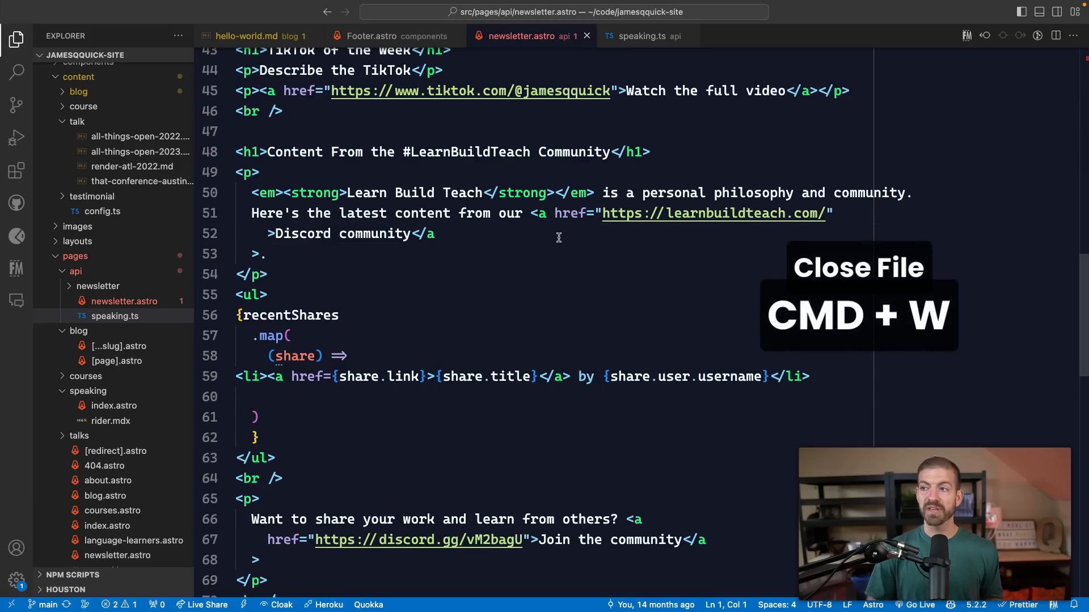
{"action": "left_click", "coordinate": [436, 234]}
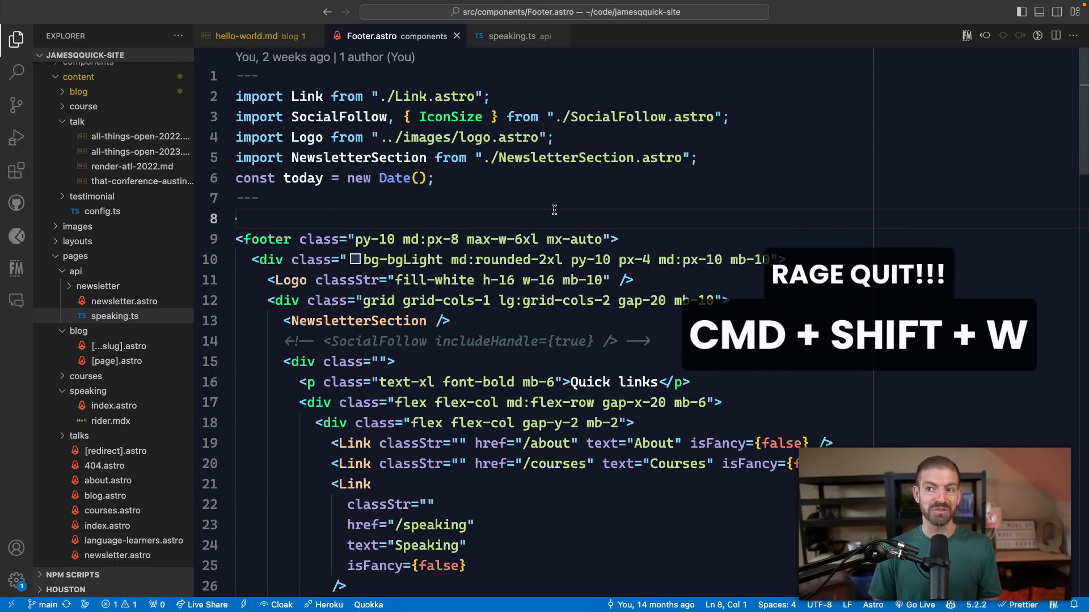
{"action": "key", "text": "cmd+shift+w"}
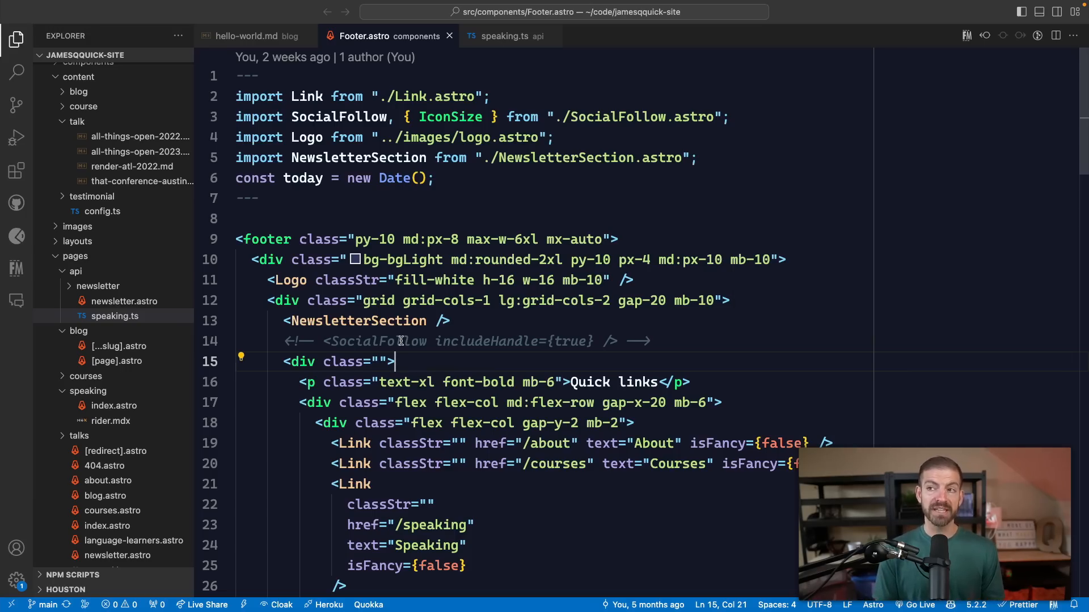
Search the Command Palette for 'add vs code to path' to find the install-code command.
{"action": "key", "text": "Ctrl+Shift+P"}
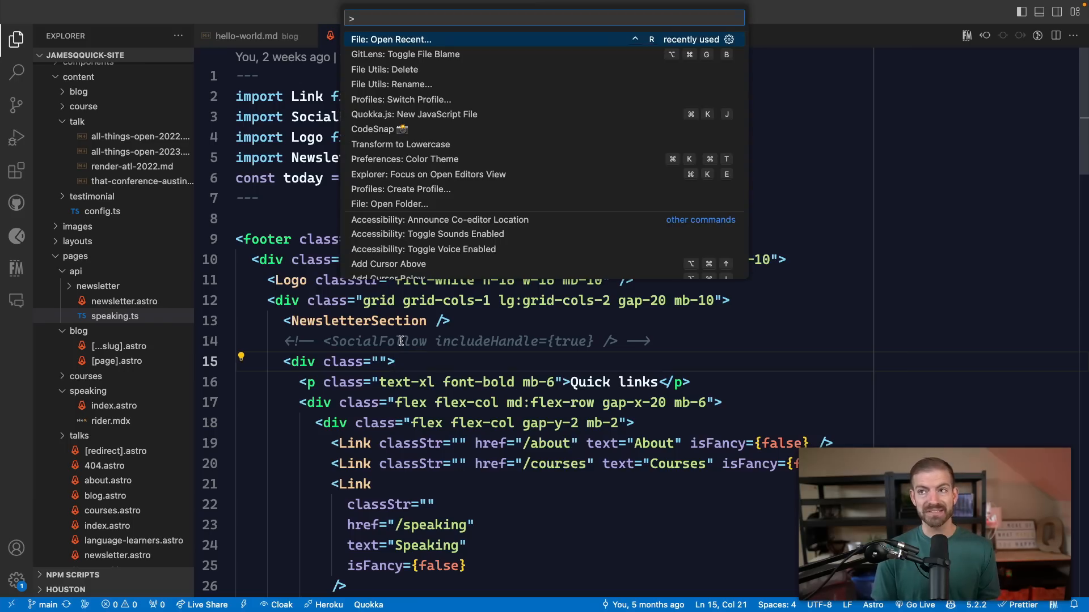
{"action": "type", "text": "a"}
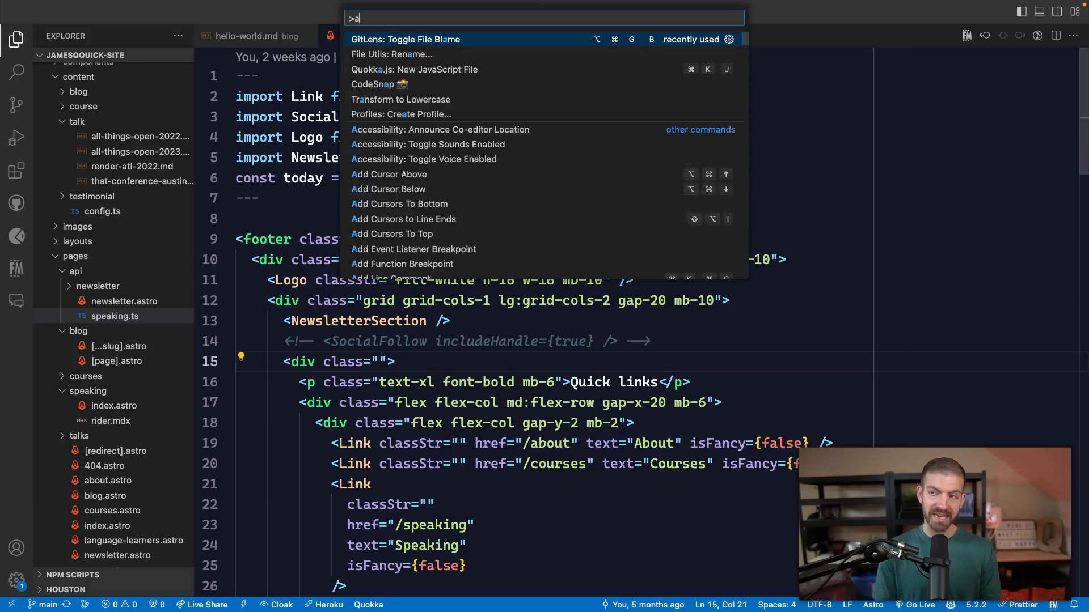
{"action": "type", "text": "dd vs code to"}
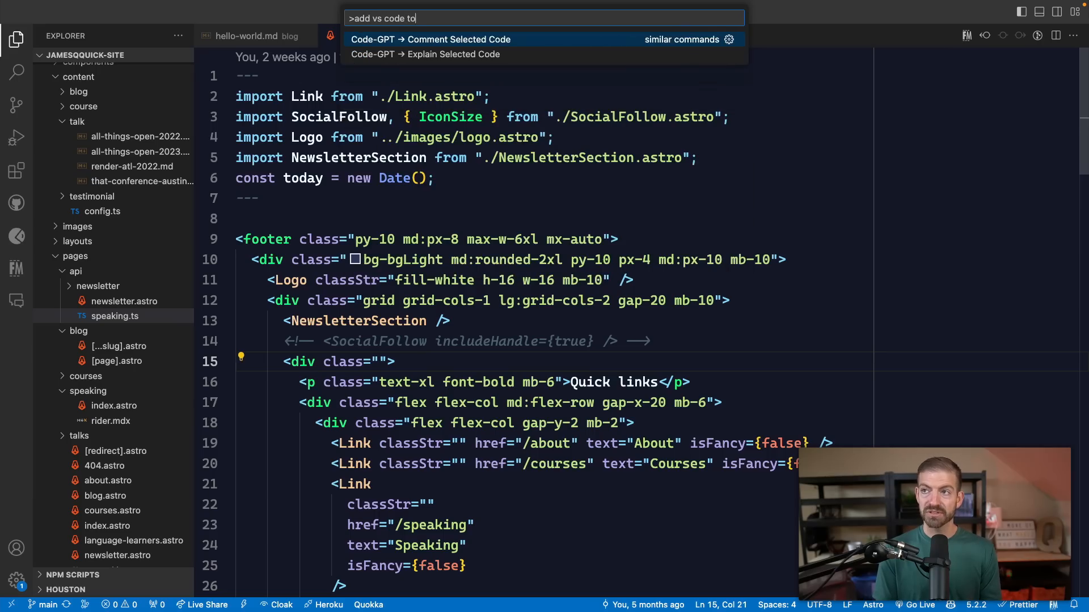
{"action": "type", "text": "path"}
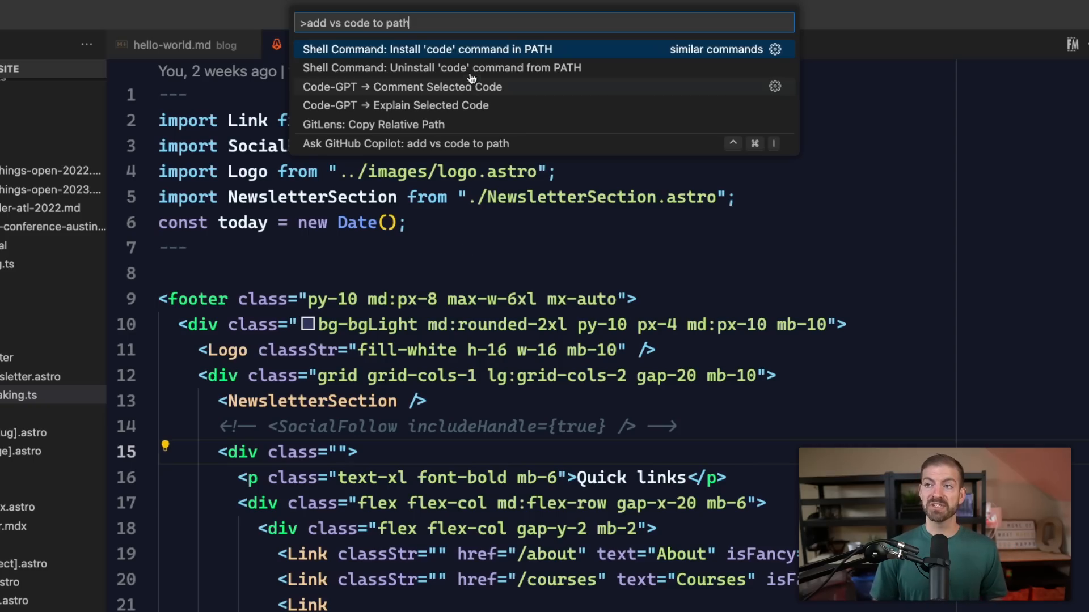
{"action": "mouse_move", "coordinate": [486, 333]}
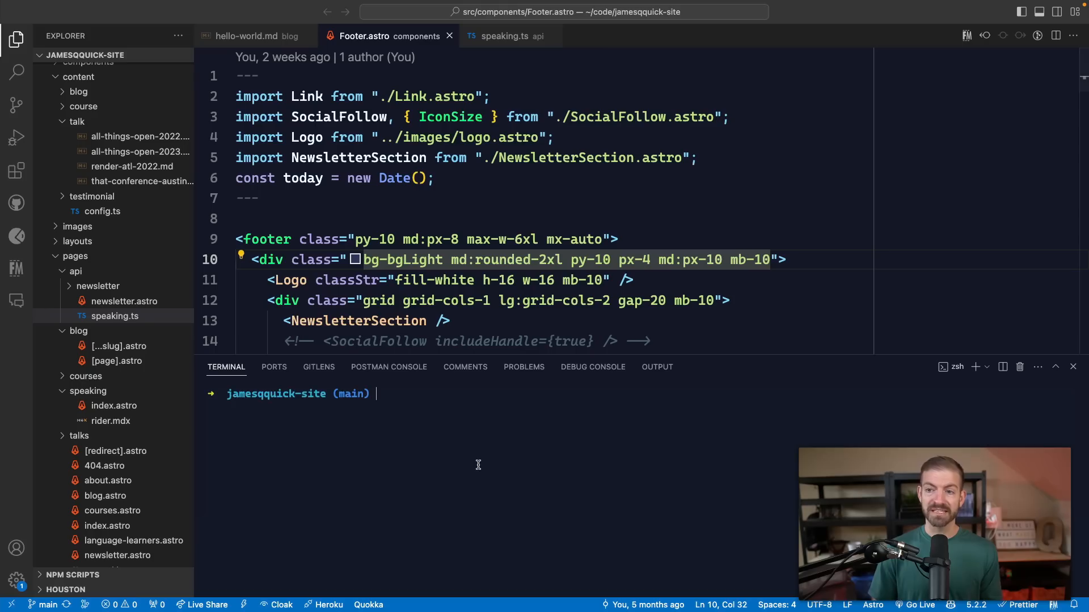
Run code next-auth-demo/ in the terminal, then rerun it with -r to reuse this window.
{"action": "type", "text": "code"}
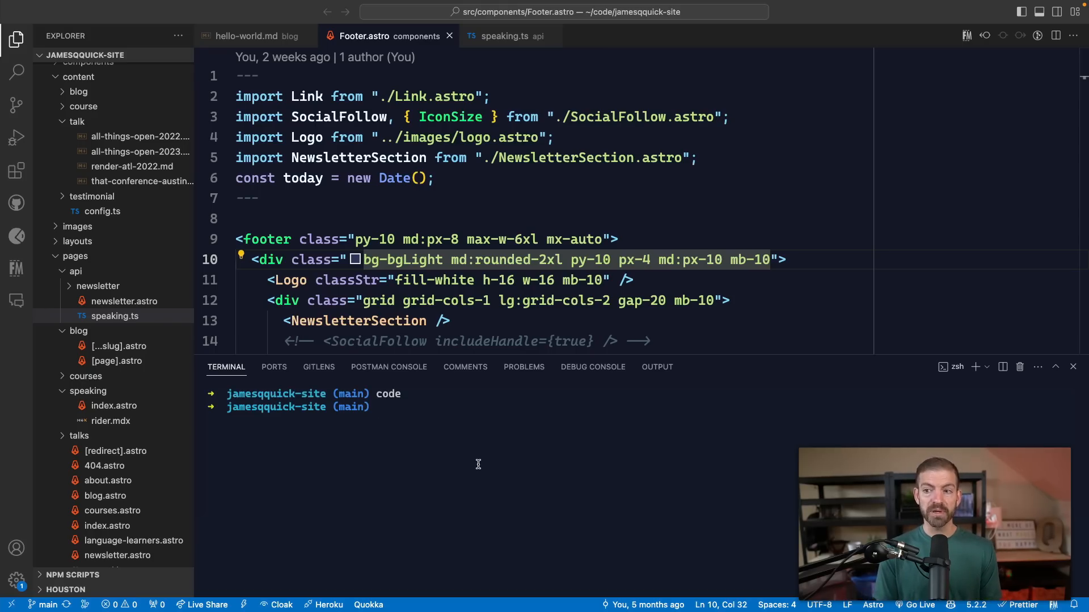
{"action": "type", "text": "code"}
{"action": "type", "text": "cd .."}
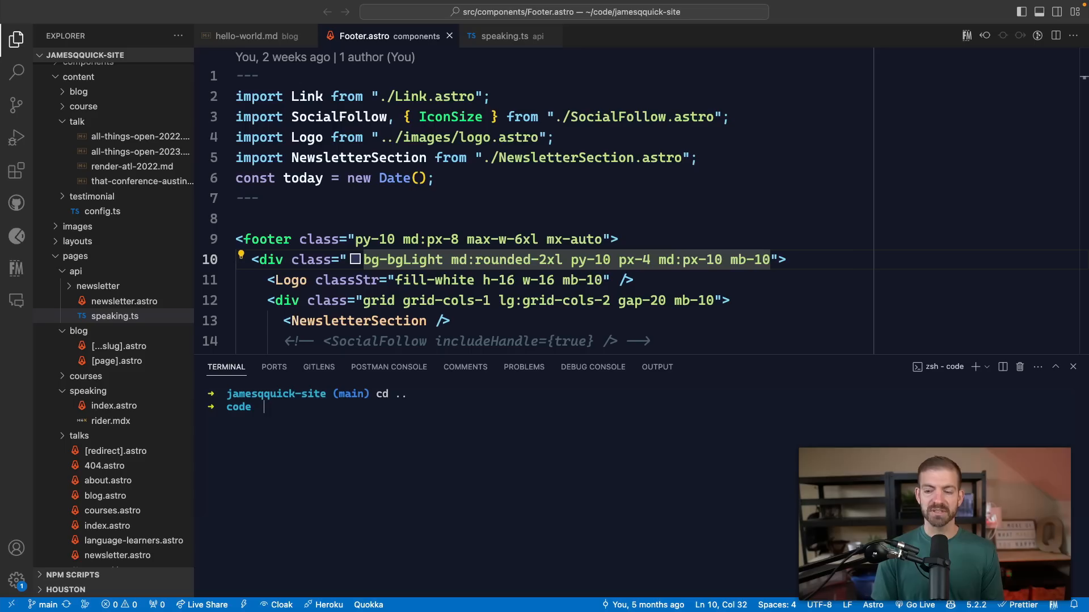
{"action": "type", "text": "code next-auth-demo/"}
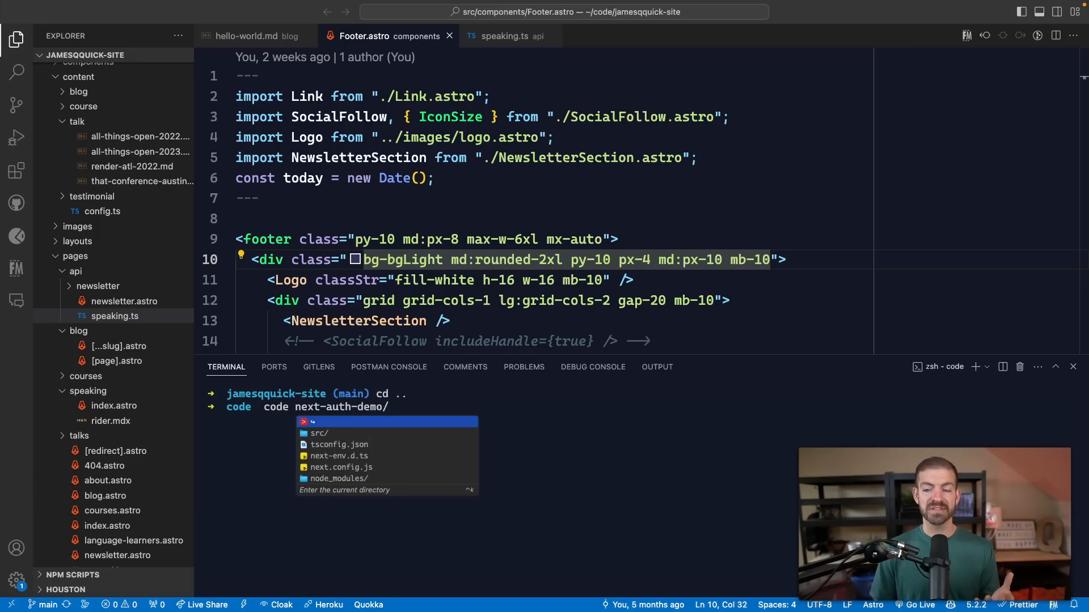
{"action": "key", "text": "Return"}
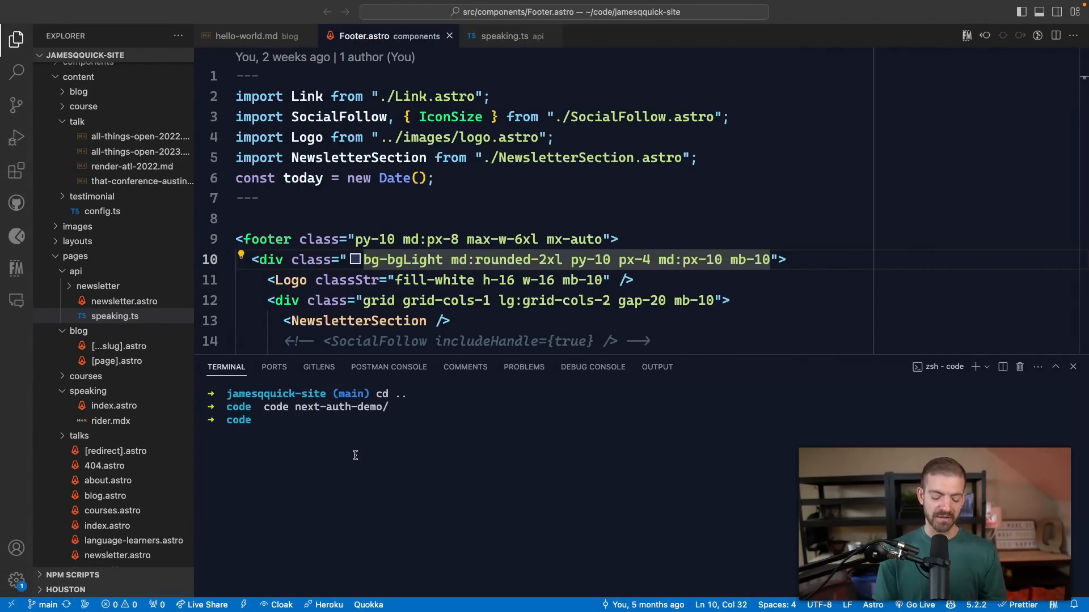
{"action": "type", "text": "-r next-auth-demo/"}
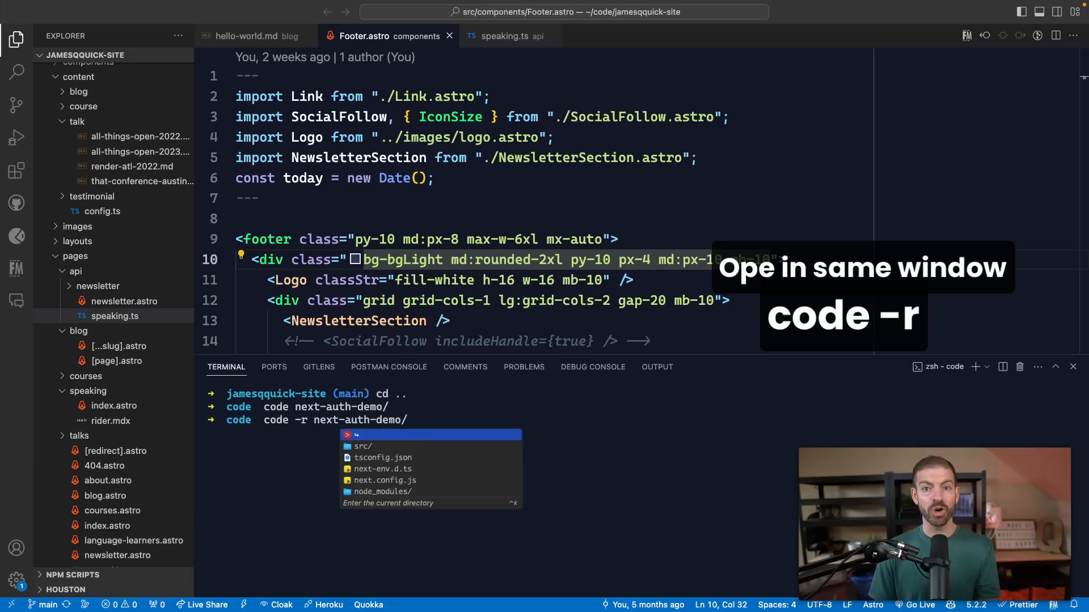
{"action": "key", "text": "Return"}
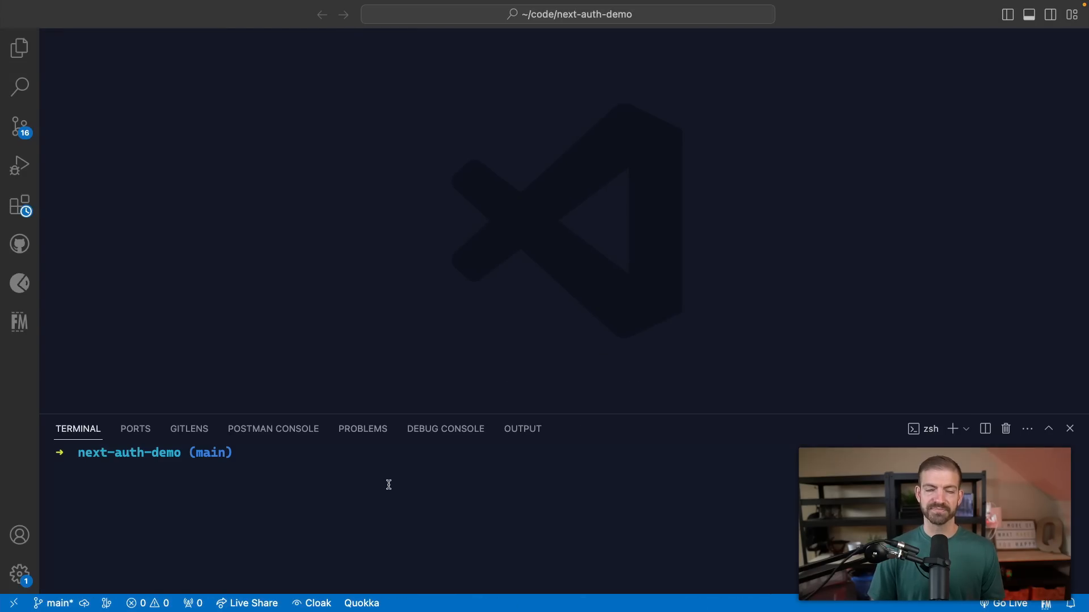
Run cd ../ and code -r jamesquick-site in the terminal to reopen the site here.
{"action": "type", "text": "cd ../"}
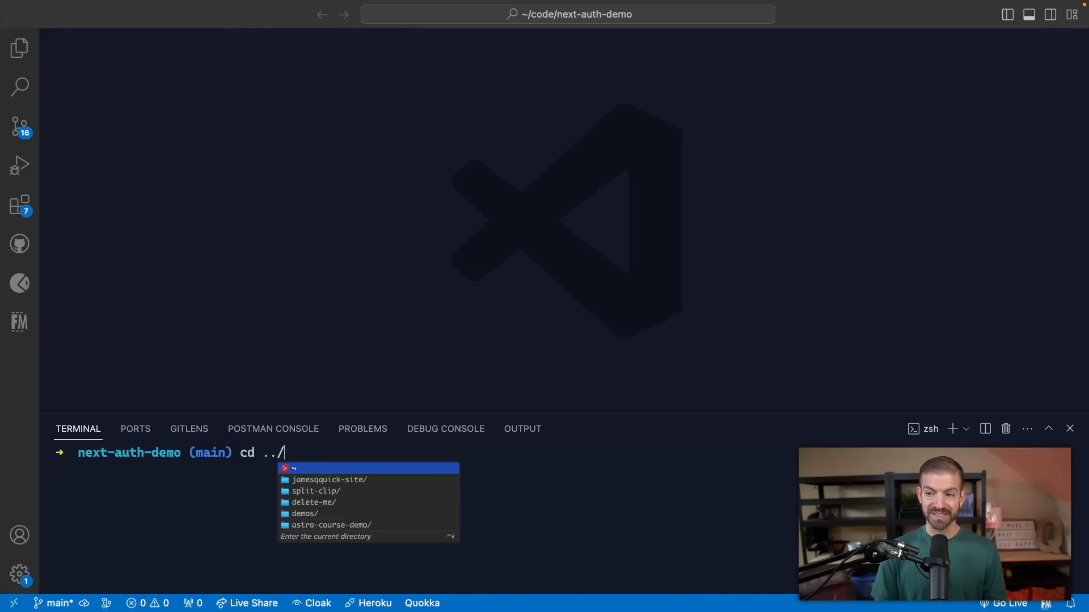
{"action": "type", "text": "code -"}
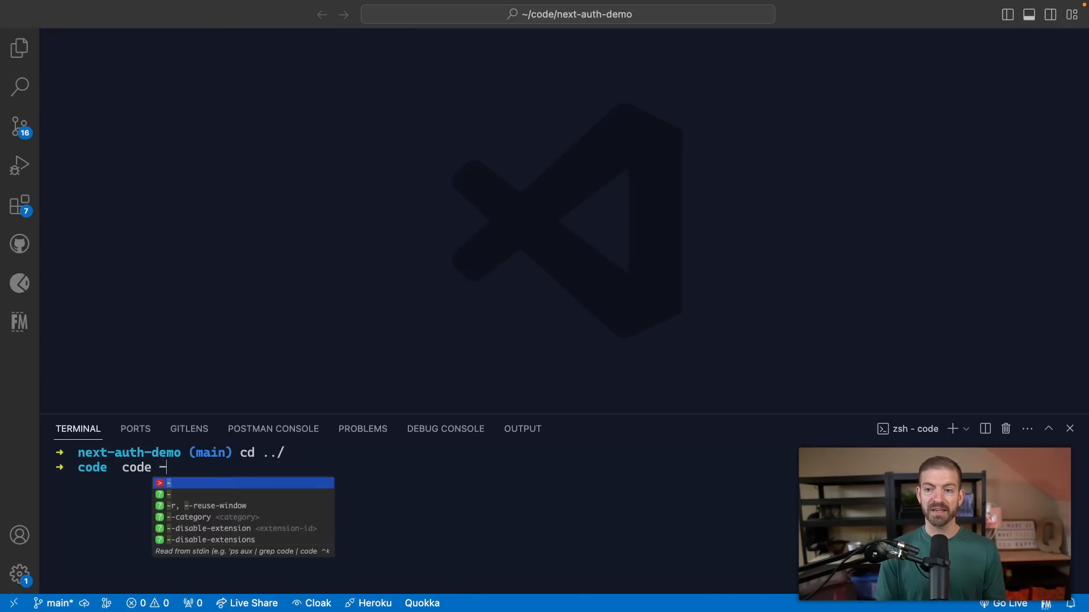
{"action": "type", "text": "r james"}
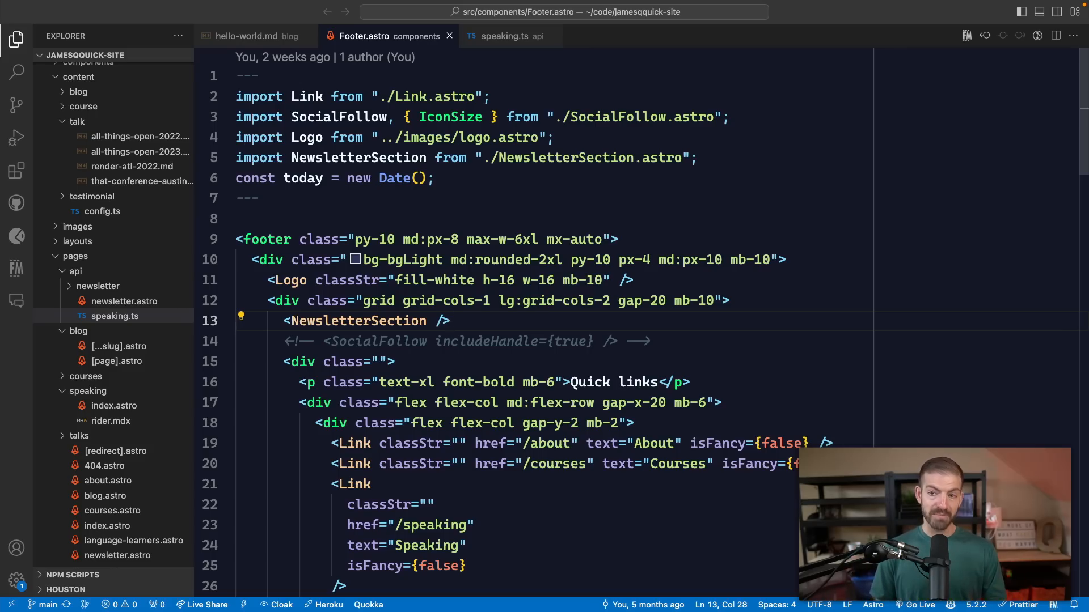
Toggle the file explorer sidebar with Cmd+B and place the cursor on blank line 8 of Footer.astro.
{"action": "left_click", "coordinate": [16, 38]}
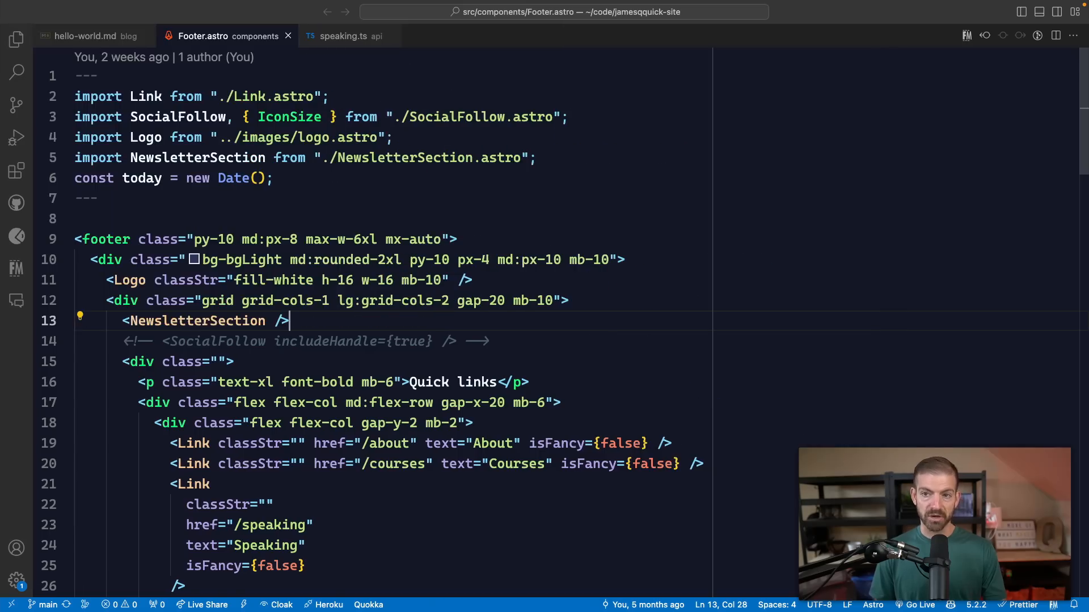
{"action": "key", "text": "cmd+b"}
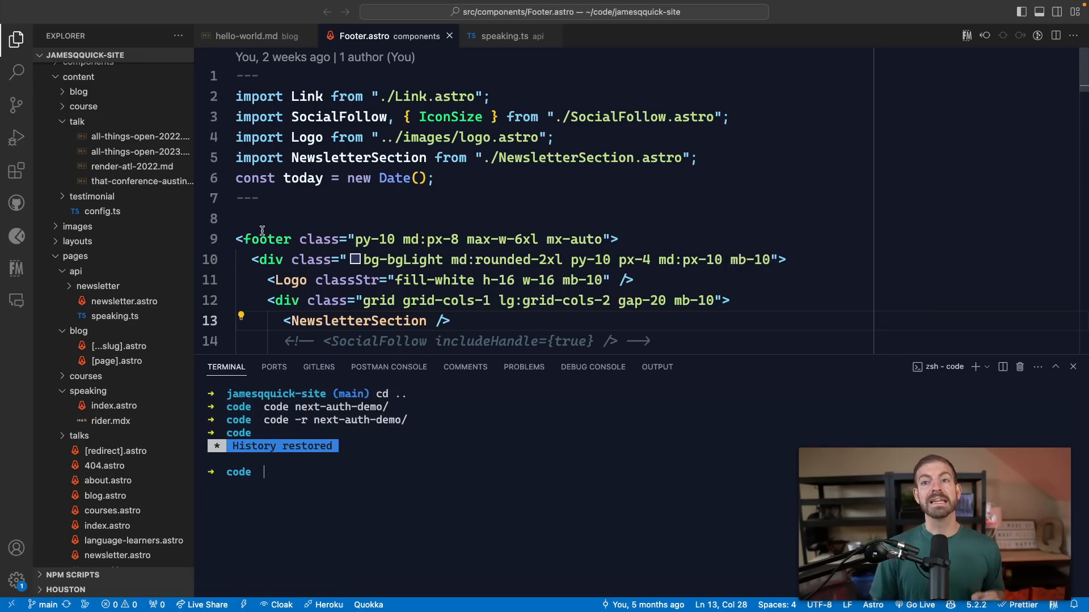
{"action": "mouse_move", "coordinate": [16, 71]}
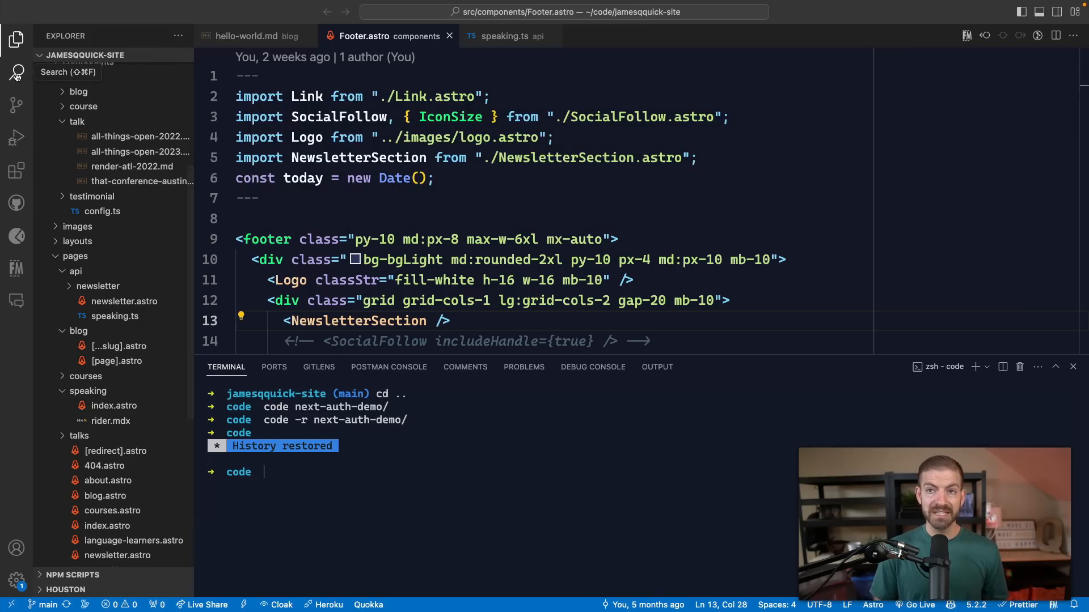
{"action": "left_click", "coordinate": [405, 218]}
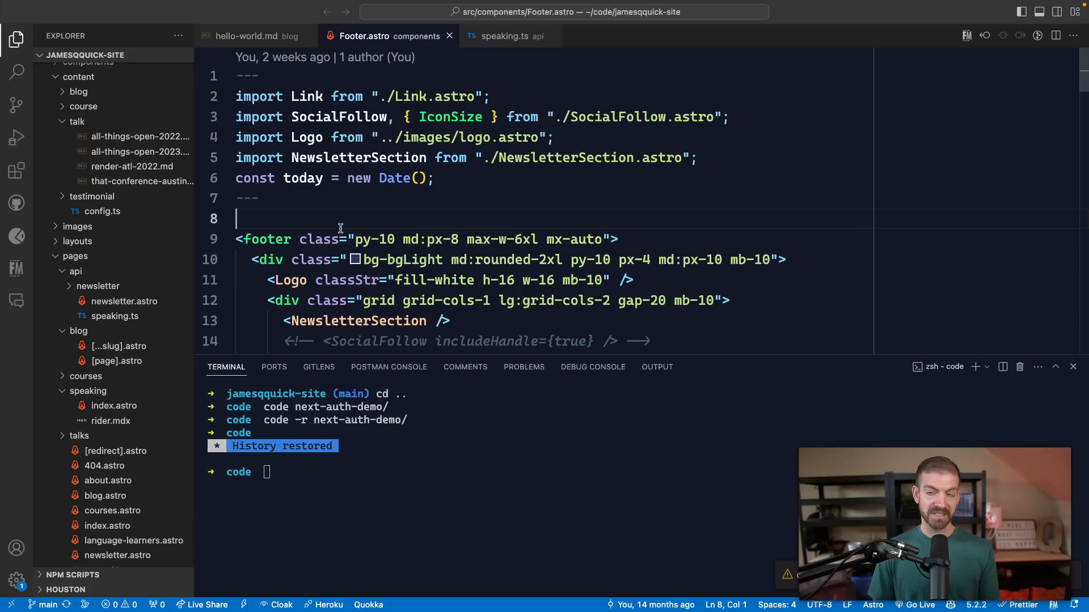
{"action": "mouse_move", "coordinate": [374, 238]}
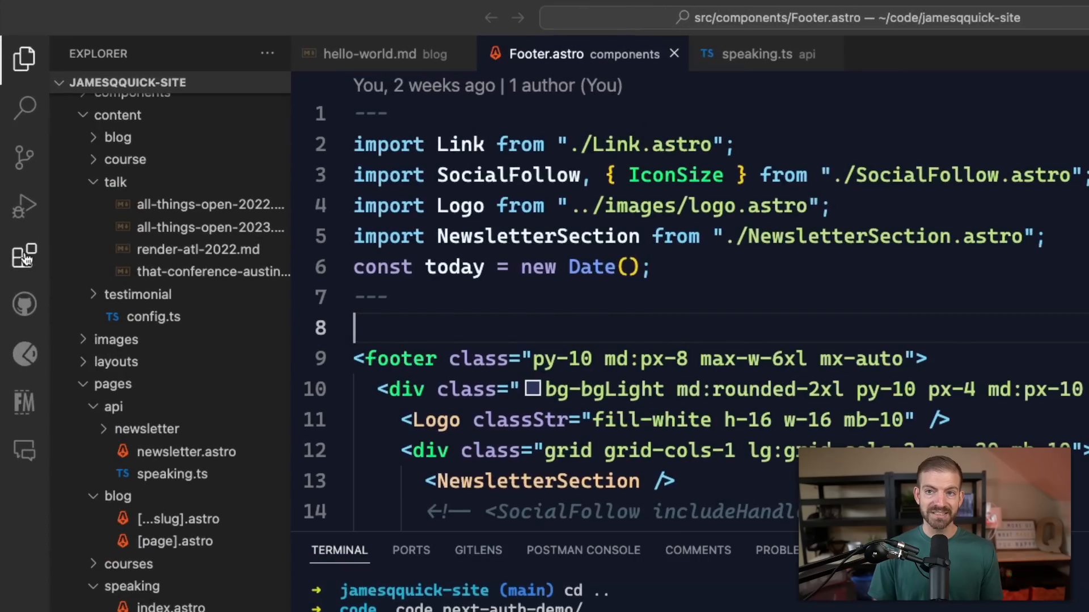
Open the installed extensions list, then return focus to the Footer.astro code.
{"action": "left_click", "coordinate": [619, 297]}
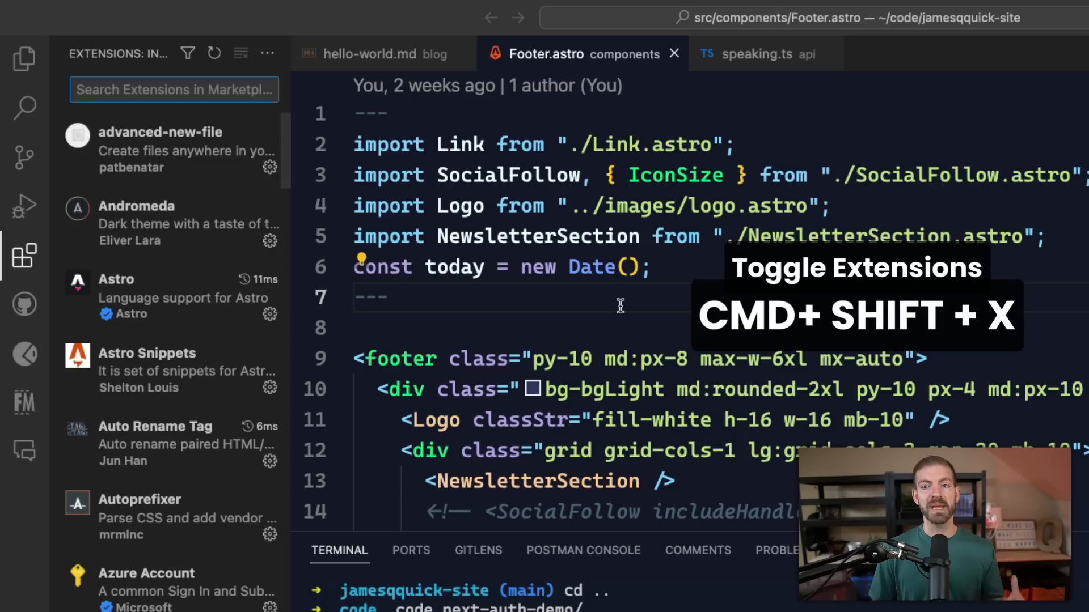
{"action": "left_click", "coordinate": [25, 256]}
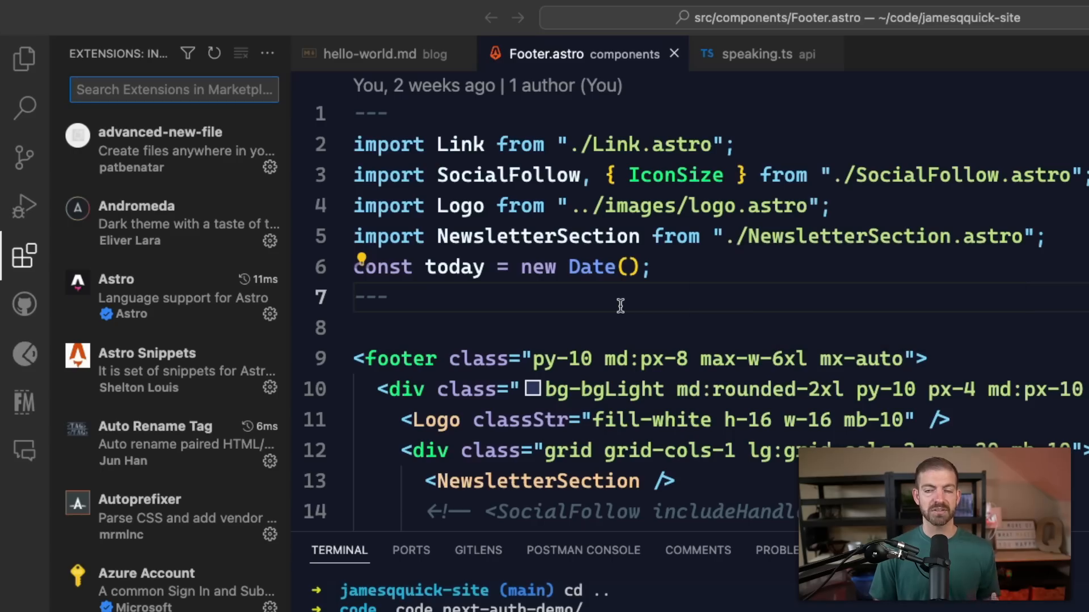
{"action": "mouse_move", "coordinate": [59, 142]}
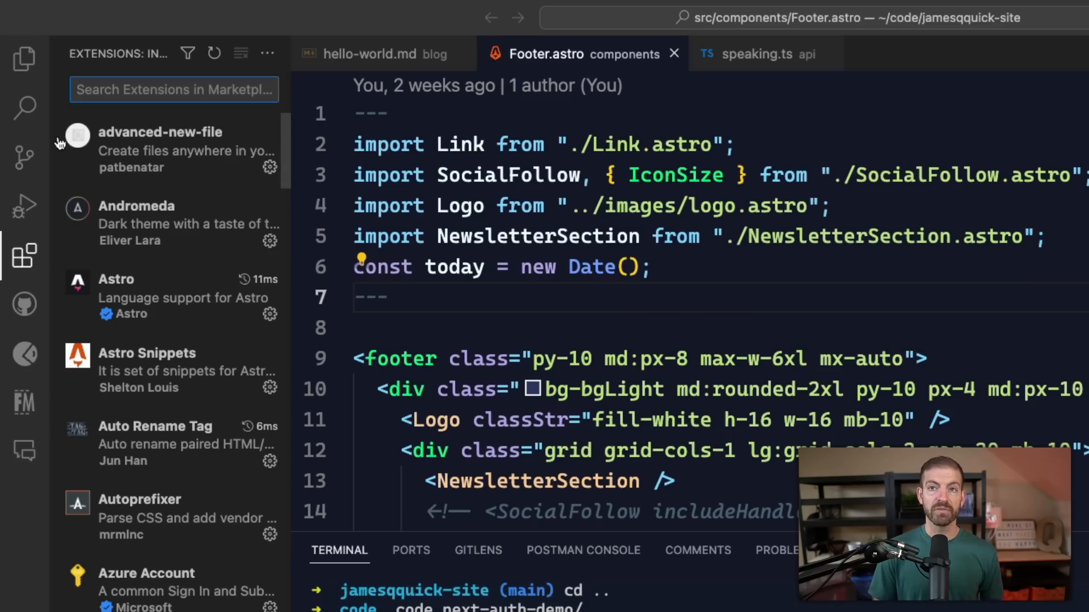
{"action": "mouse_move", "coordinate": [25, 59]}
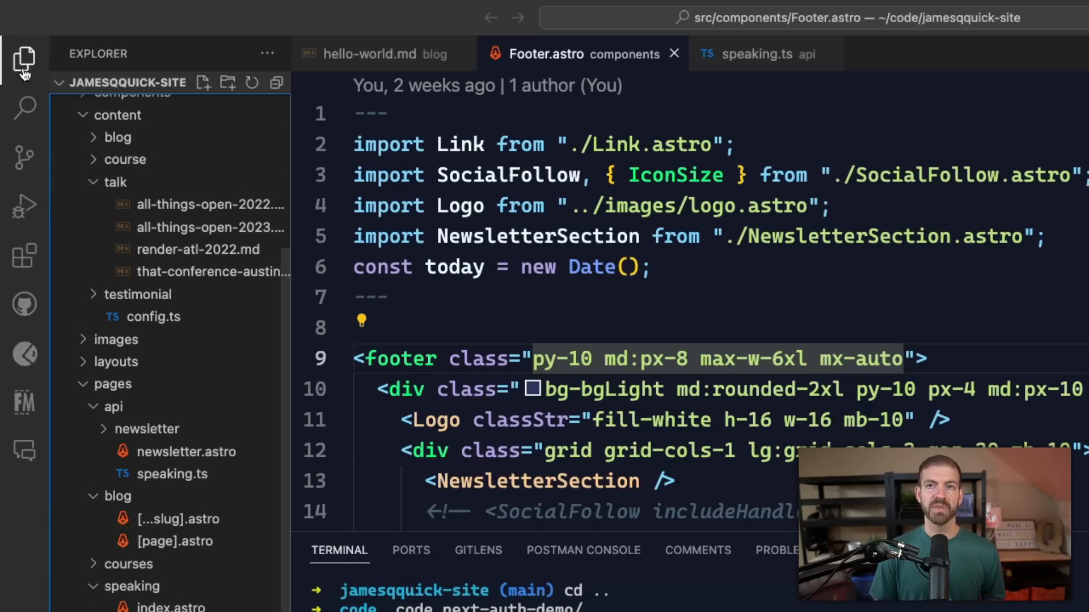
{"action": "mouse_move", "coordinate": [24, 61]}
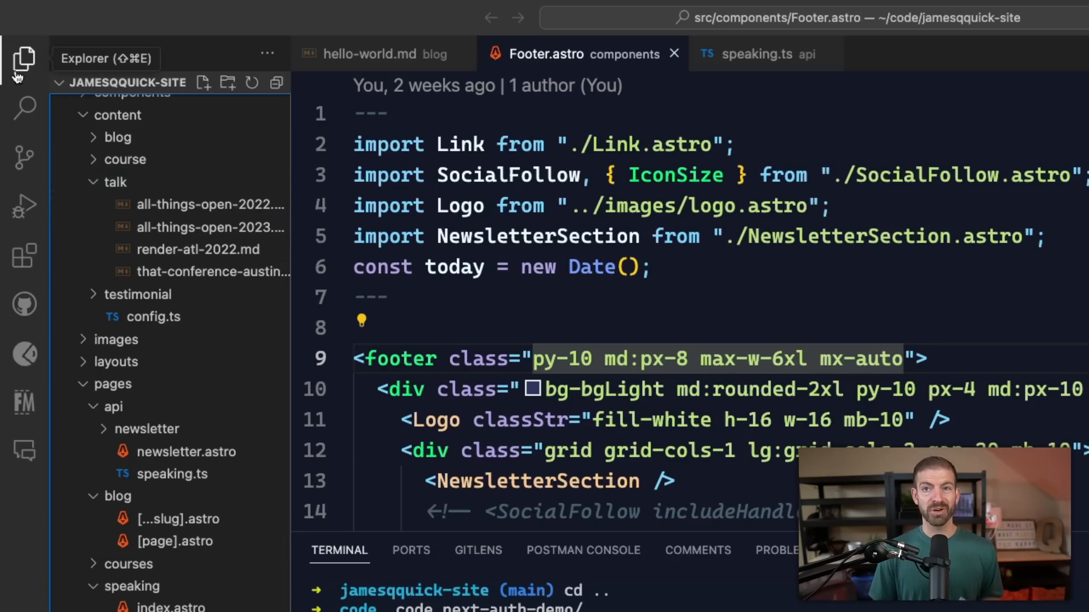
{"action": "mouse_move", "coordinate": [24, 158]}
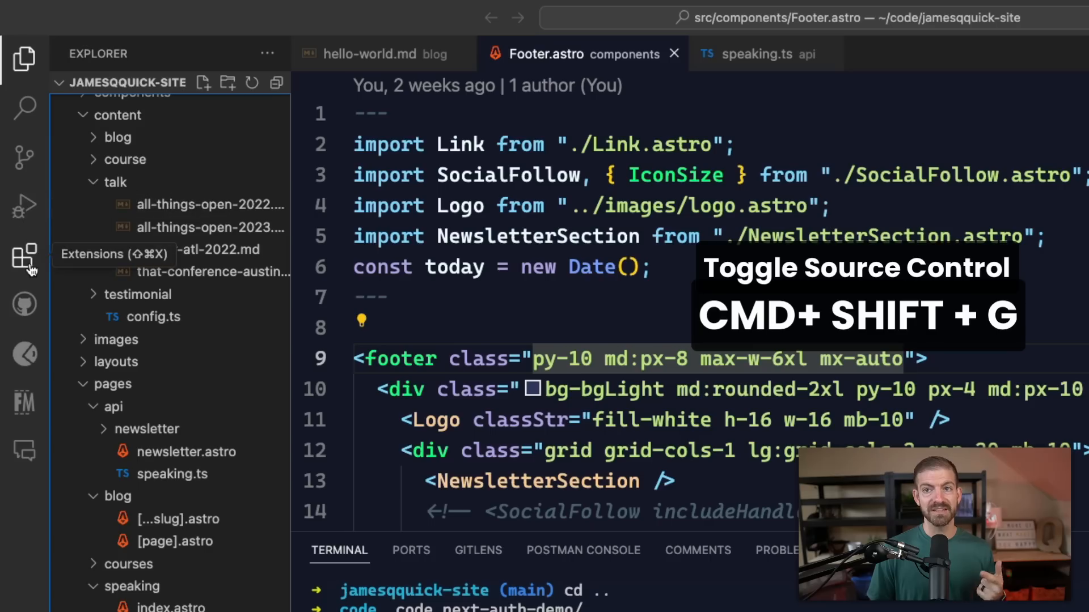
{"action": "mouse_move", "coordinate": [164, 293]}
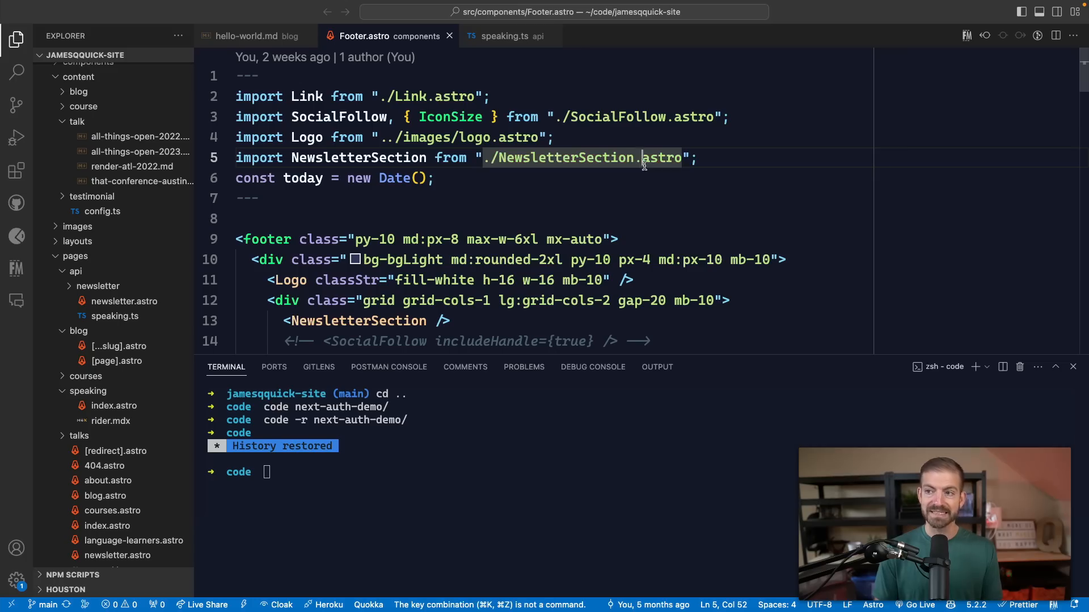
Turn on zen mode from a 'zen mo' Command Palette search, then exit it again.
{"action": "left_click", "coordinate": [372, 300]}
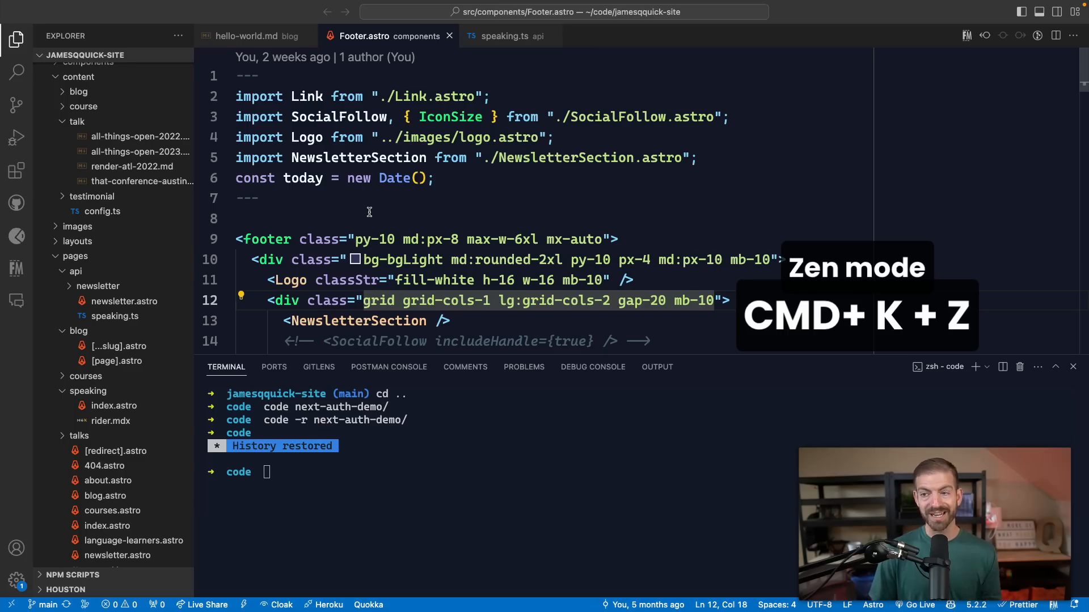
{"action": "type", "text": "zen mo"}
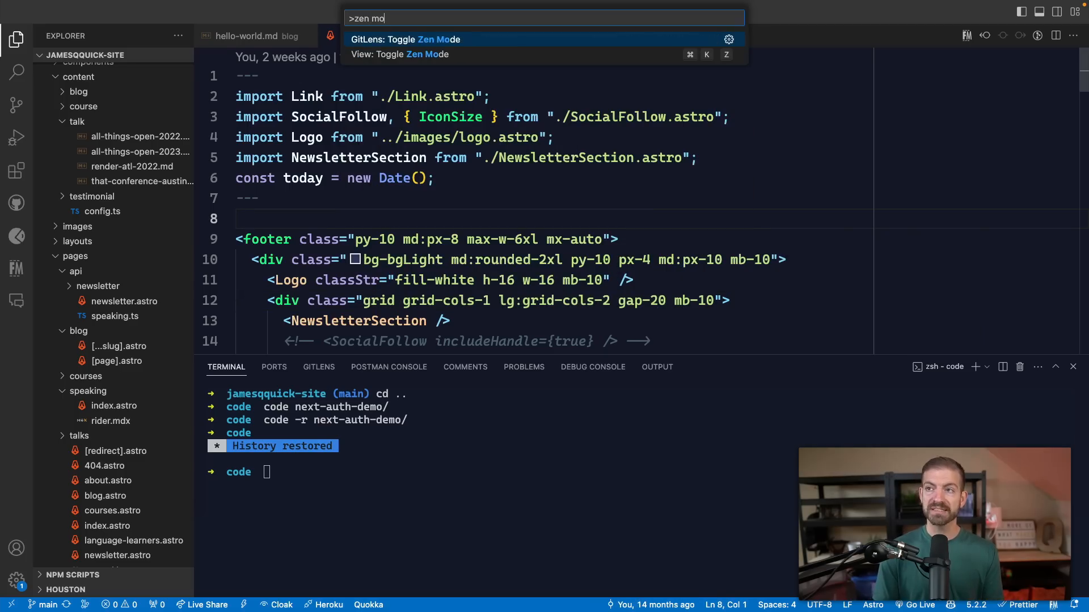
{"action": "left_click", "coordinate": [400, 55]}
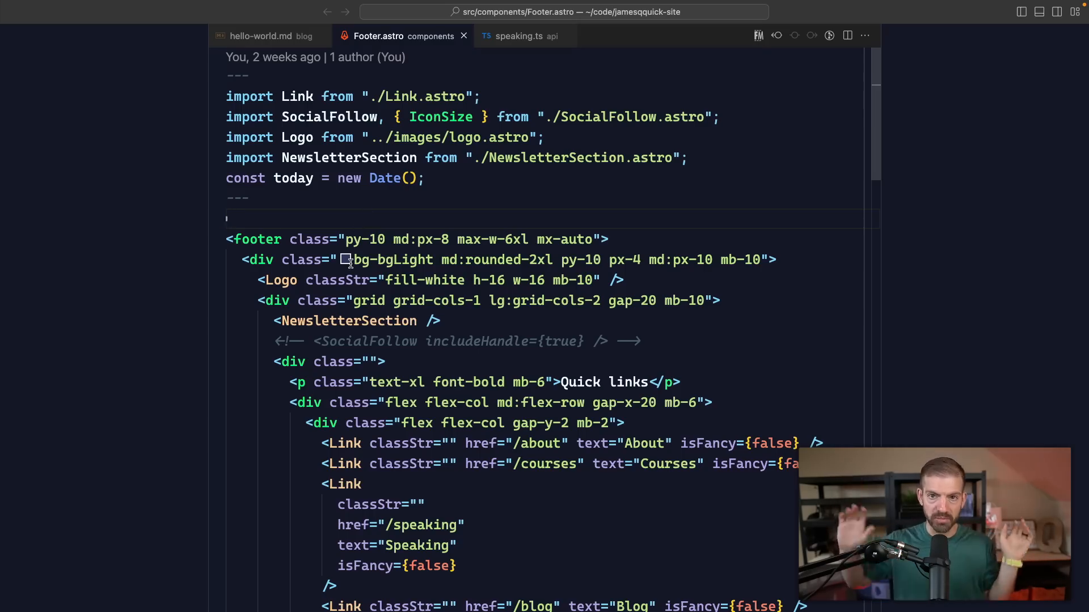
{"action": "mouse_move", "coordinate": [260, 260]}
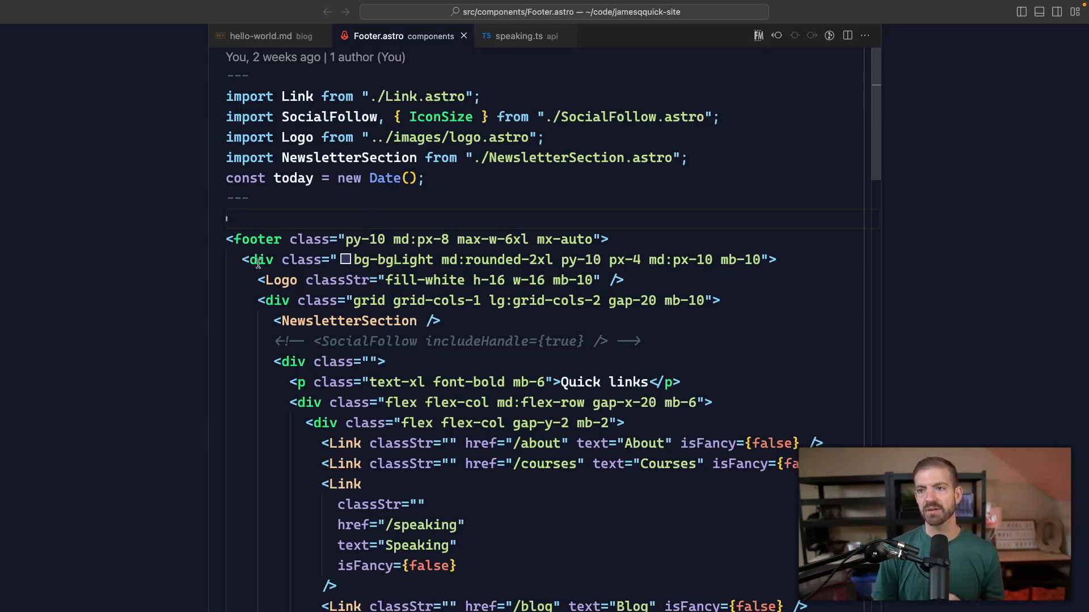
{"action": "mouse_move", "coordinate": [257, 239]}
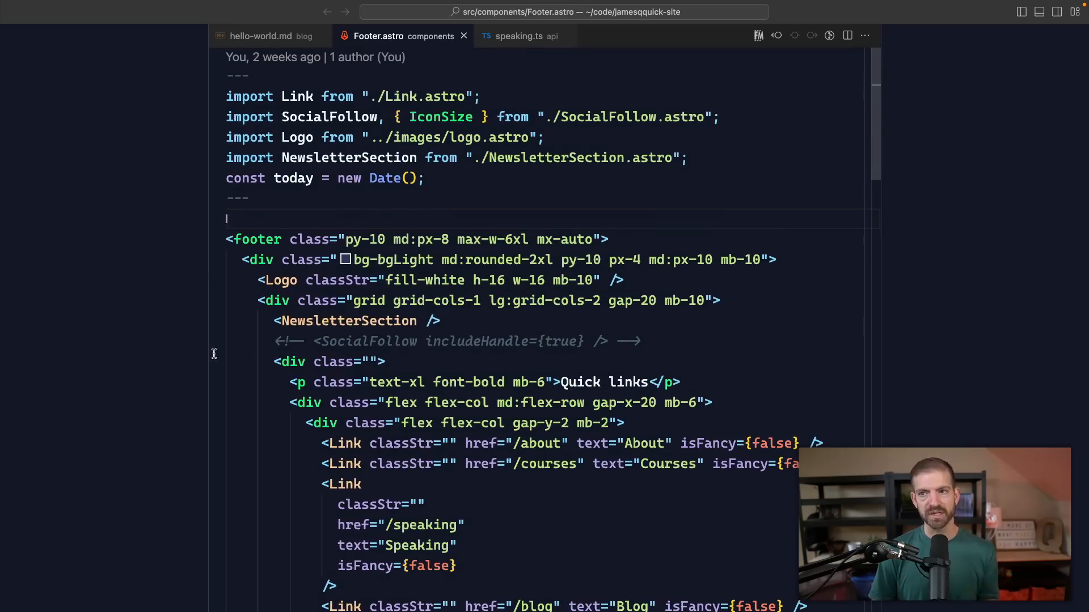
{"action": "key", "text": "Cmd+Shift+P"}
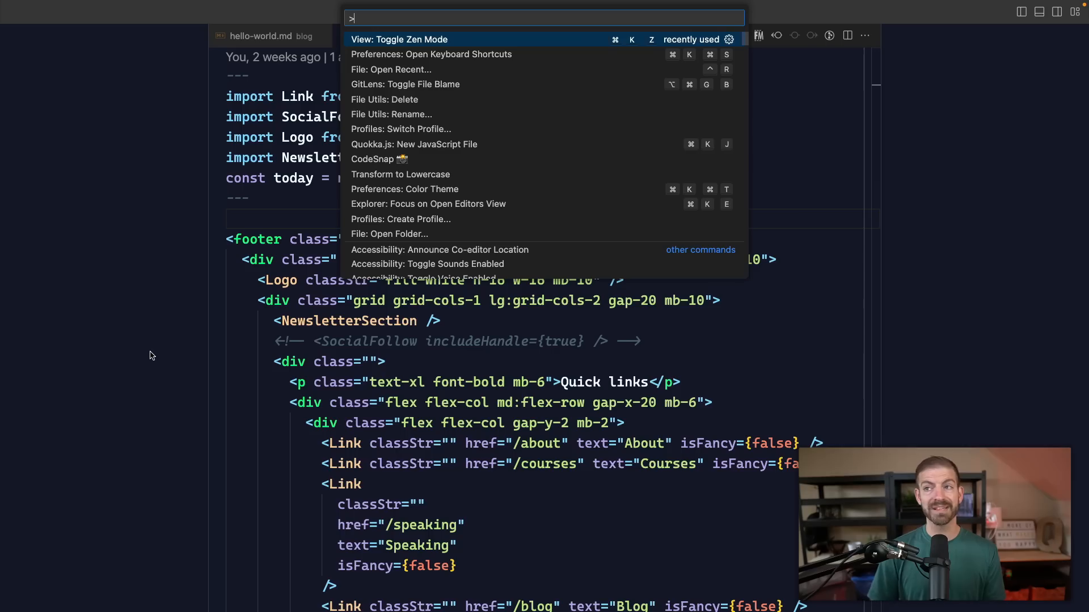
{"action": "key", "text": "Escape"}
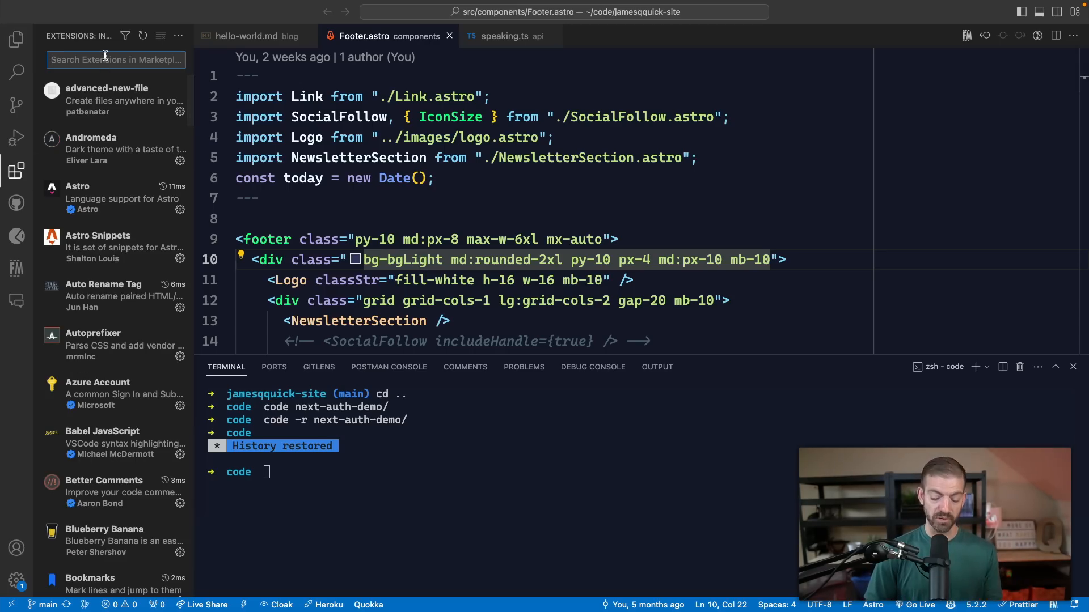
Search extensions for 'auto hide pane', view Auto Hide's details, and try it in Footer.astro.
{"action": "type", "text": "auto hi"}
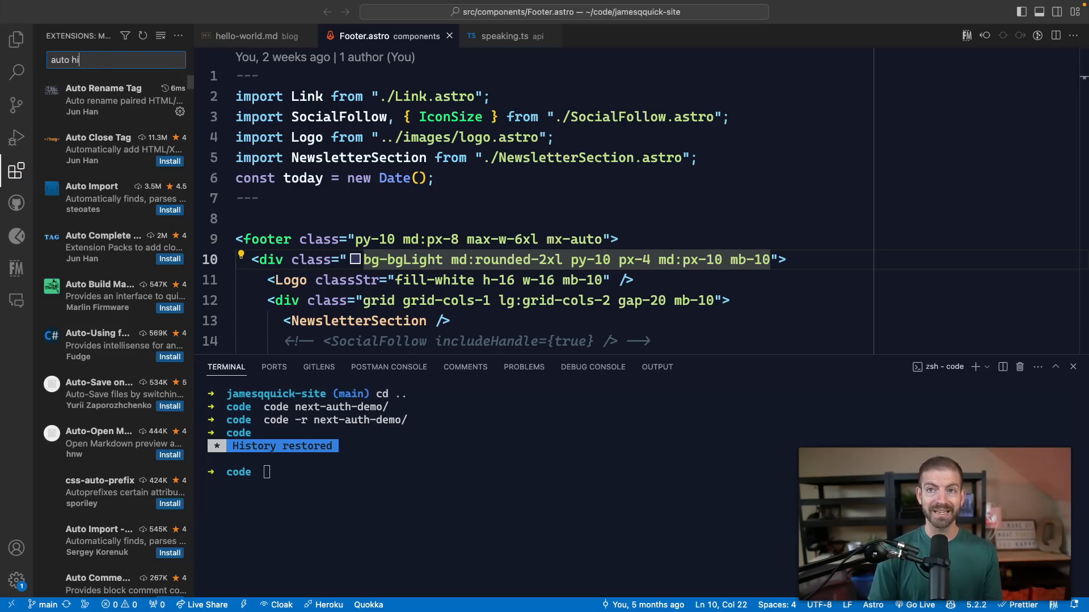
{"action": "type", "text": "de pane"}
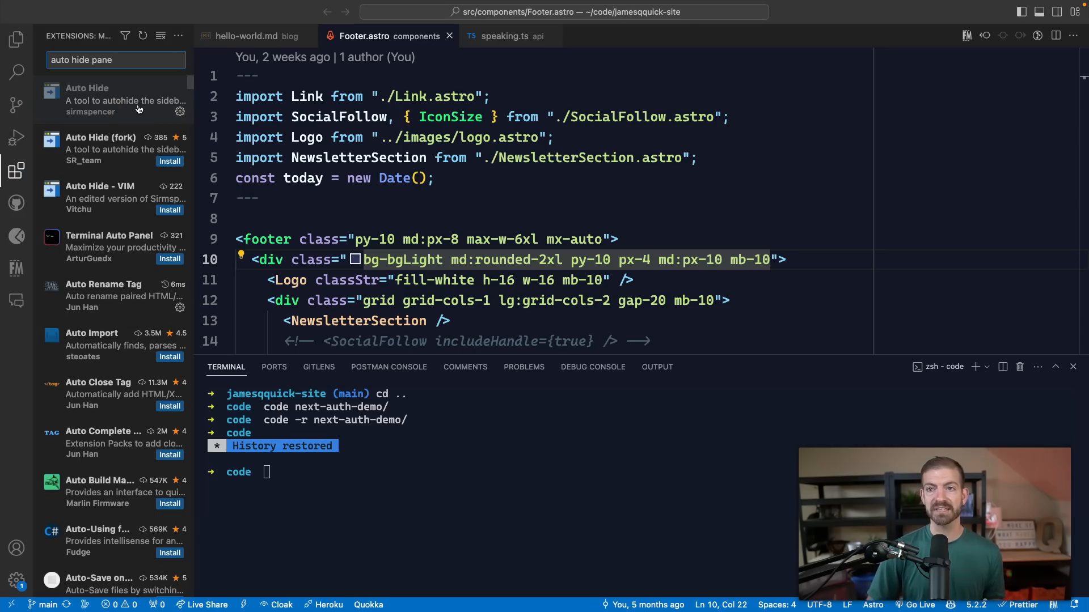
{"action": "left_click", "coordinate": [86, 97]}
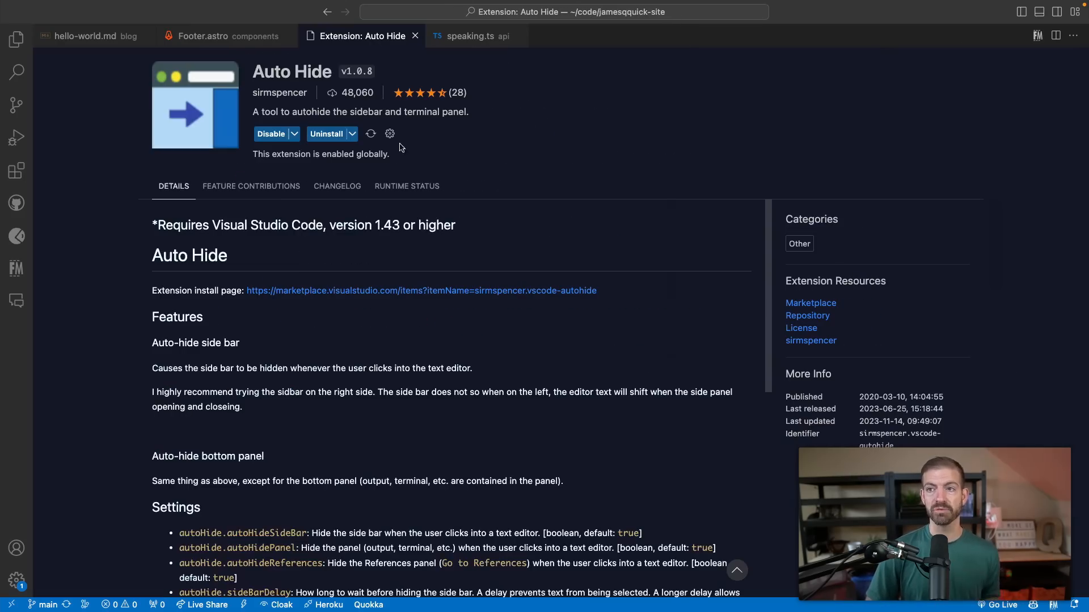
{"action": "left_click", "coordinate": [202, 35]}
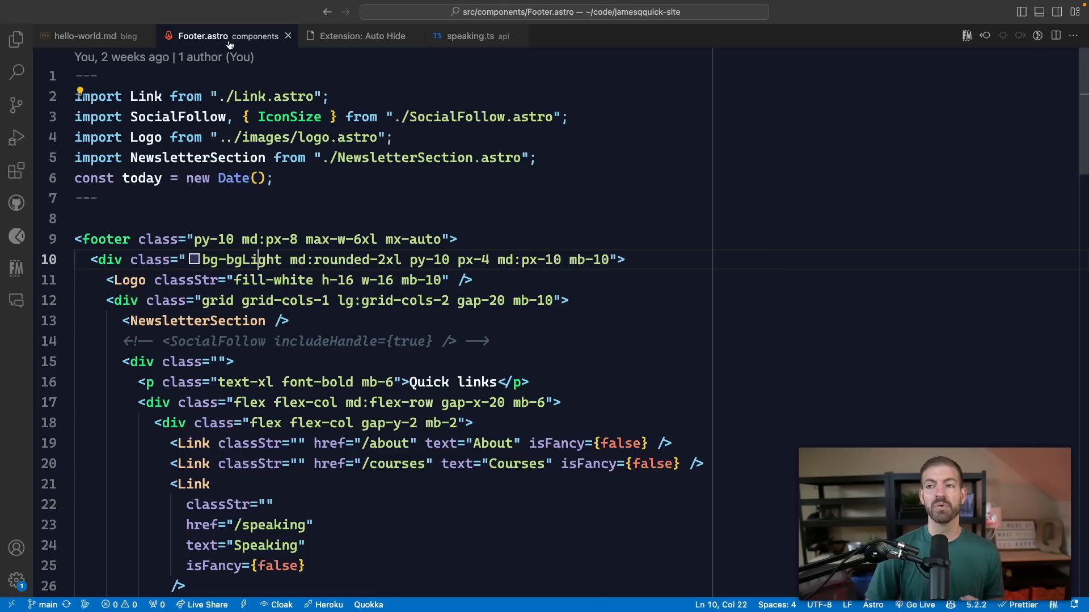
{"action": "left_click", "coordinate": [16, 170]}
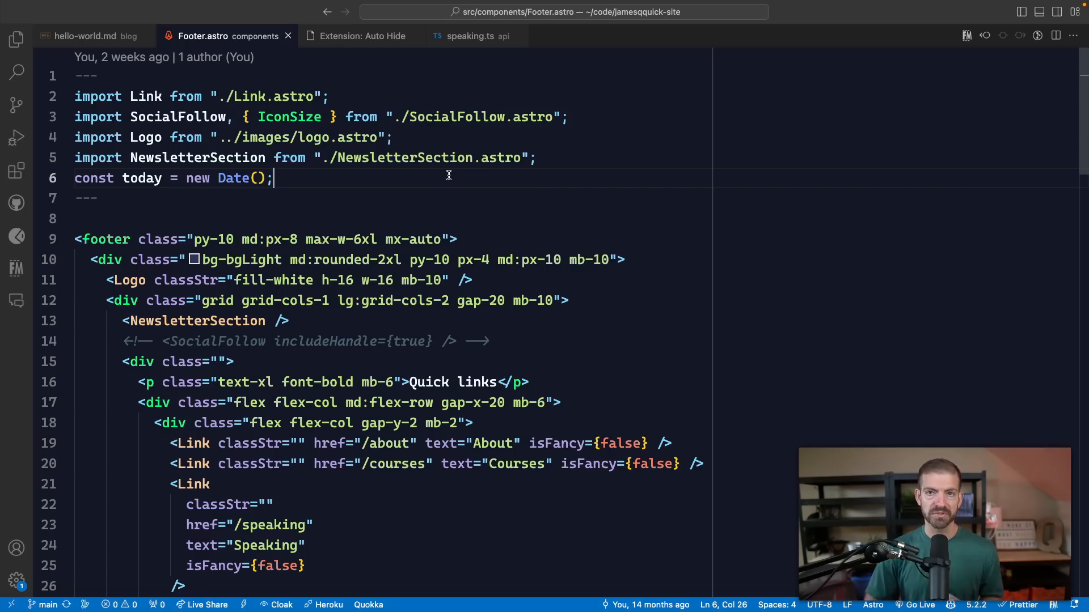
Disable the Auto Hide extension from its options menu in the extensions list.
{"action": "left_click", "coordinate": [17, 170]}
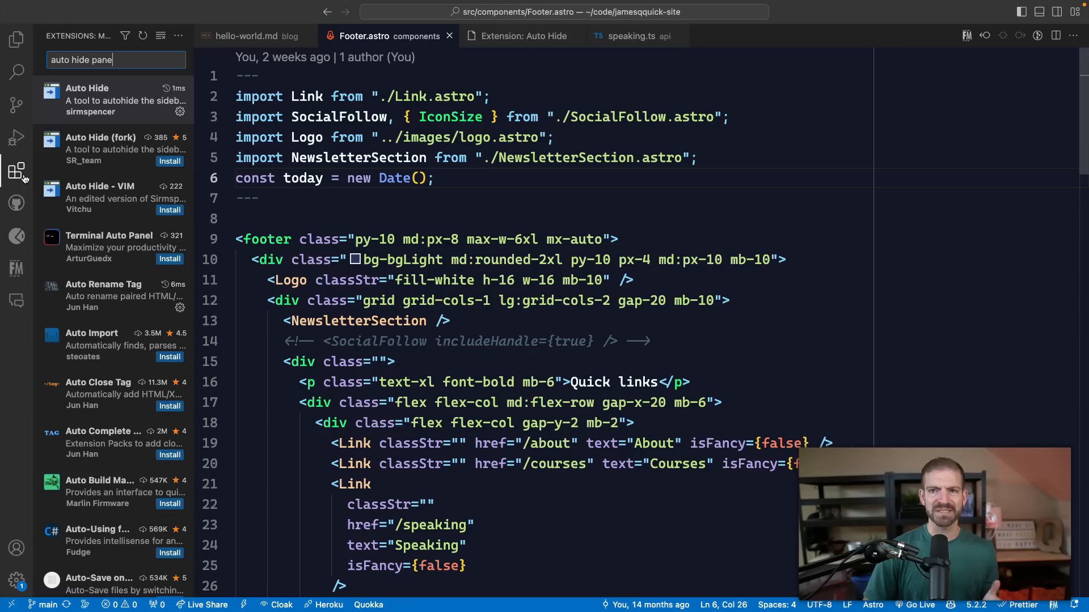
{"action": "left_click", "coordinate": [180, 111]}
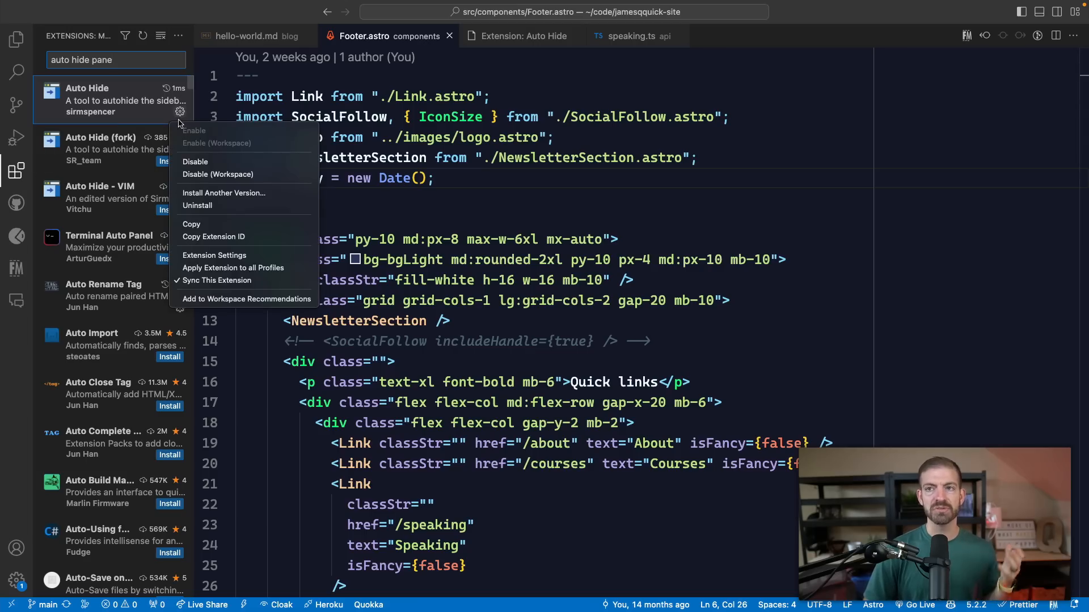
{"action": "left_click", "coordinate": [195, 161]}
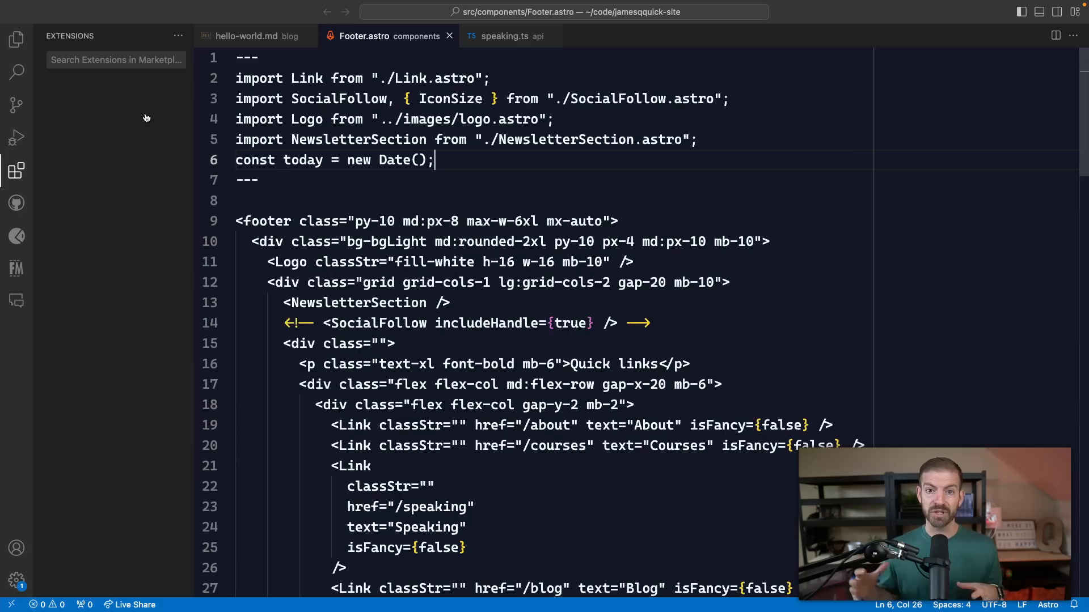
Quick Open search for About, then src/pages/api, then newsletter files.
{"action": "left_click", "coordinate": [16, 170]}
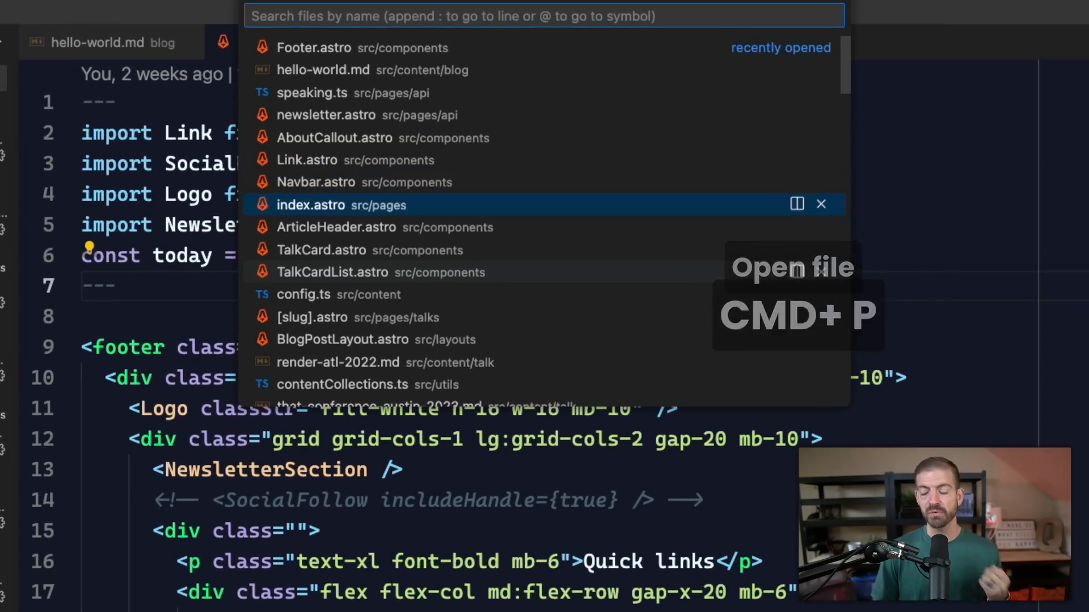
{"action": "type", "text": "About"}
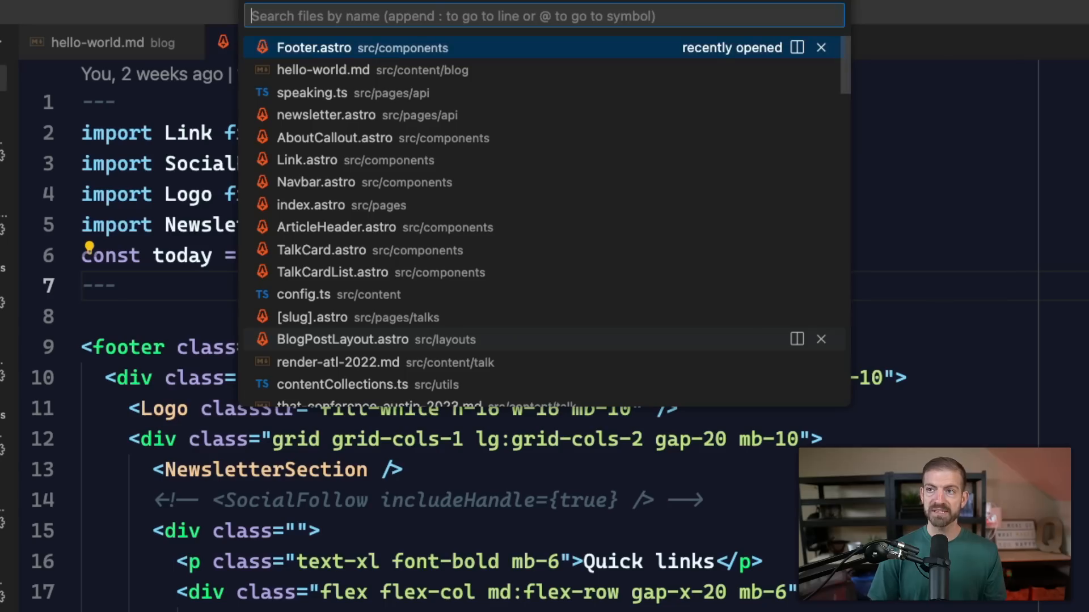
{"action": "mouse_move", "coordinate": [524, 182]}
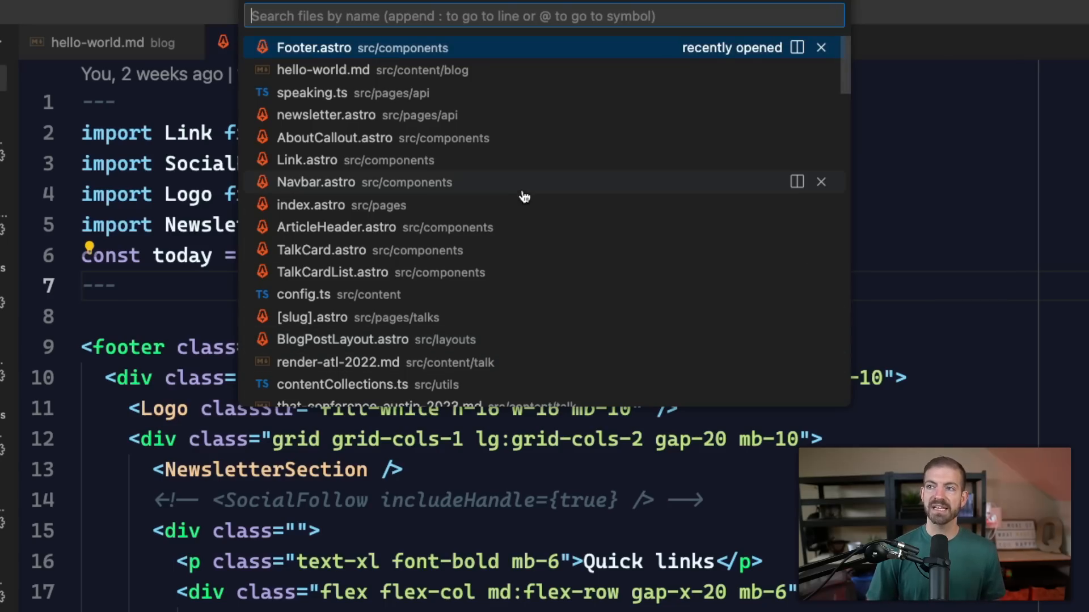
{"action": "mouse_move", "coordinate": [403, 92]}
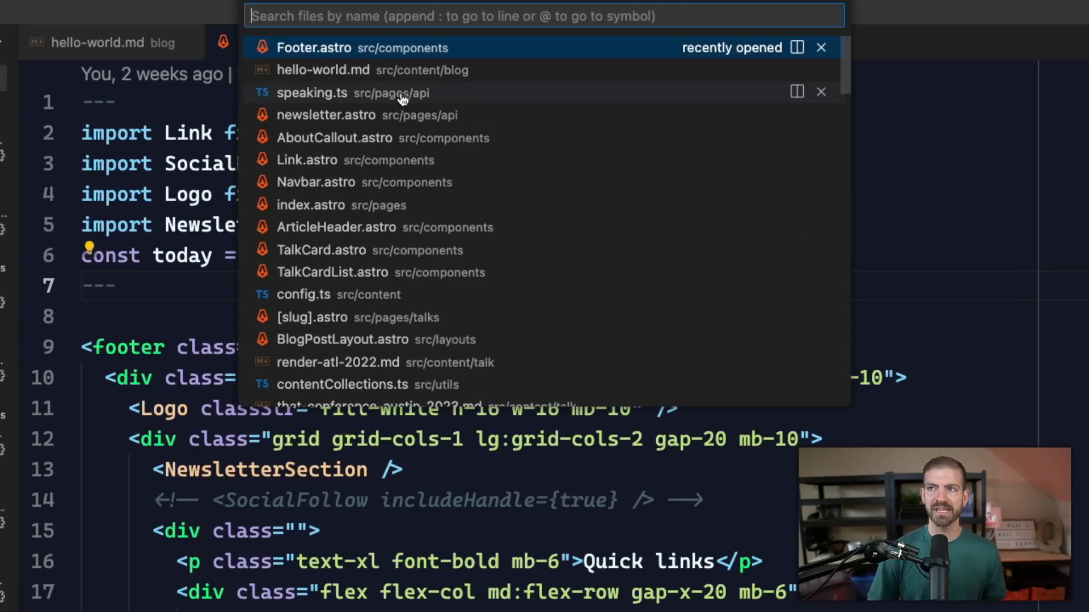
{"action": "mouse_move", "coordinate": [442, 123]}
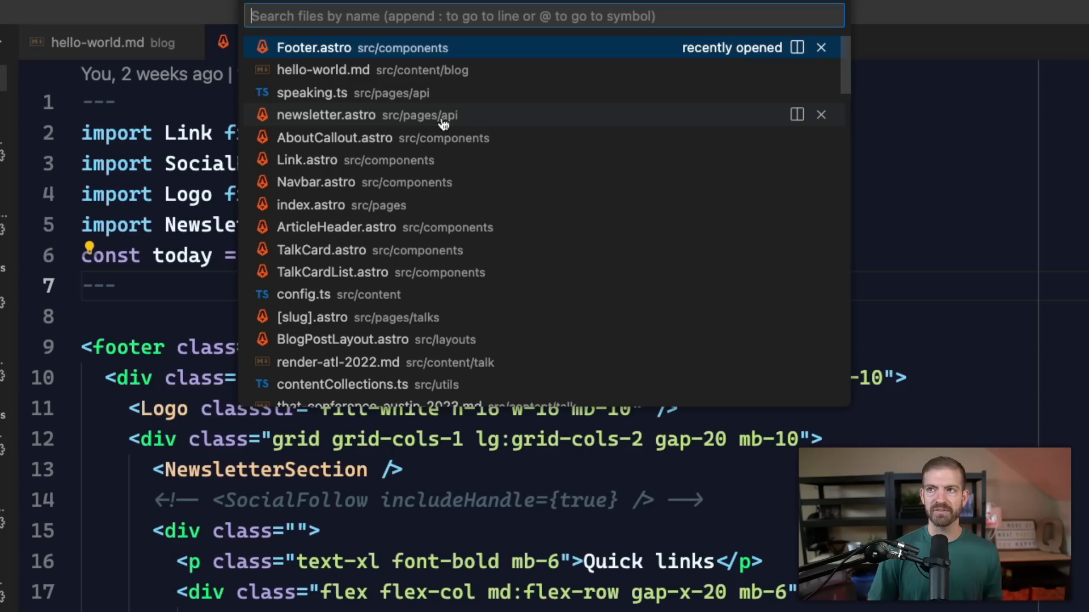
{"action": "mouse_move", "coordinate": [513, 142]}
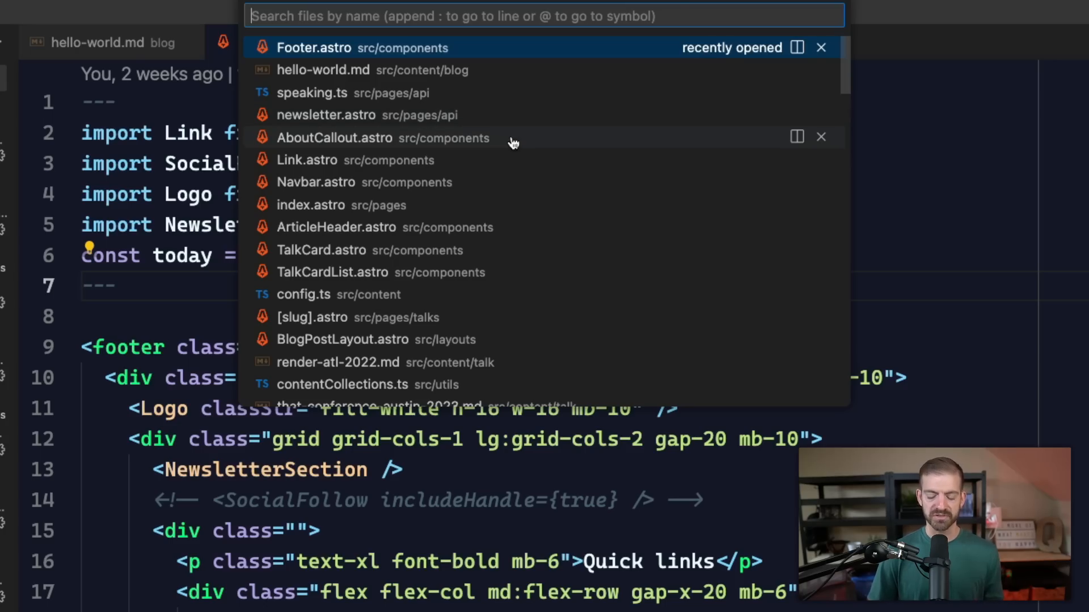
{"action": "type", "text": "src/pages/"}
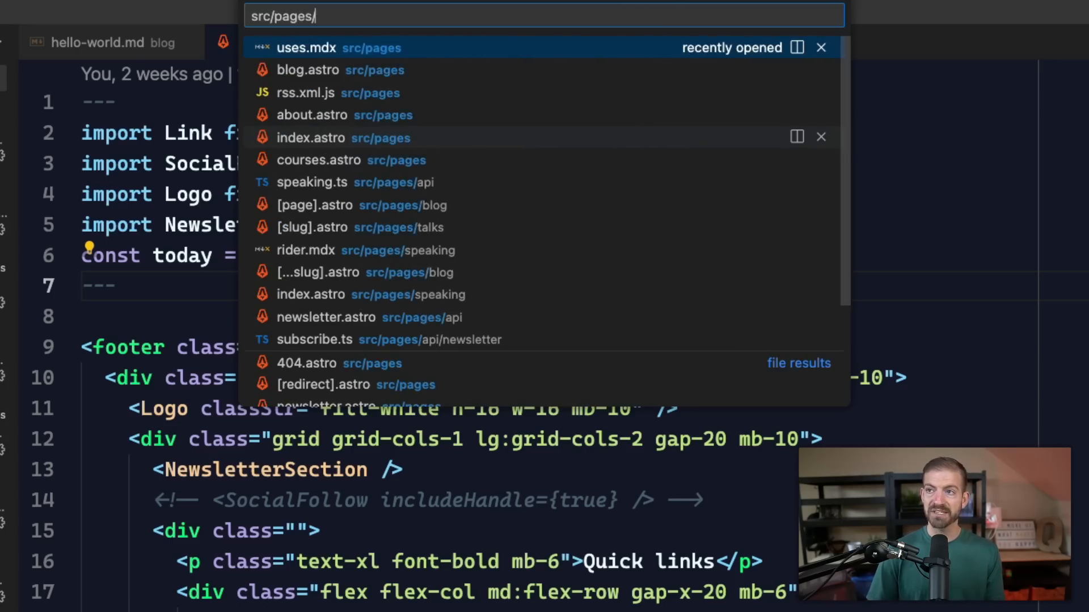
{"action": "type", "text": "api"}
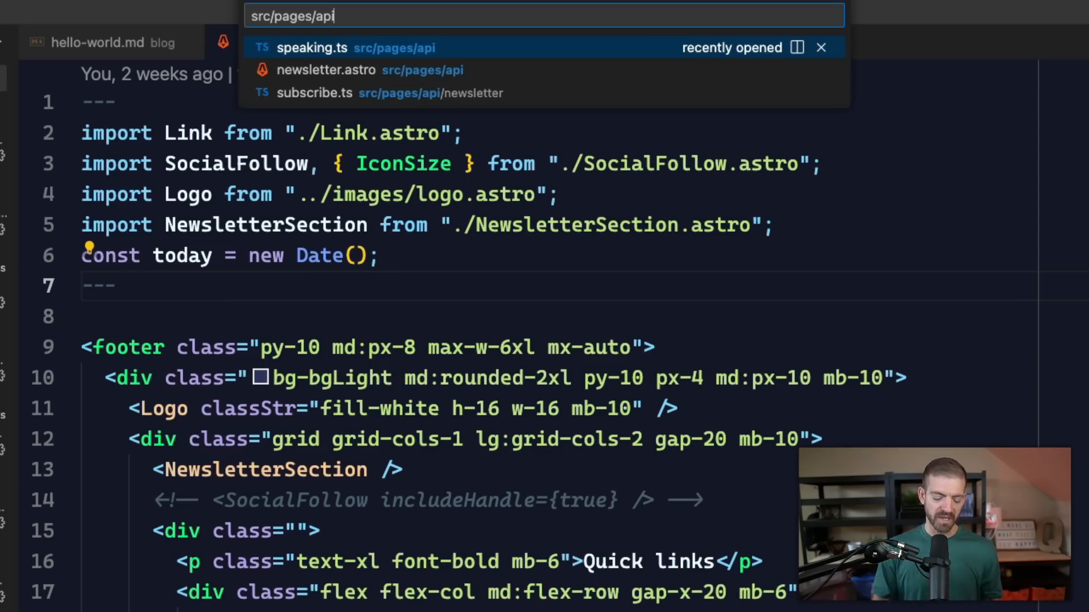
{"action": "type", "text": "newsletter"}
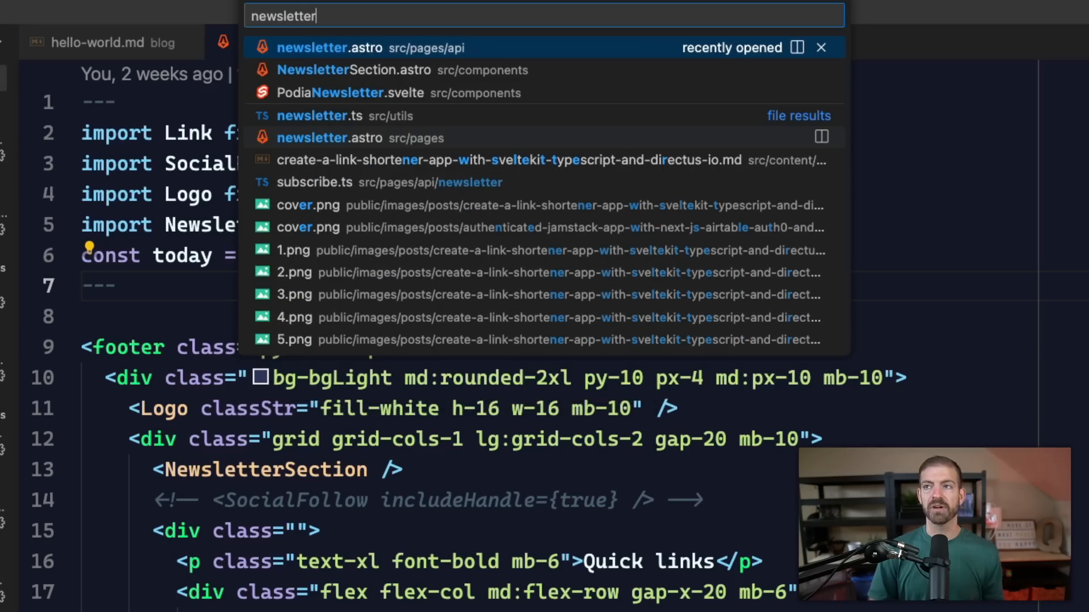
{"action": "mouse_move", "coordinate": [409, 57]}
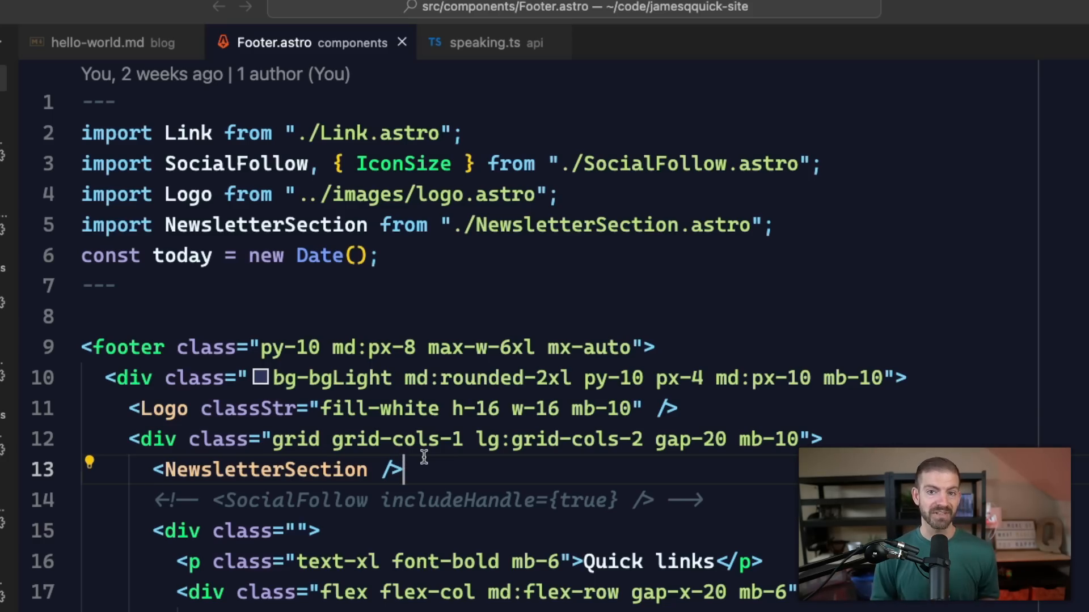
Search Footer.astro for fill-white and enter 'nonsense' as the replacement text.
{"action": "left_click", "coordinate": [16, 170]}
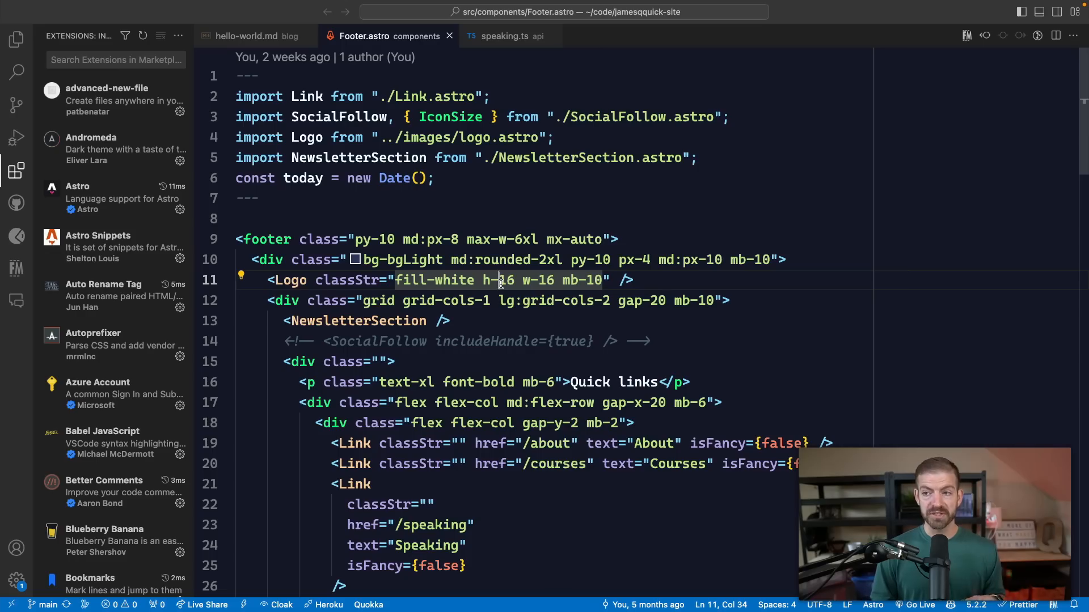
{"action": "mouse_move", "coordinate": [482, 367]}
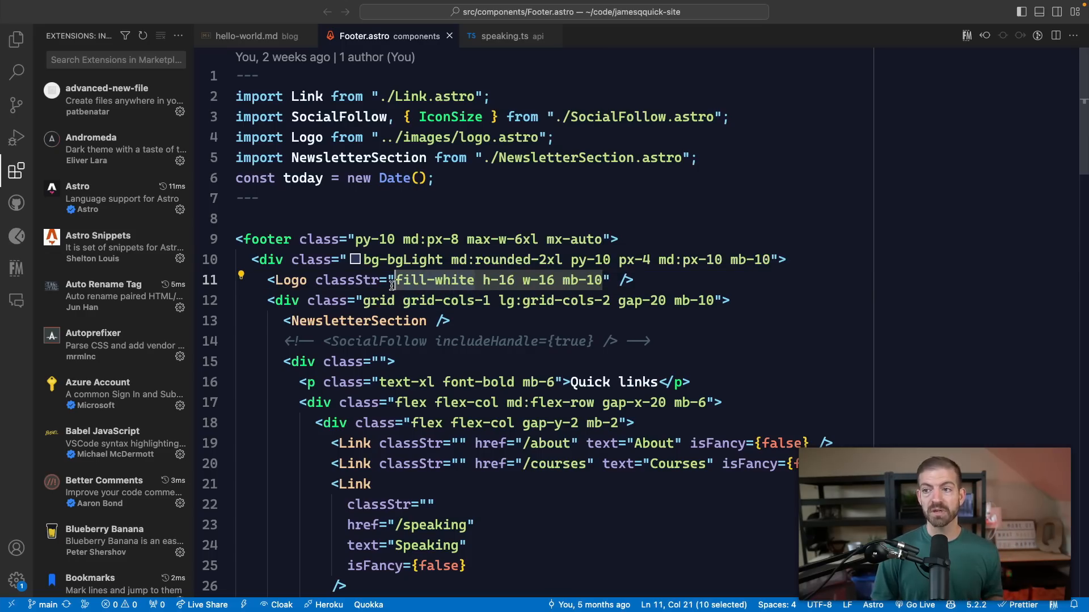
{"action": "key", "text": "cmd+f"}
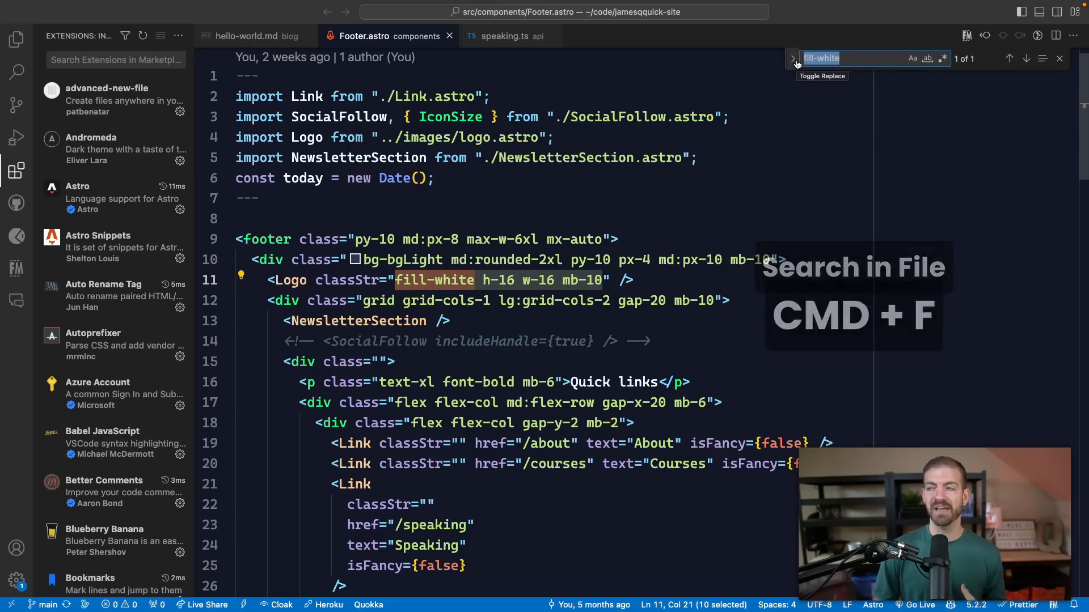
{"action": "left_click", "coordinate": [792, 58]}
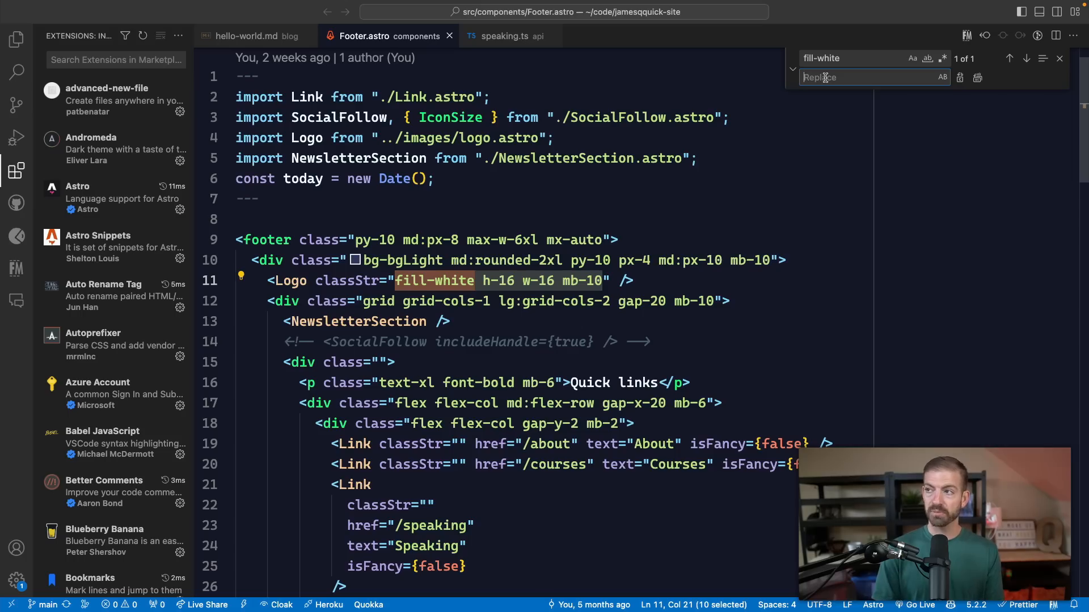
{"action": "type", "text": "nonsense"}
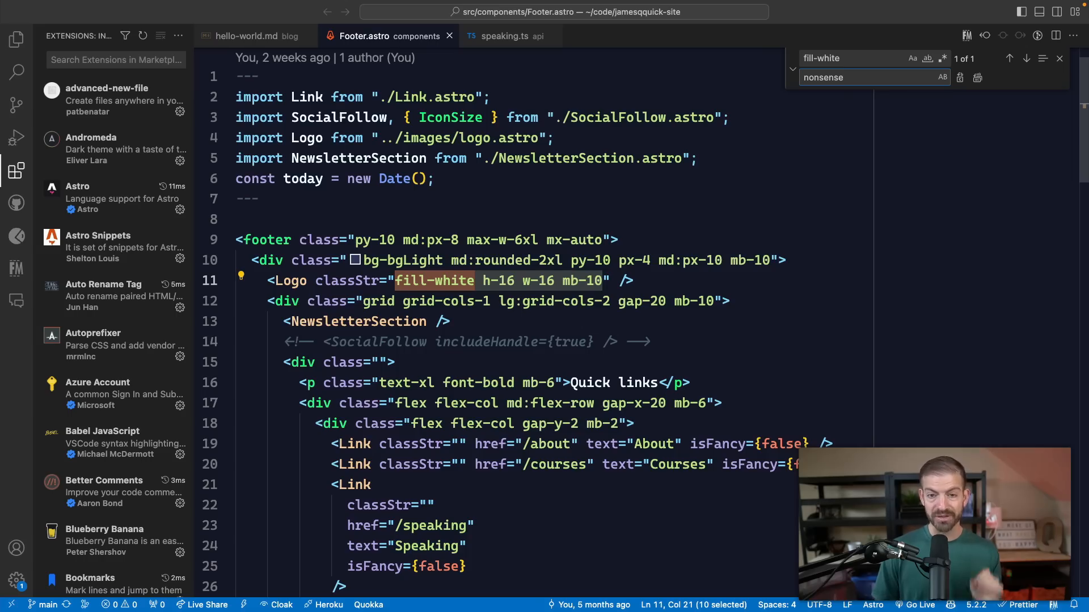
{"action": "key", "text": "Cmd+Enter"}
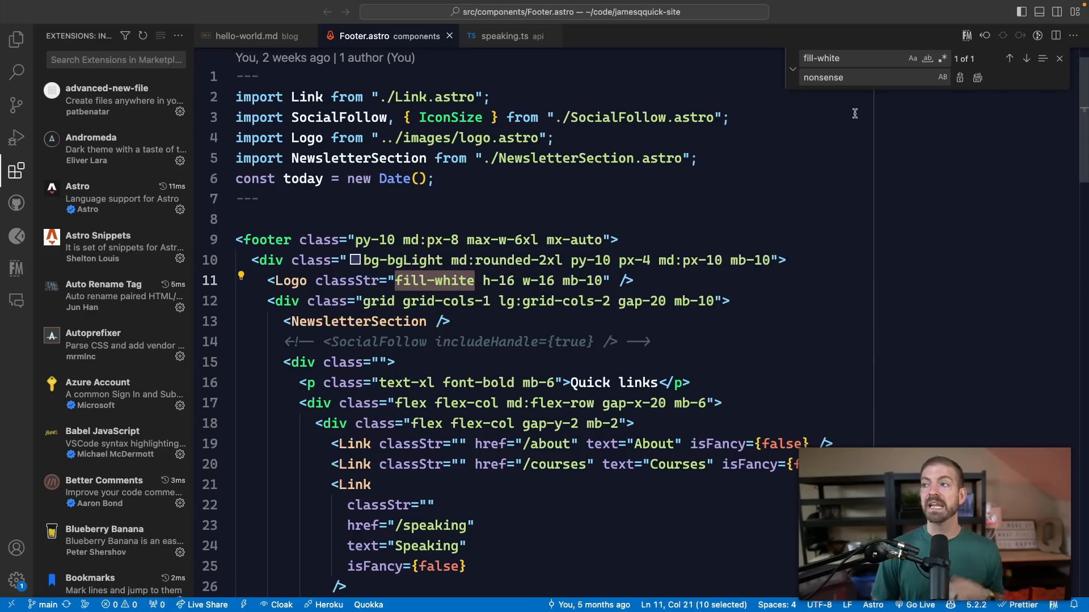
{"action": "mouse_move", "coordinate": [448, 149]}
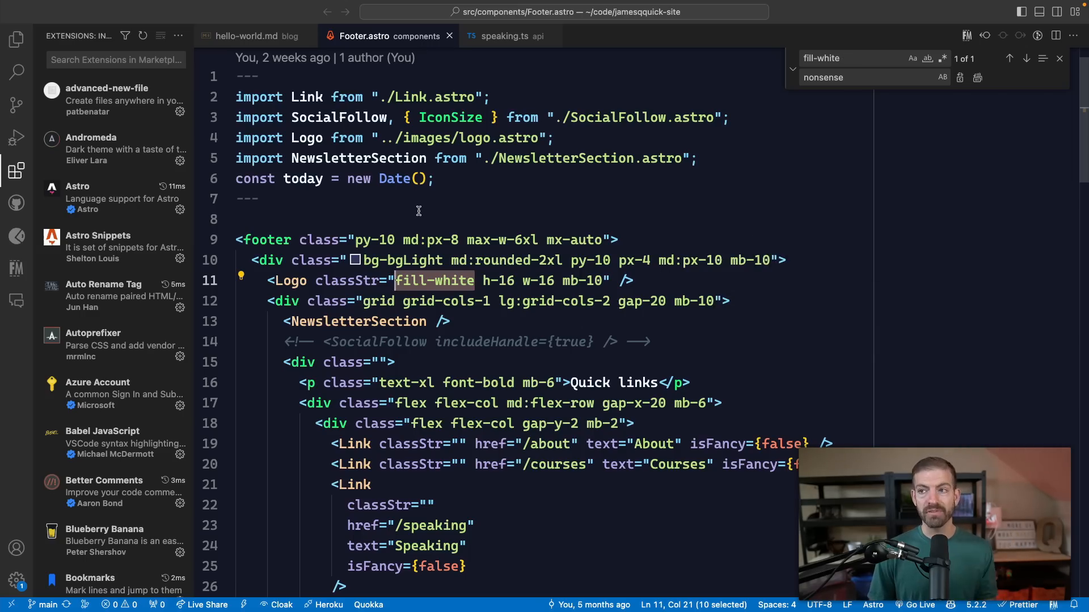
Search the project for h-16, open the CoursesCallout.astro match, and focus the replace field.
{"action": "left_click", "coordinate": [15, 71]}
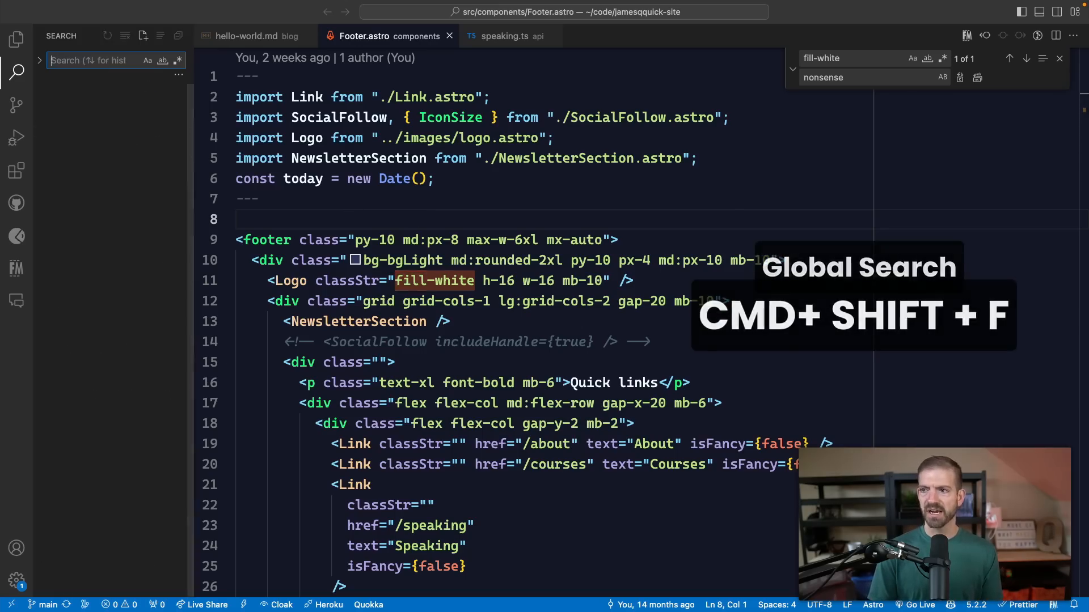
{"action": "type", "text": "h-16"}
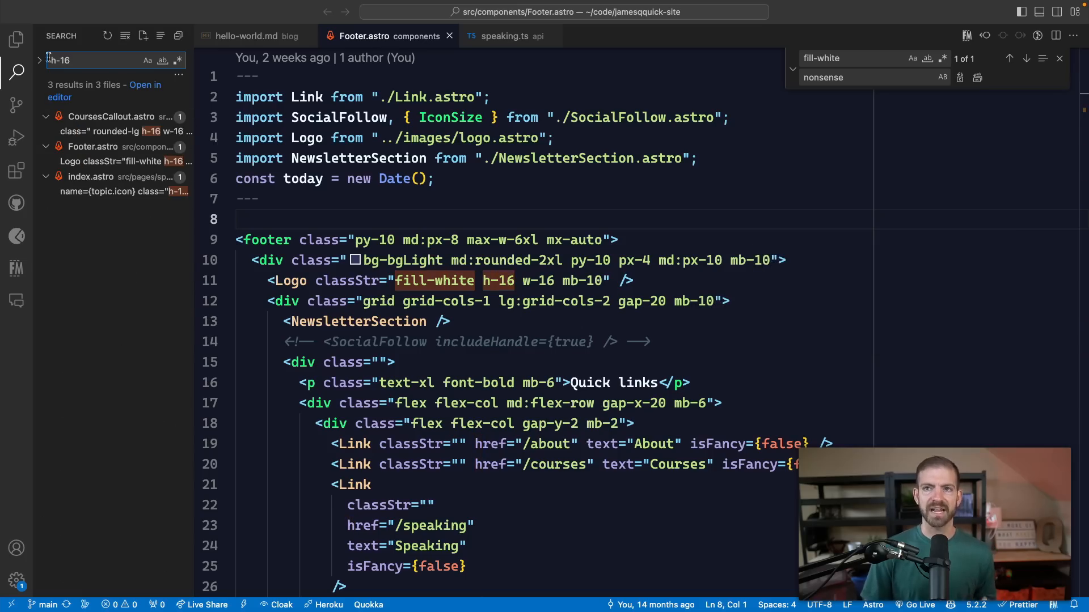
{"action": "mouse_move", "coordinate": [114, 131]}
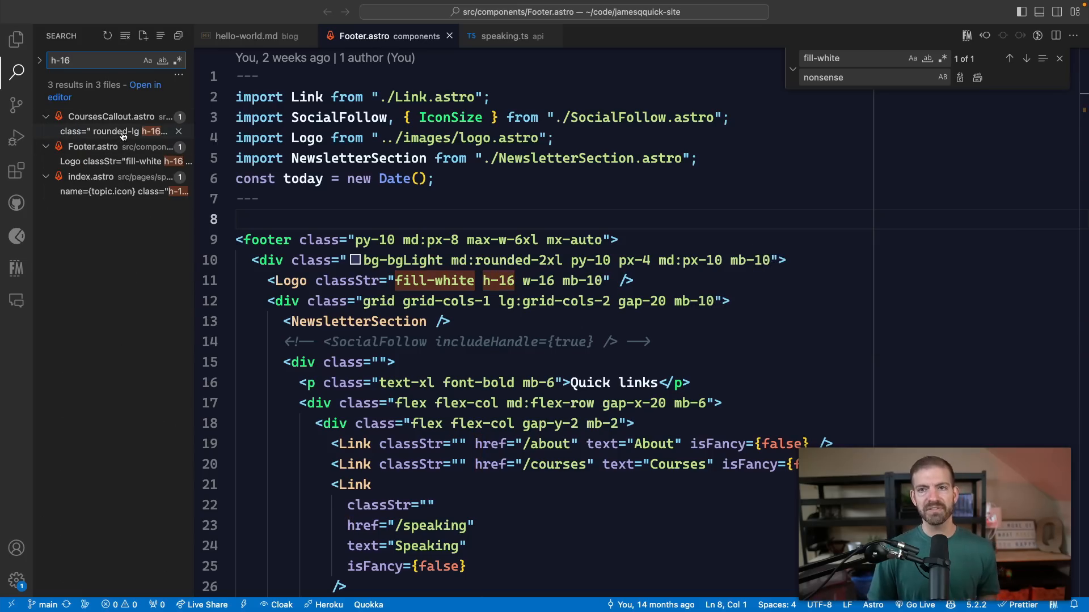
{"action": "left_click", "coordinate": [114, 131]}
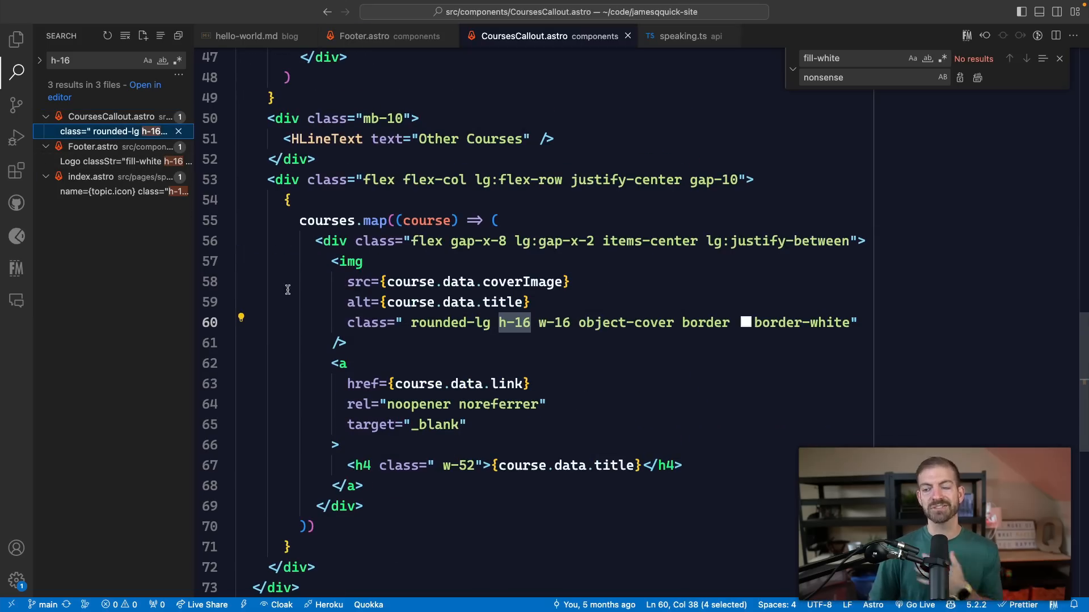
{"action": "left_click", "coordinate": [39, 72]}
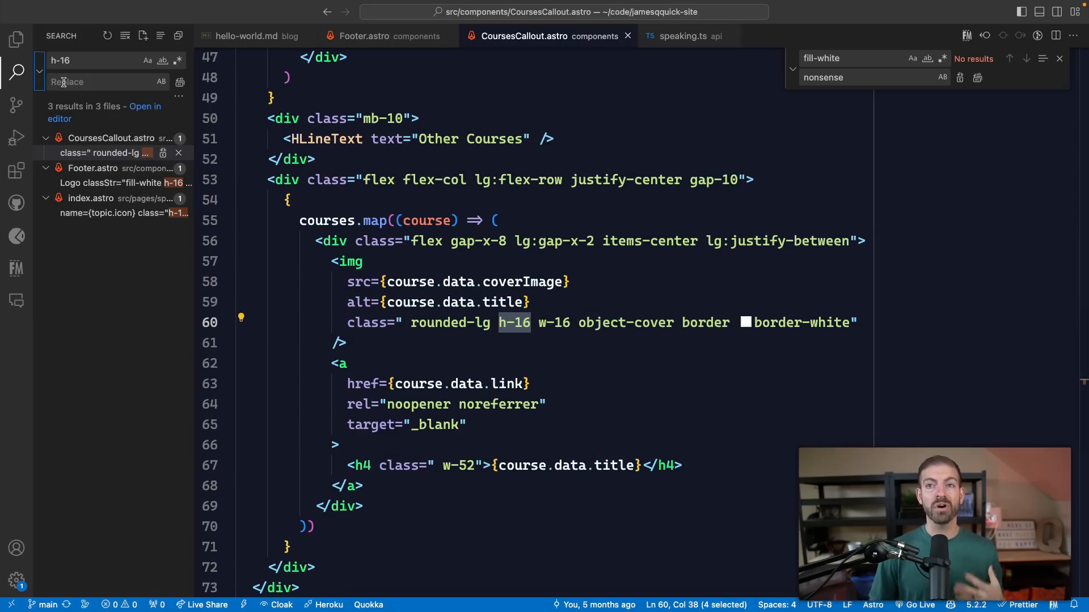
{"action": "left_click", "coordinate": [104, 82]}
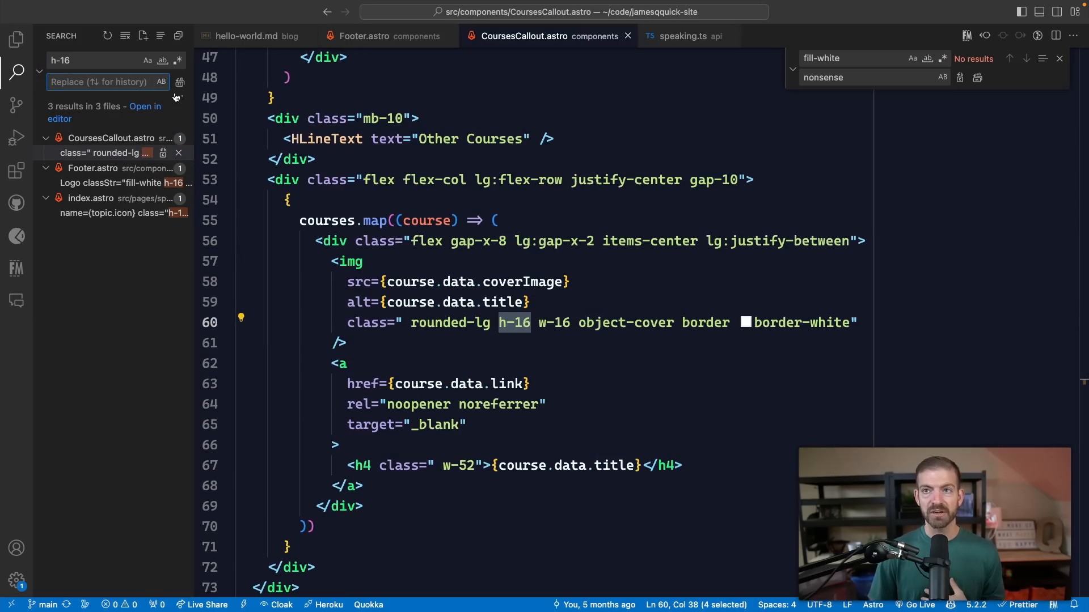
{"action": "mouse_move", "coordinate": [179, 81]}
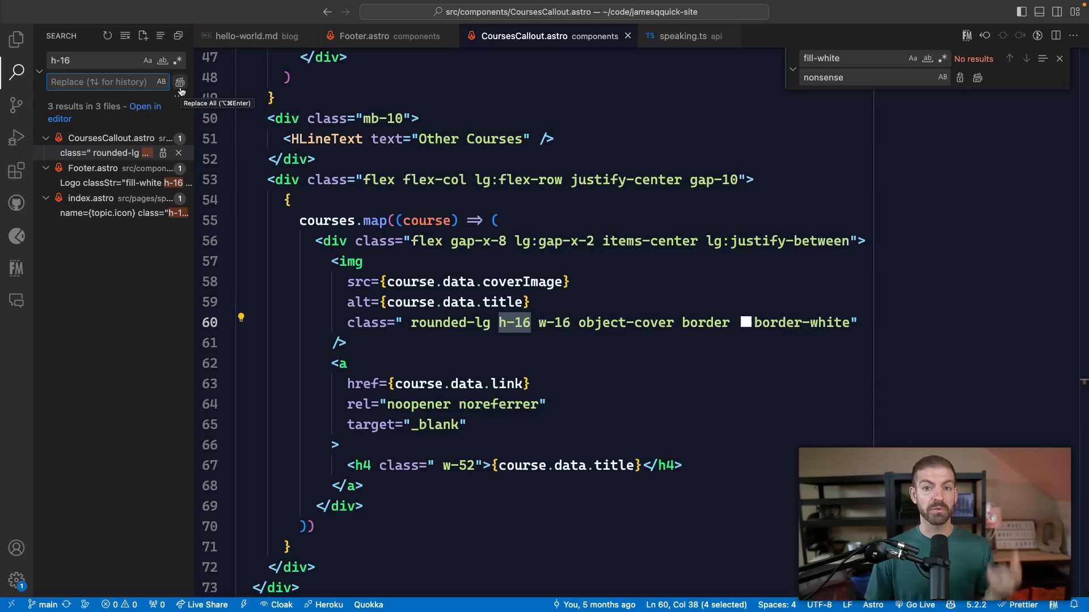
{"action": "mouse_move", "coordinate": [458, 282]}
{"action": "type", "text": "md"}
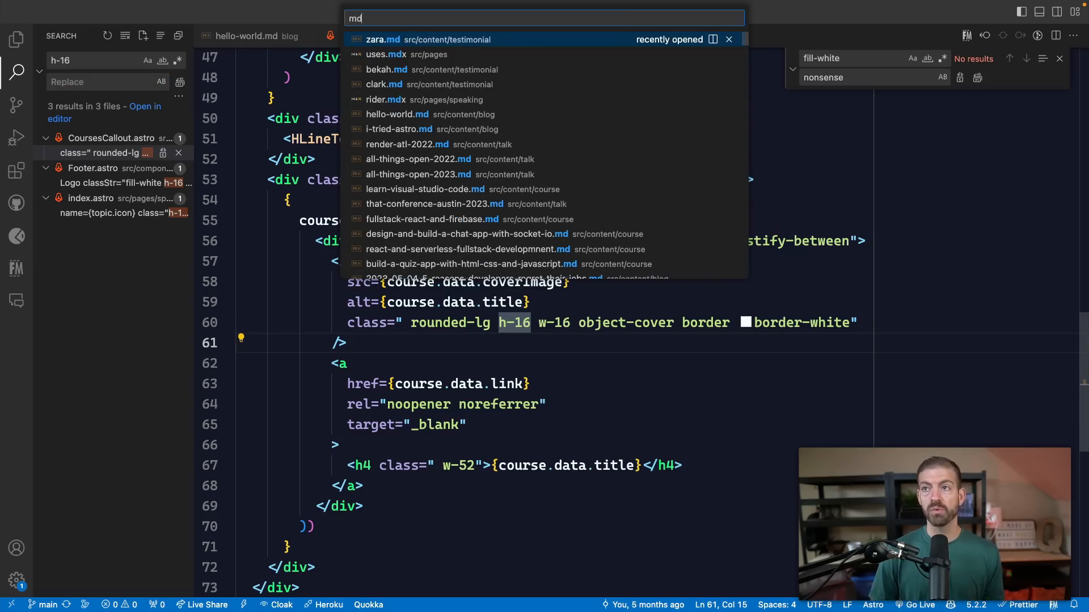
Filter the Keyboard Shortcuts editor to 'markdown preview' commands.
{"action": "left_click", "coordinate": [398, 114]}
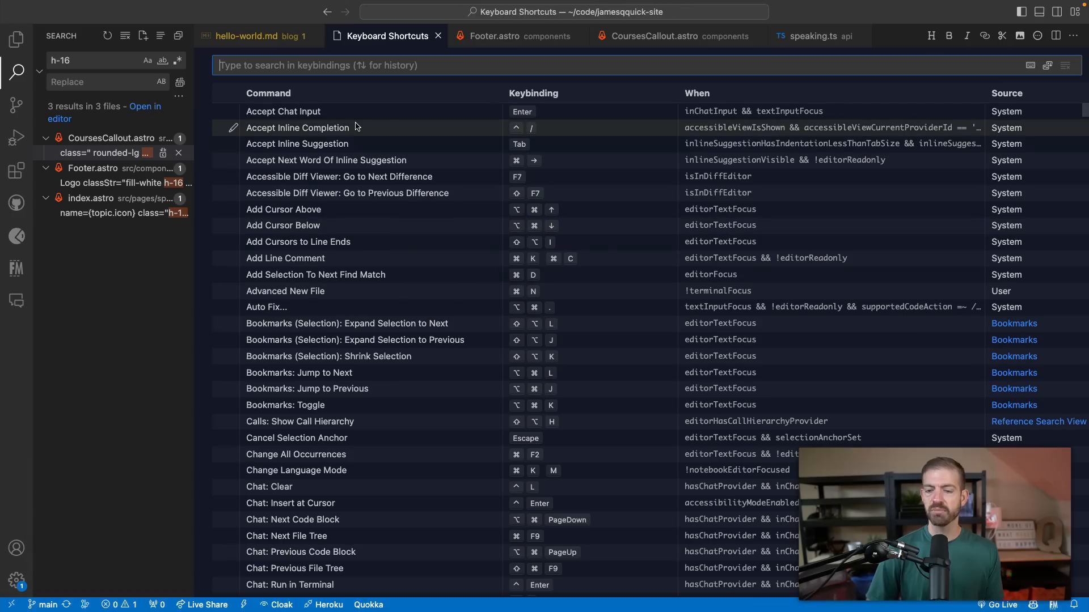
{"action": "type", "text": "markdown pre"}
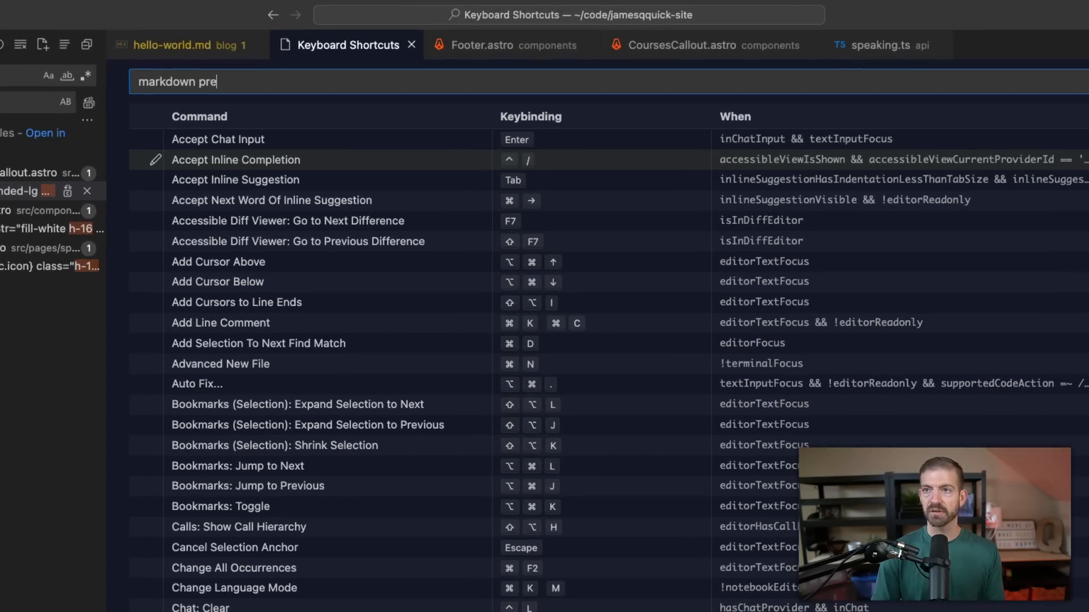
{"action": "type", "text": "view"}
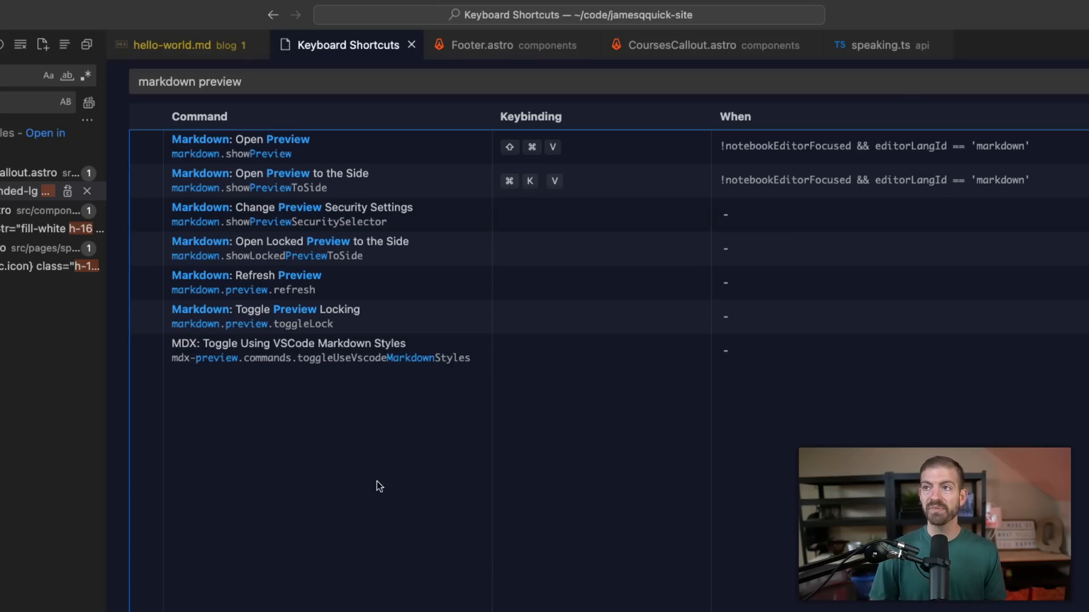
{"action": "key", "text": "Ctrl+Tab"}
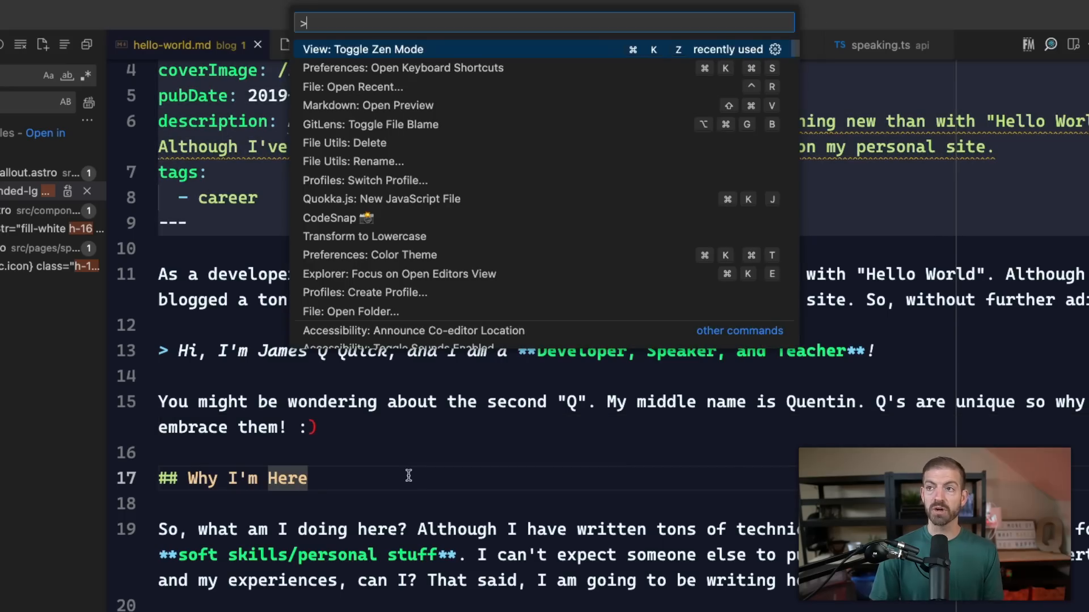
Preview hello-world.md, then preview it to the side, before closing the previews.
{"action": "type", "text": "markdown"}
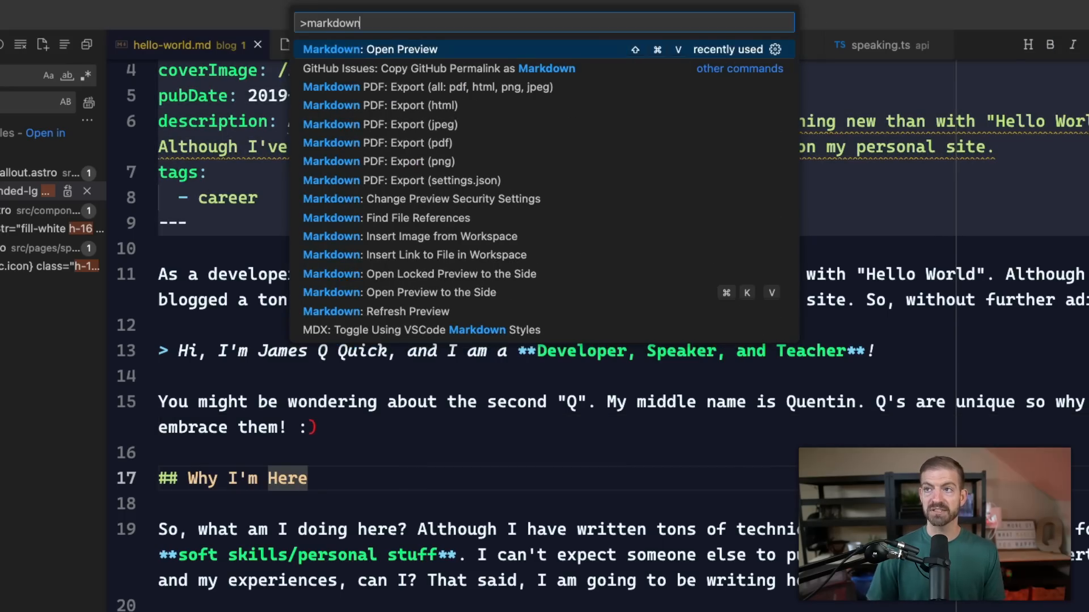
{"action": "left_click", "coordinate": [370, 49]}
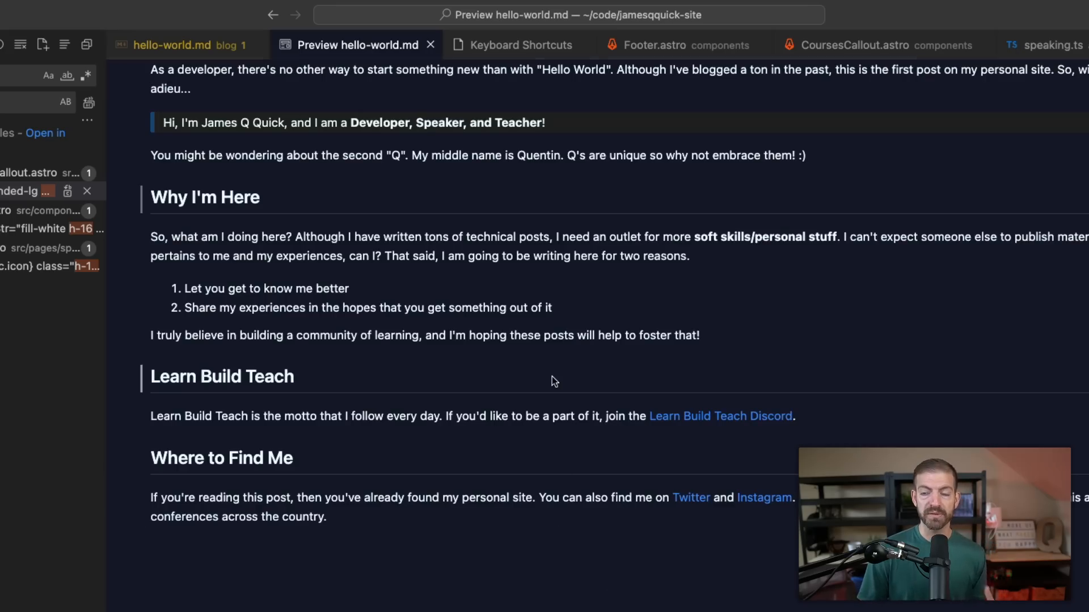
{"action": "mouse_move", "coordinate": [425, 327]}
{"action": "type", "text": ">open"}
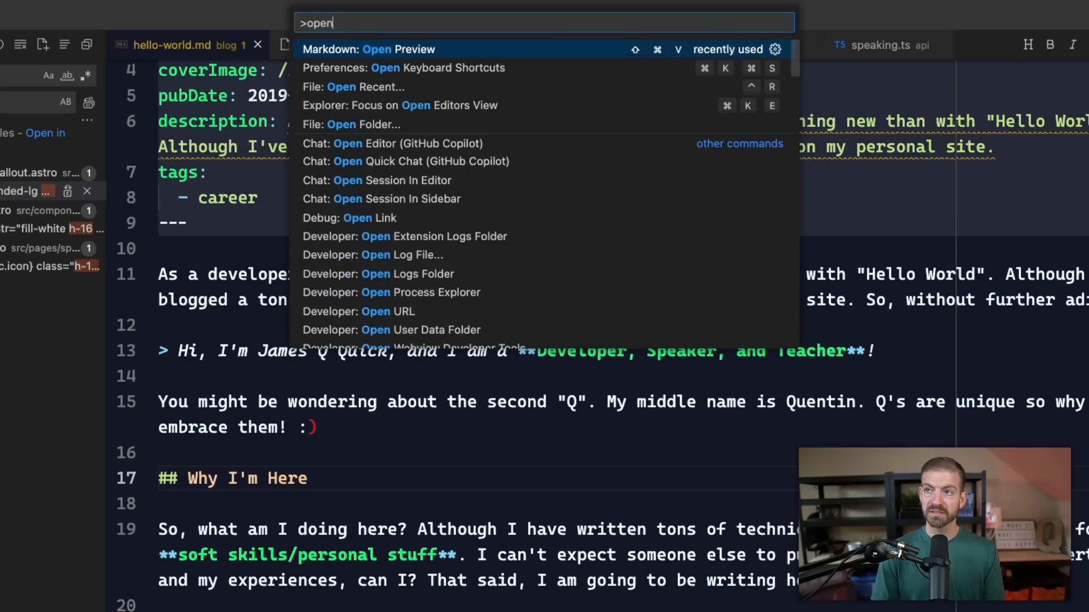
{"action": "left_click", "coordinate": [366, 49]}
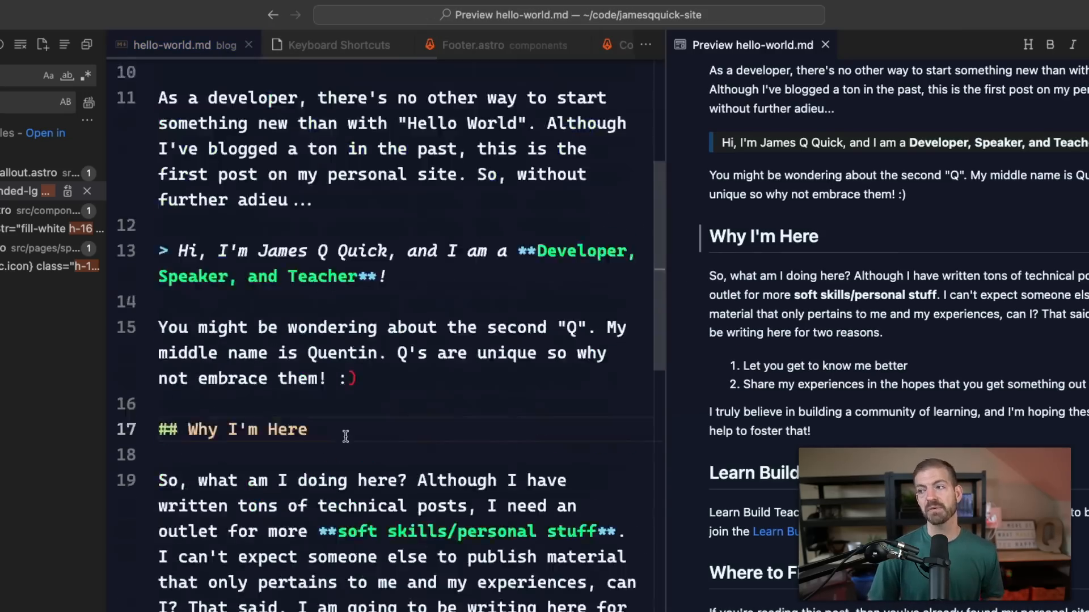
{"action": "scroll", "scroll_direction": "down", "scroll_amount": 3}
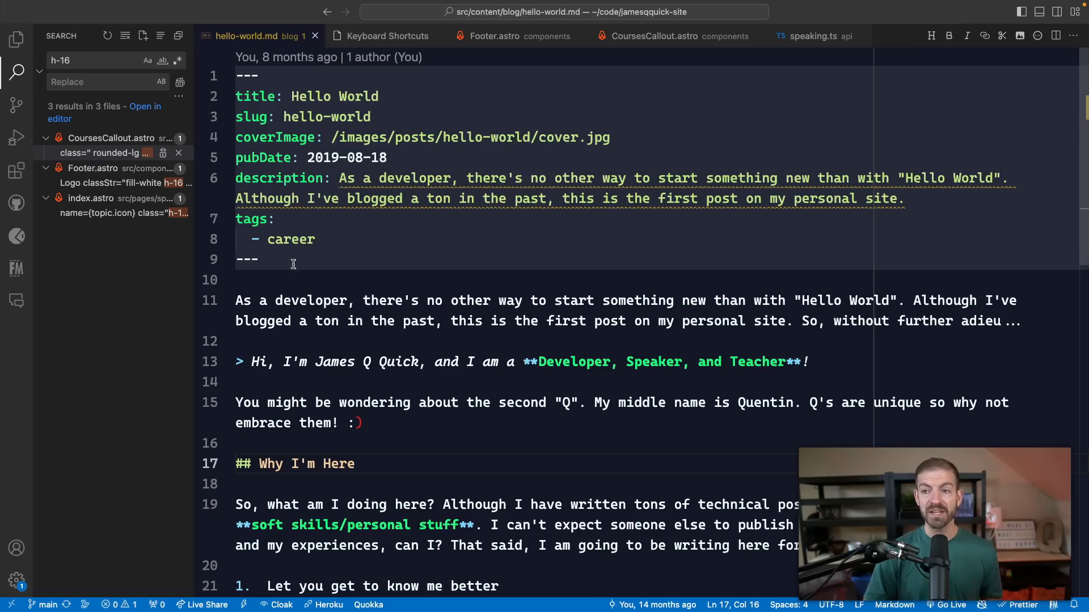
Start the dev server from Front Matter and scroll through the Hello World post preview.
{"action": "left_click", "coordinate": [17, 269]}
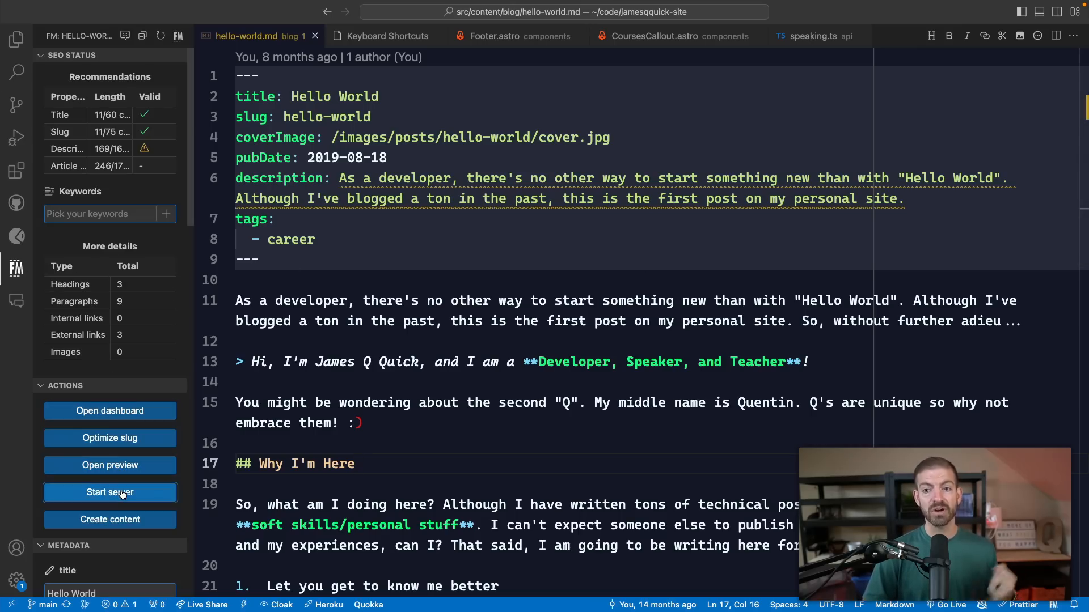
{"action": "left_click", "coordinate": [109, 492]}
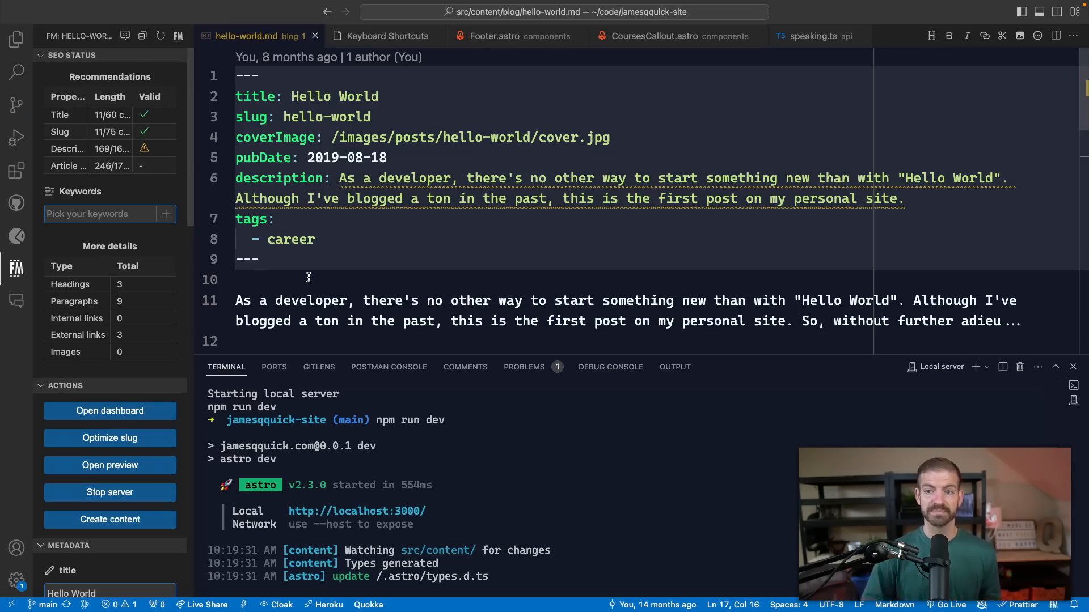
{"action": "left_click", "coordinate": [109, 465]}
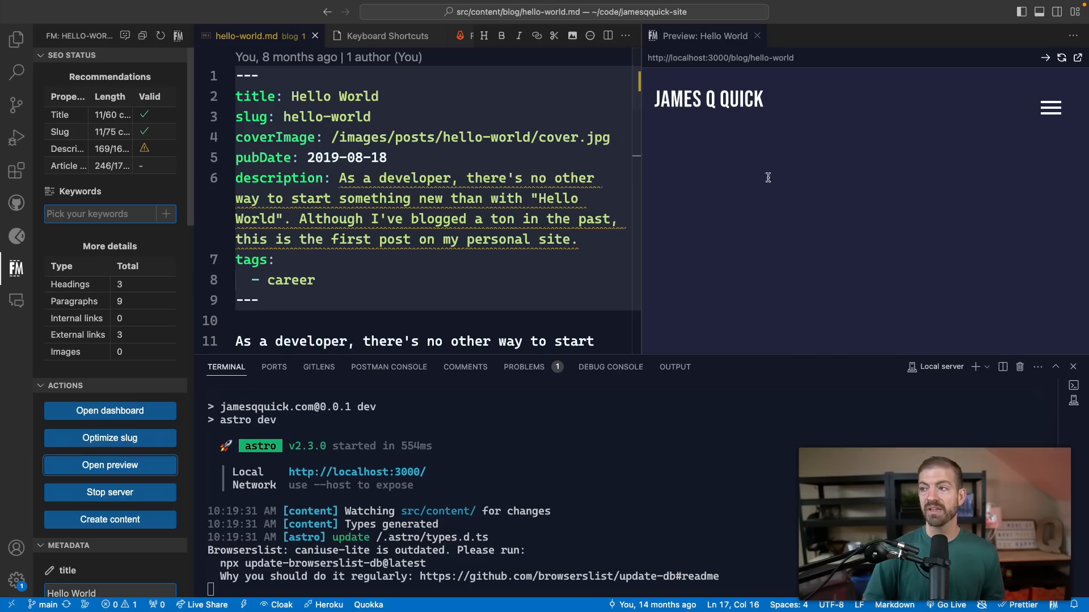
{"action": "scroll", "scroll_direction": "down", "scroll_amount": 3}
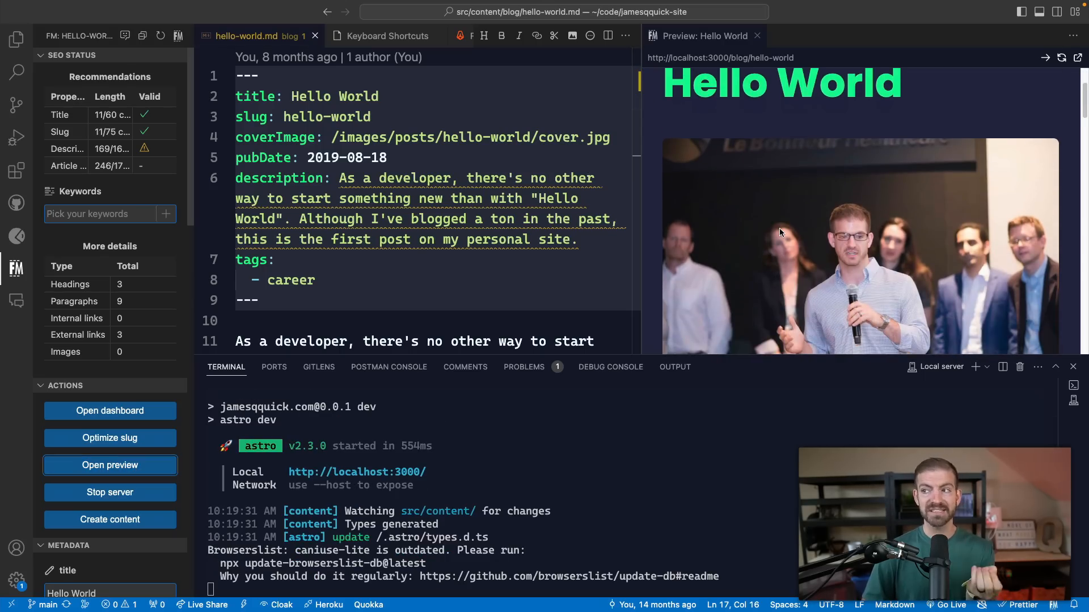
{"action": "scroll", "scroll_direction": "down", "scroll_amount": 3}
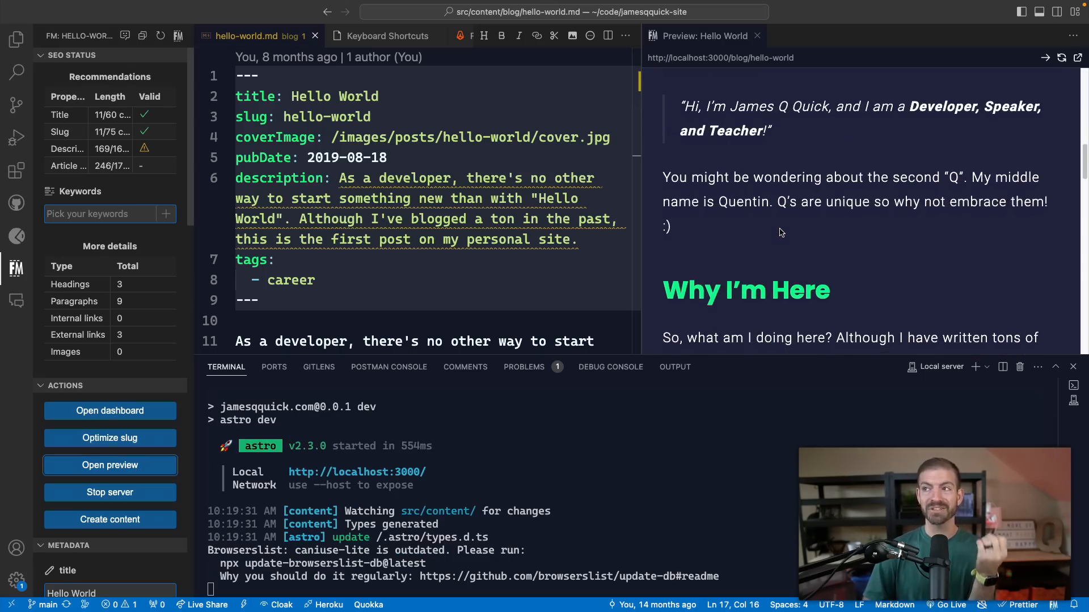
{"action": "scroll", "scroll_direction": "down", "scroll_amount": 3}
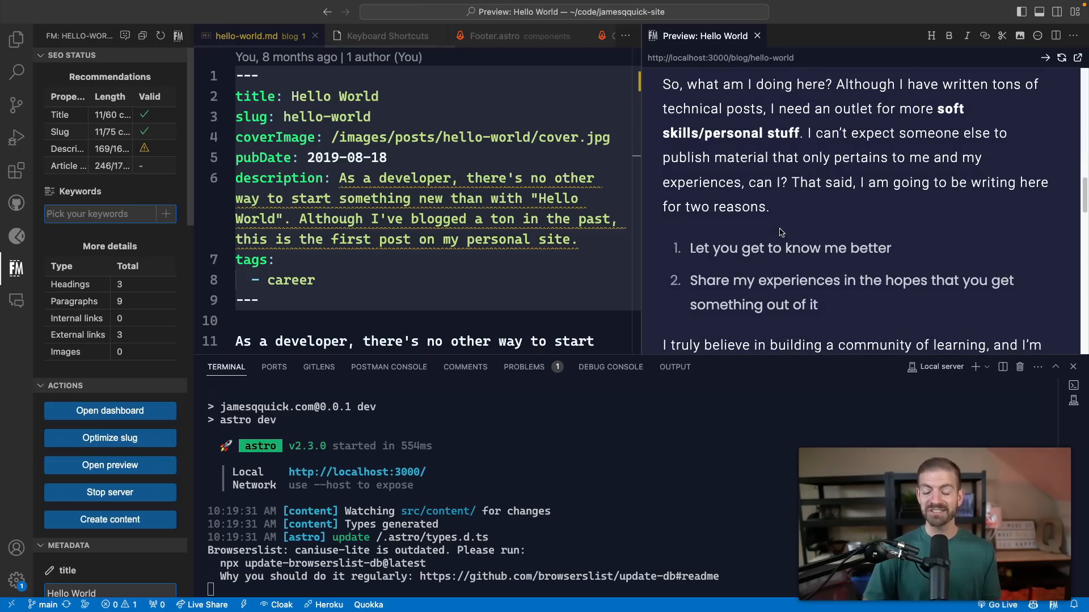
{"action": "left_click", "coordinate": [758, 35]}
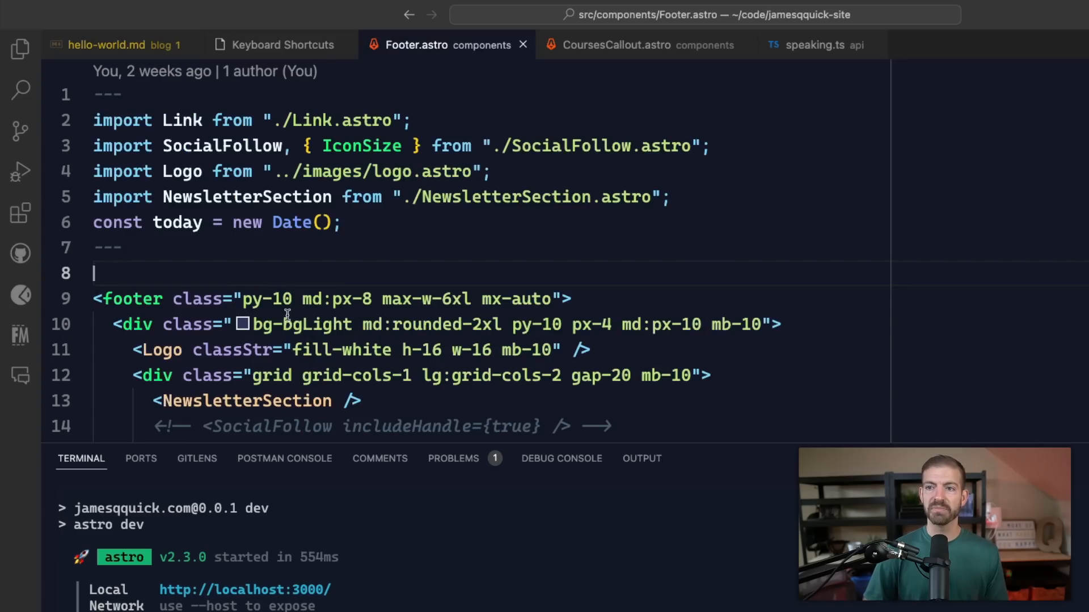
{"action": "mouse_move", "coordinate": [271, 298]}
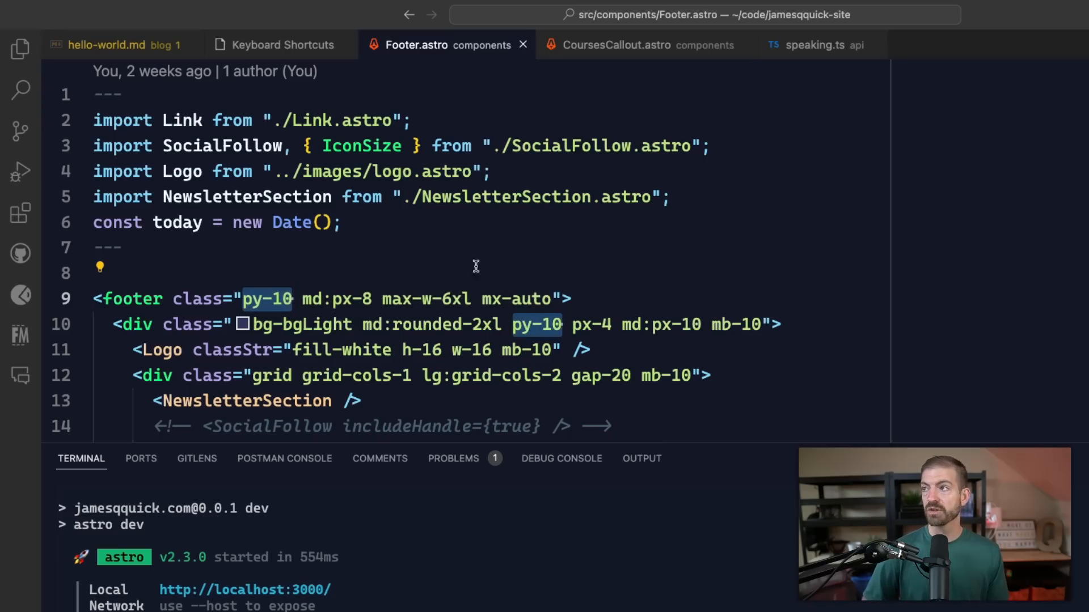
{"action": "mouse_move", "coordinate": [535, 325]}
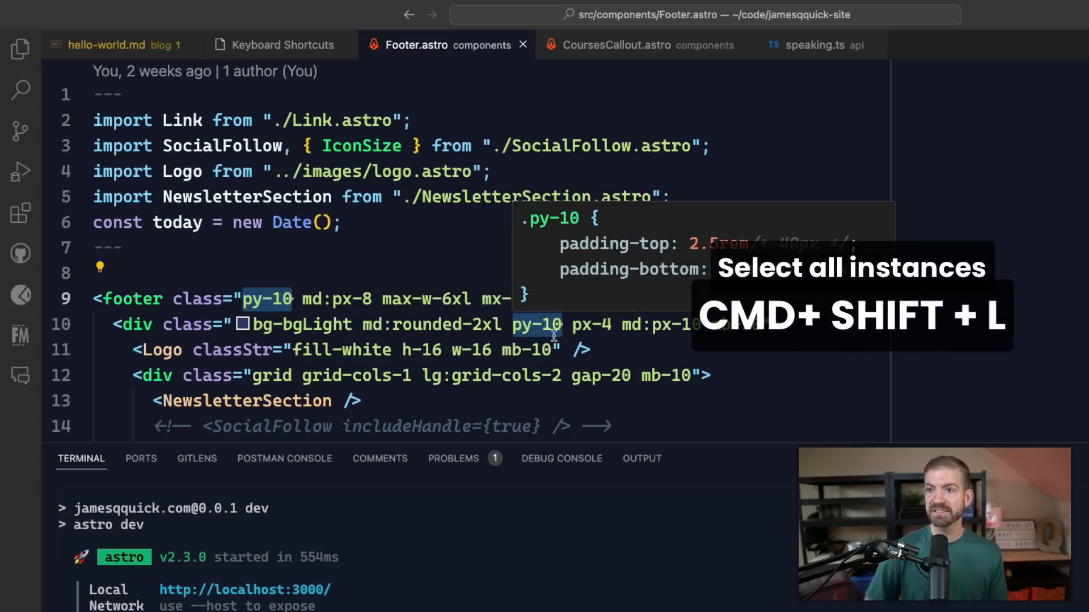
Change Footer.astro's inner container padding class from py-10 to py-12.
{"action": "scroll", "scroll_direction": "down", "scroll_amount": 3}
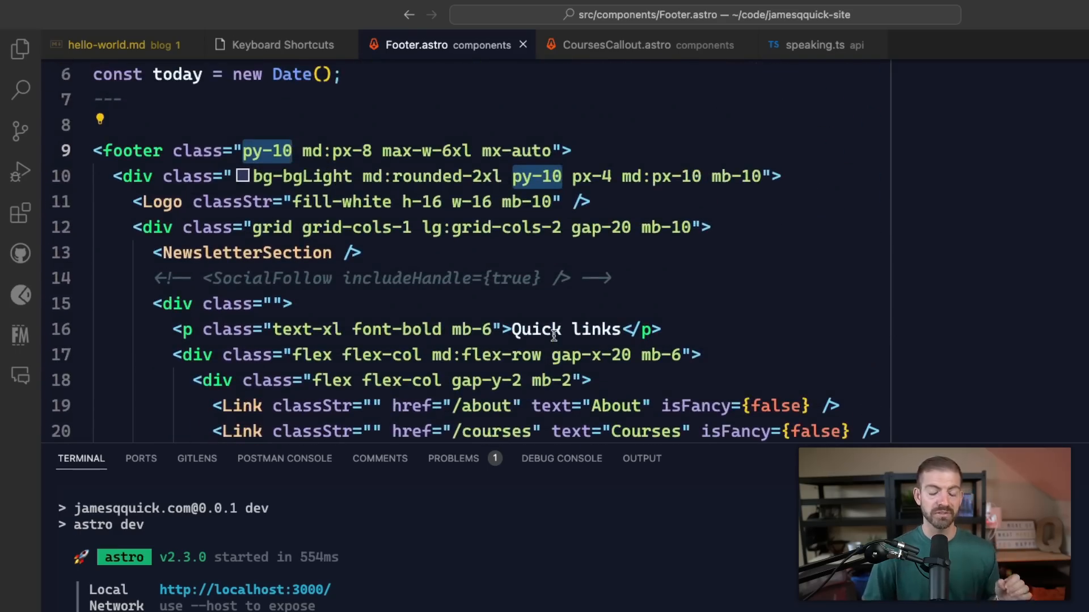
{"action": "left_click", "coordinate": [284, 151]}
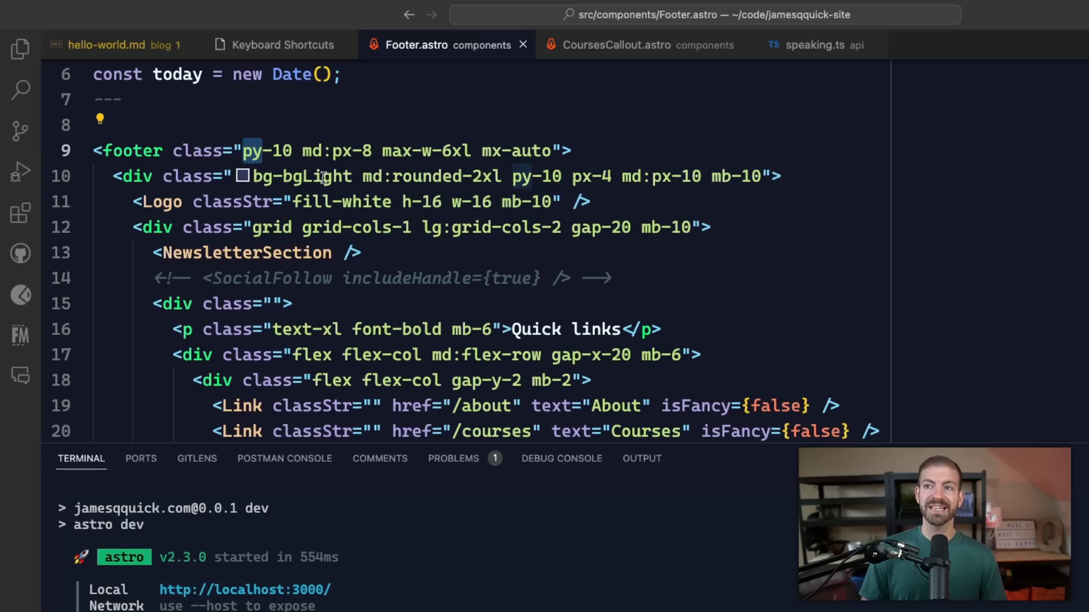
{"action": "key", "text": "Cmd+d"}
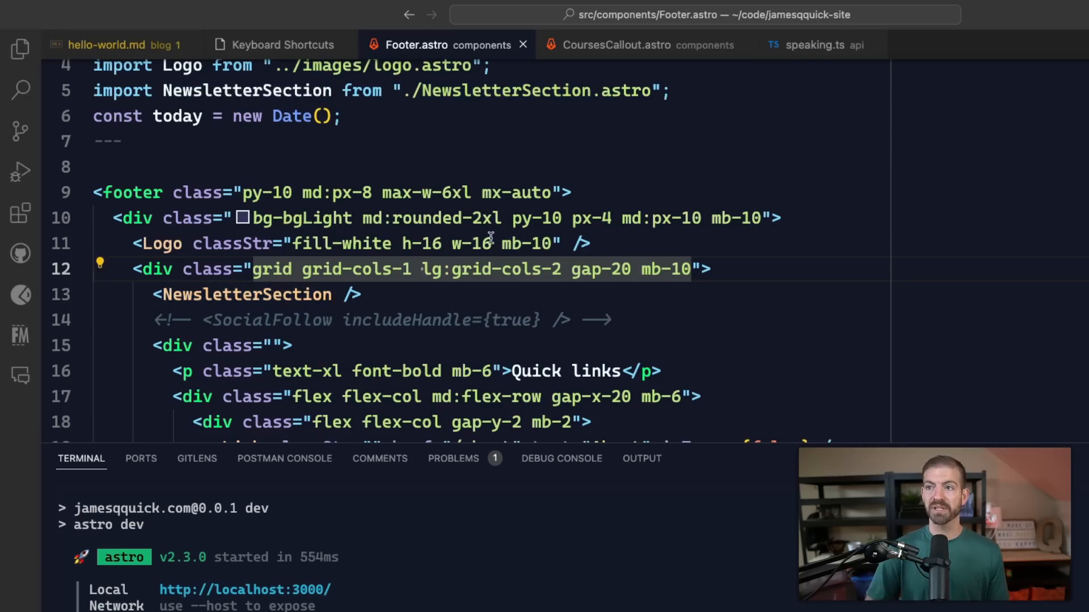
{"action": "double_click", "coordinate": [536, 217]}
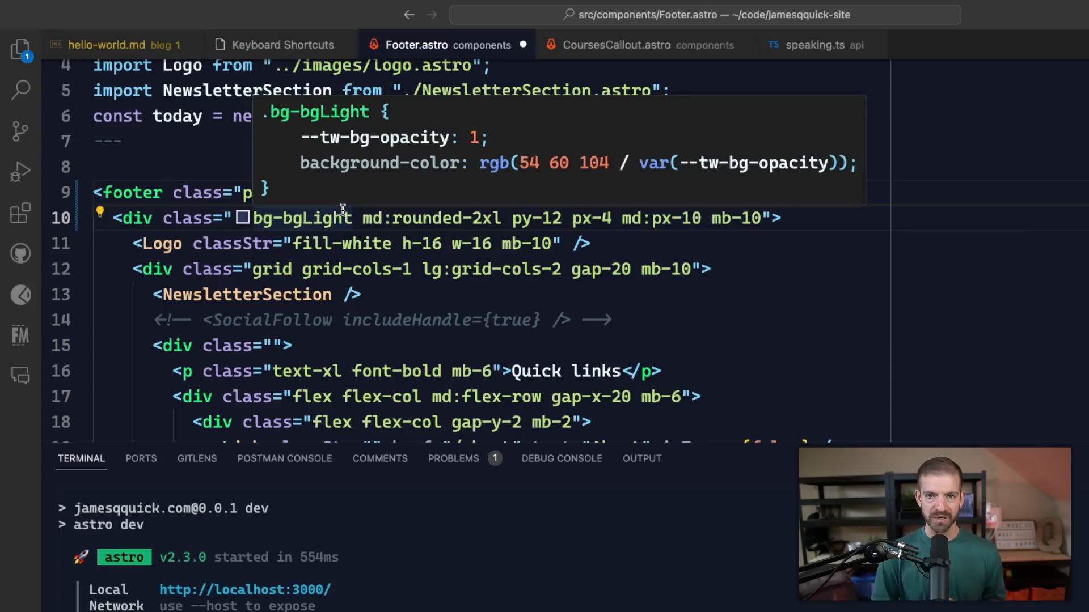
{"action": "left_click", "coordinate": [616, 46]}
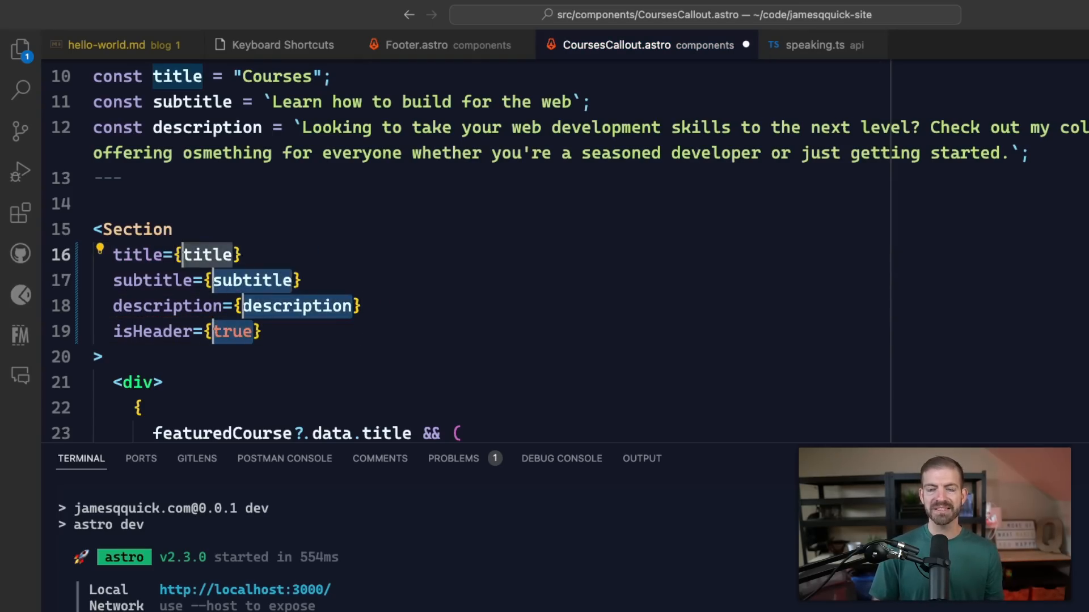
Retype the Section's isHeader prop with value true in CoursesCallout.astro.
{"action": "type", "text": "isHeader"}
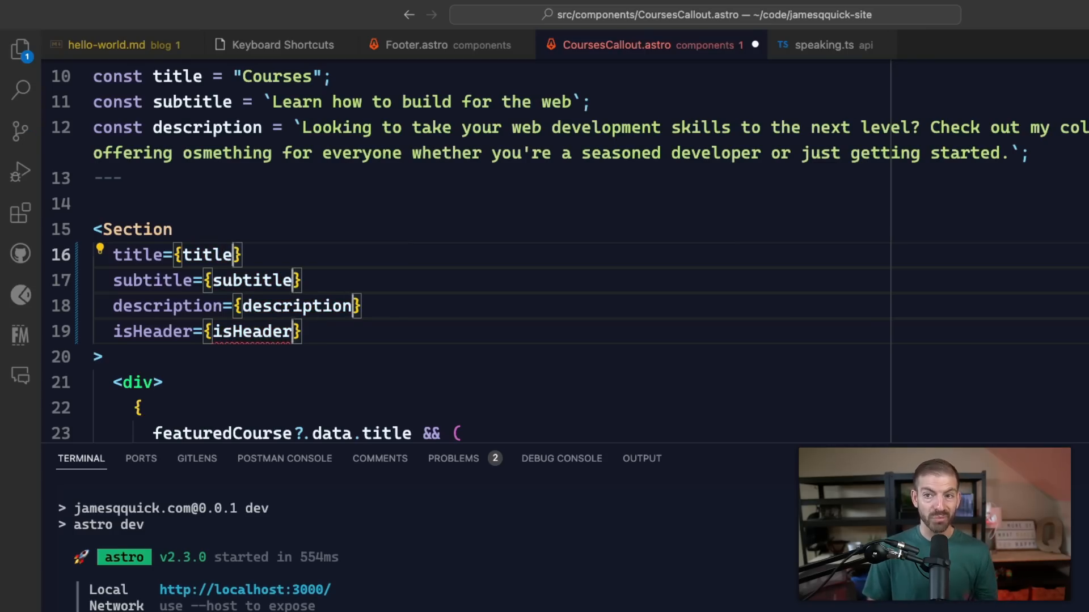
{"action": "type", "text": "true"}
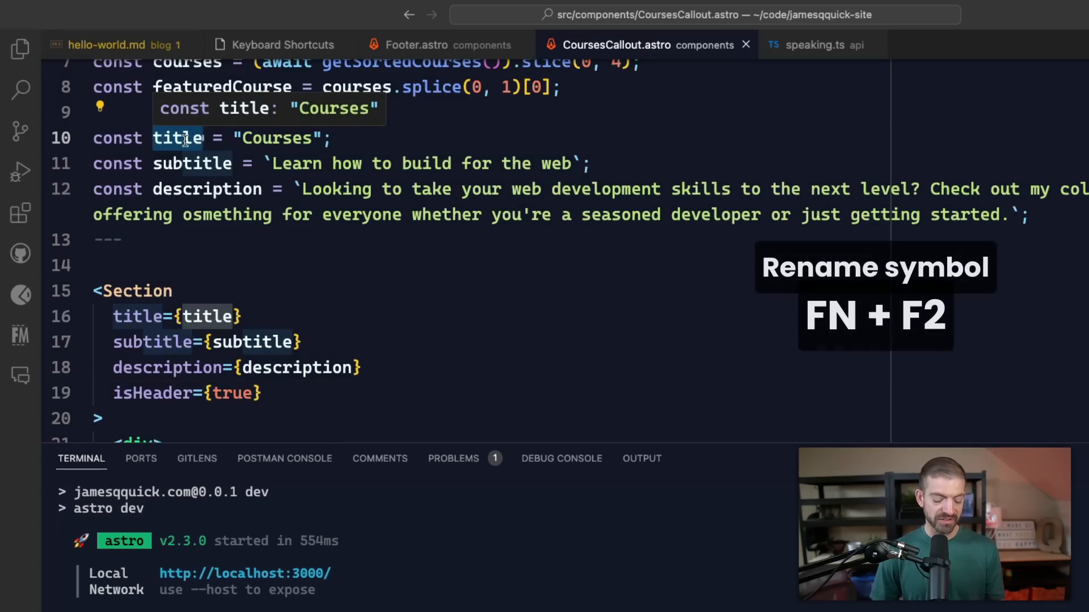
{"action": "key", "text": "F2"}
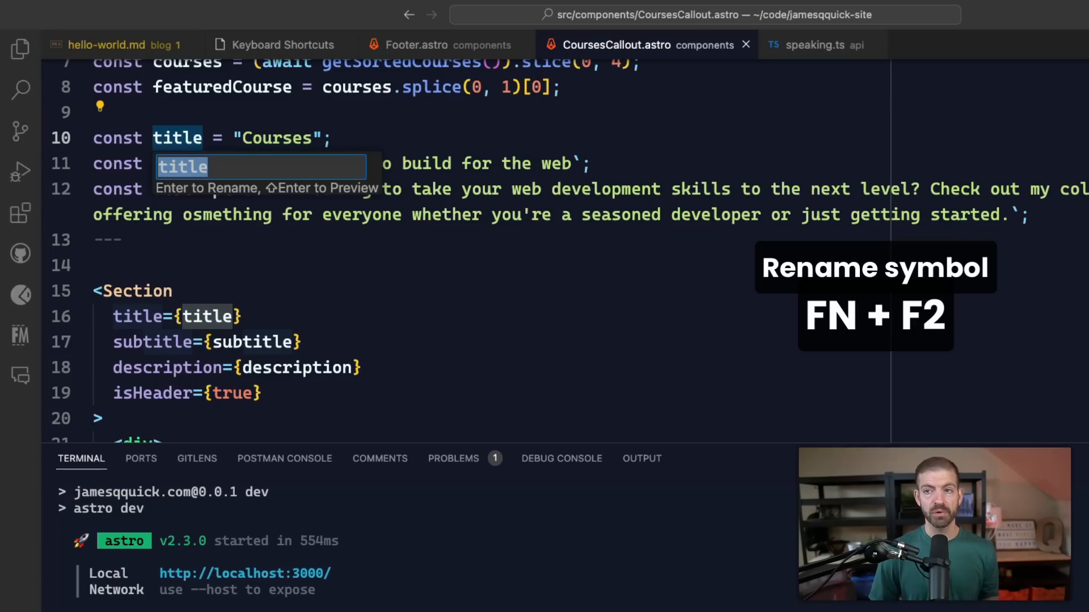
{"action": "type", "text": "upda"}
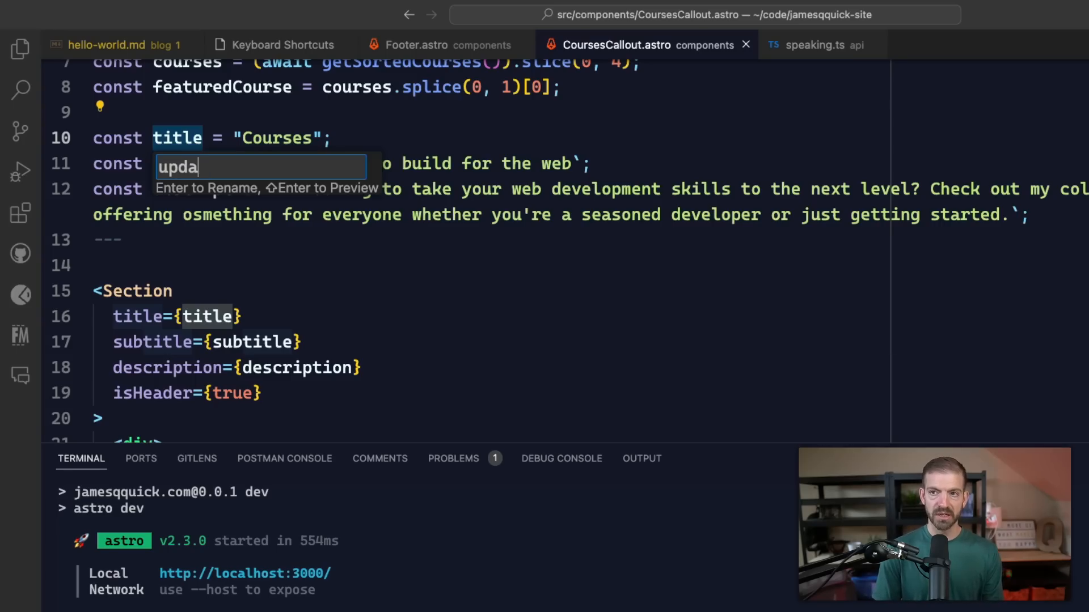
{"action": "key", "text": "Return"}
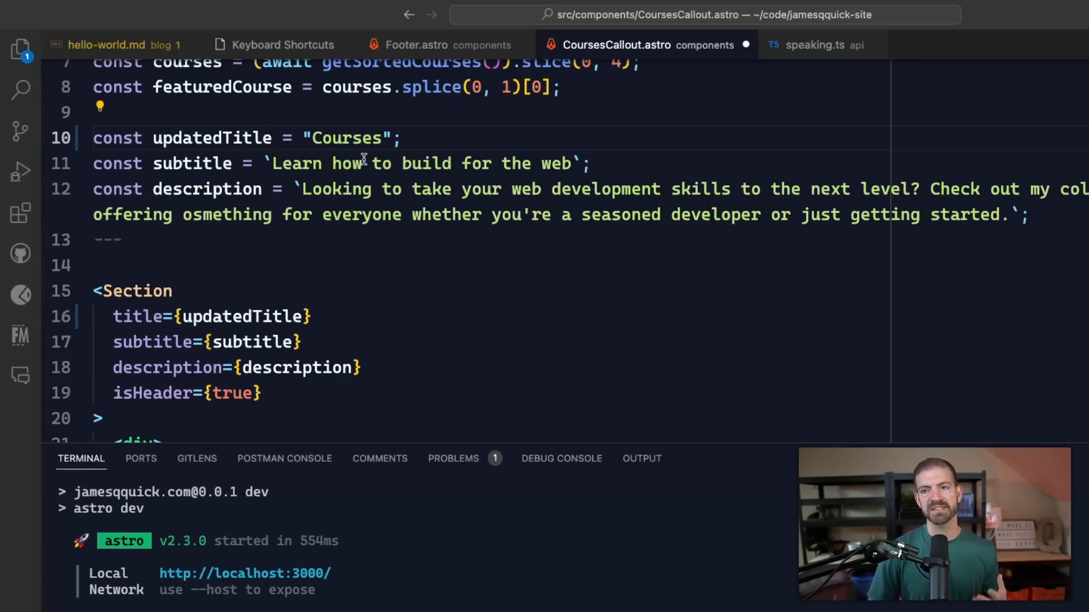
{"action": "double_click", "coordinate": [212, 137]}
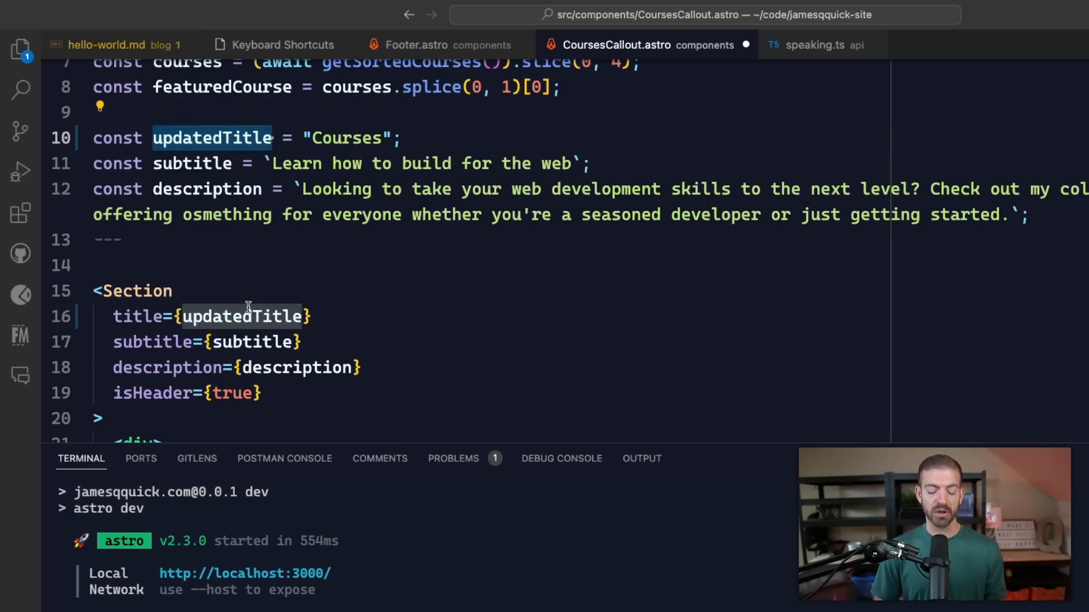
{"action": "type", "text": "title"}
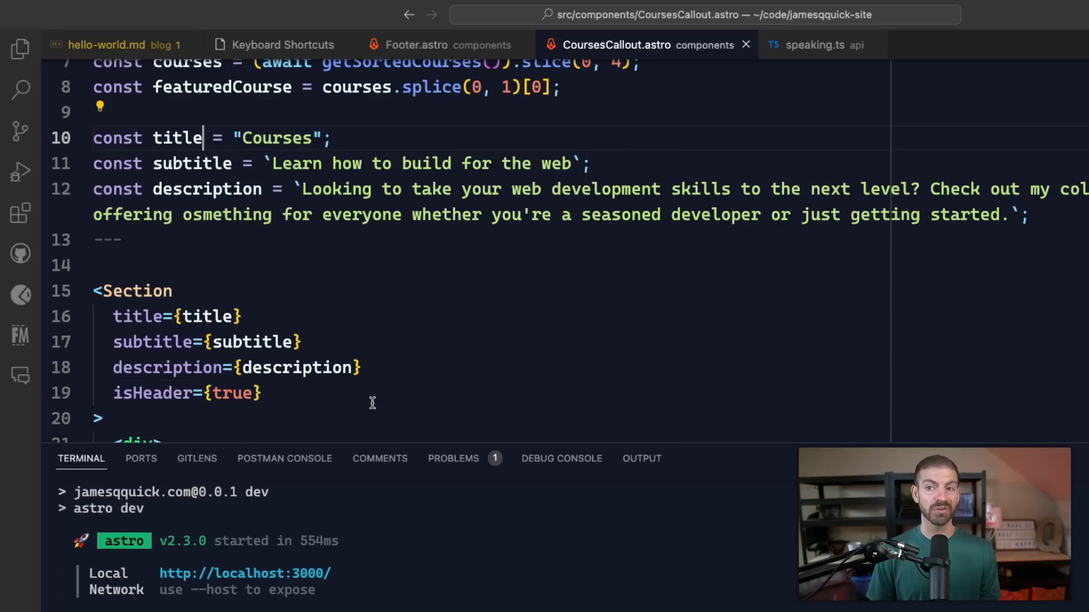
{"action": "scroll", "scroll_direction": "up", "scroll_amount": 3}
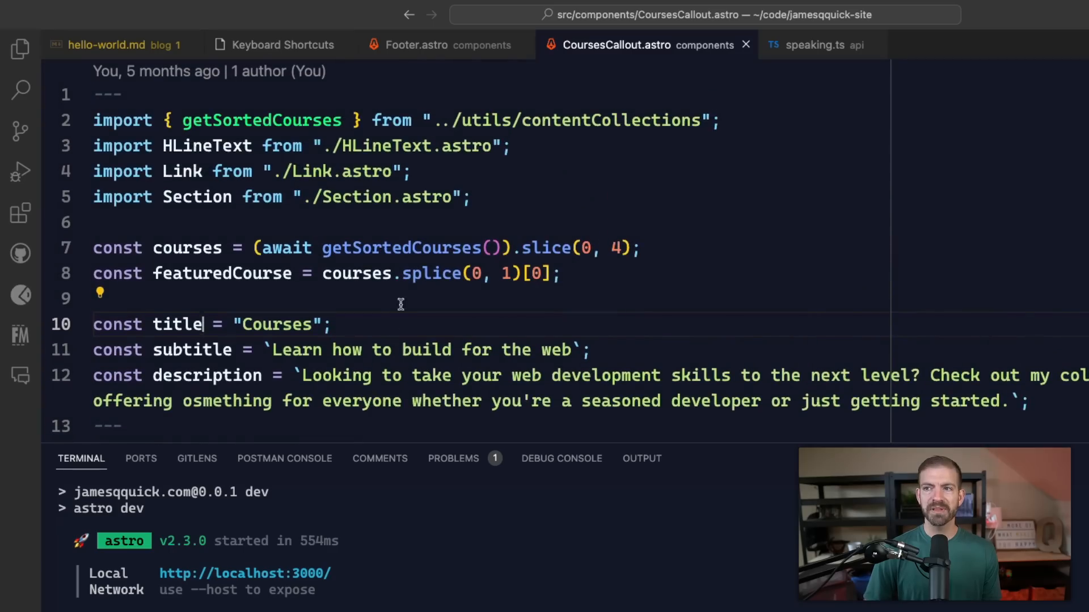
{"action": "mouse_move", "coordinate": [402, 248]}
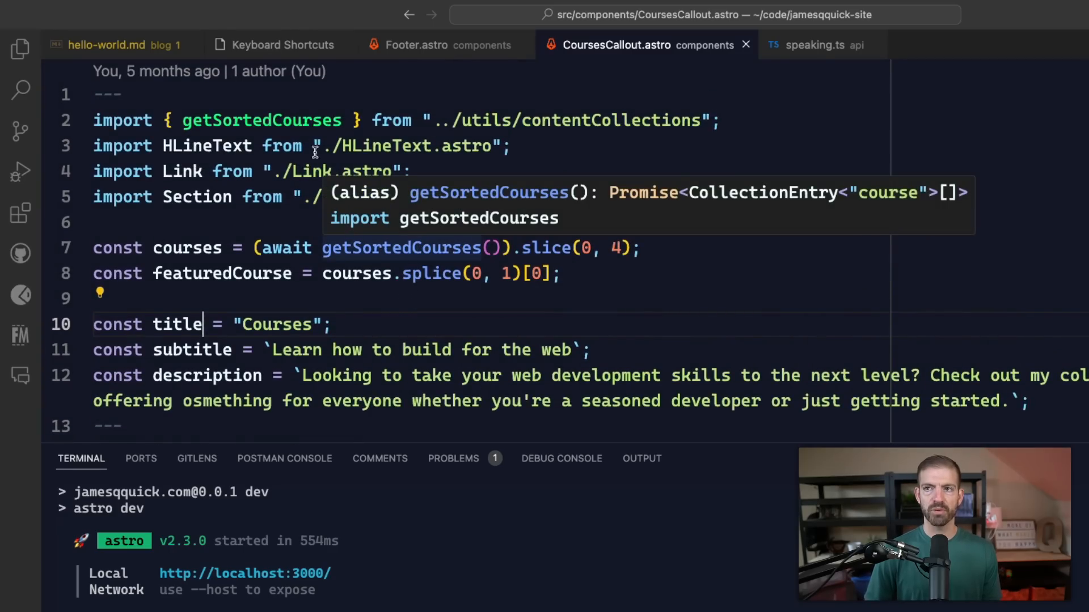
{"action": "mouse_move", "coordinate": [401, 248]}
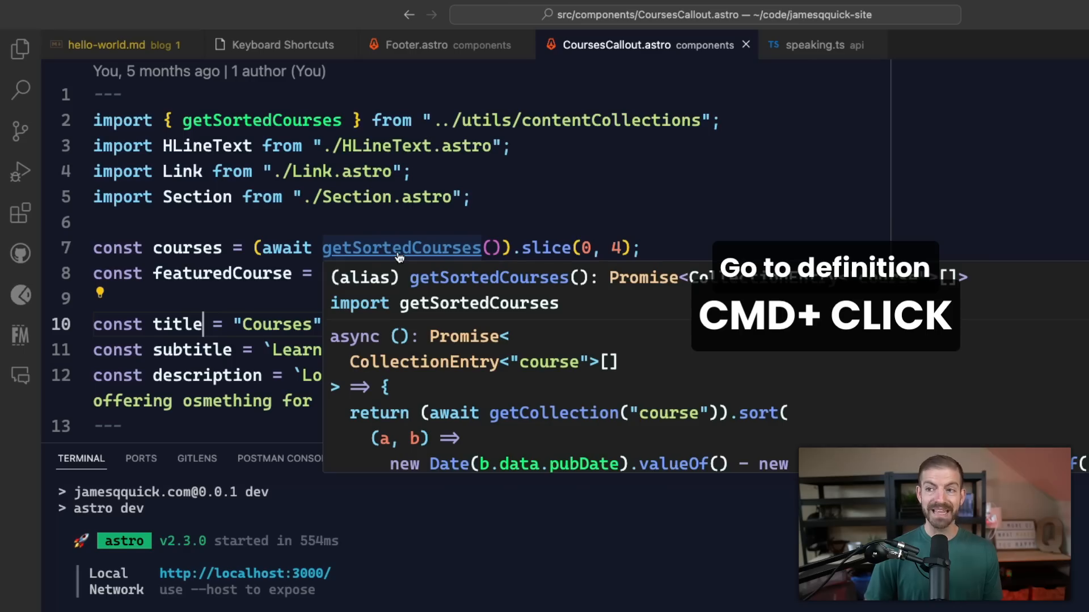
Jump to getSortedCourses' definition, then return to CoursesCallout.astro's import line.
{"action": "left_click", "coordinate": [401, 248]}
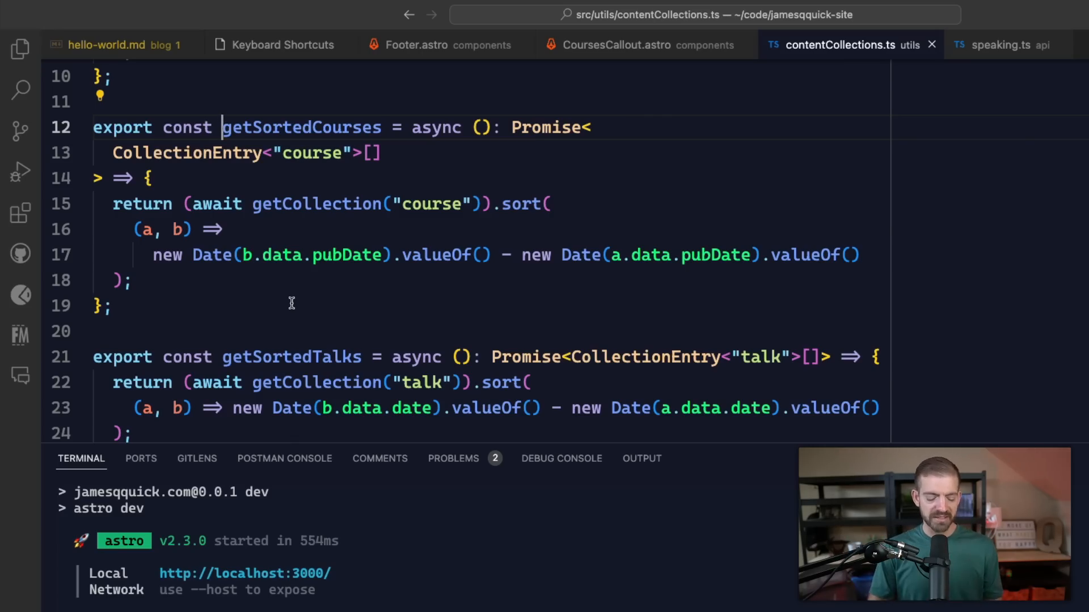
{"action": "left_click", "coordinate": [615, 44]}
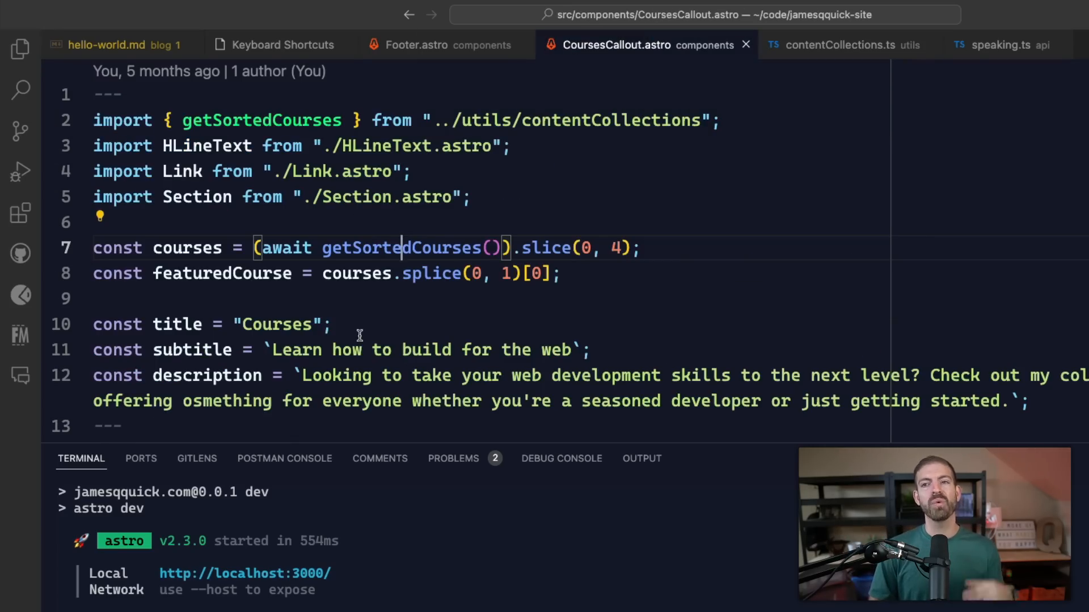
{"action": "mouse_move", "coordinate": [386, 285]}
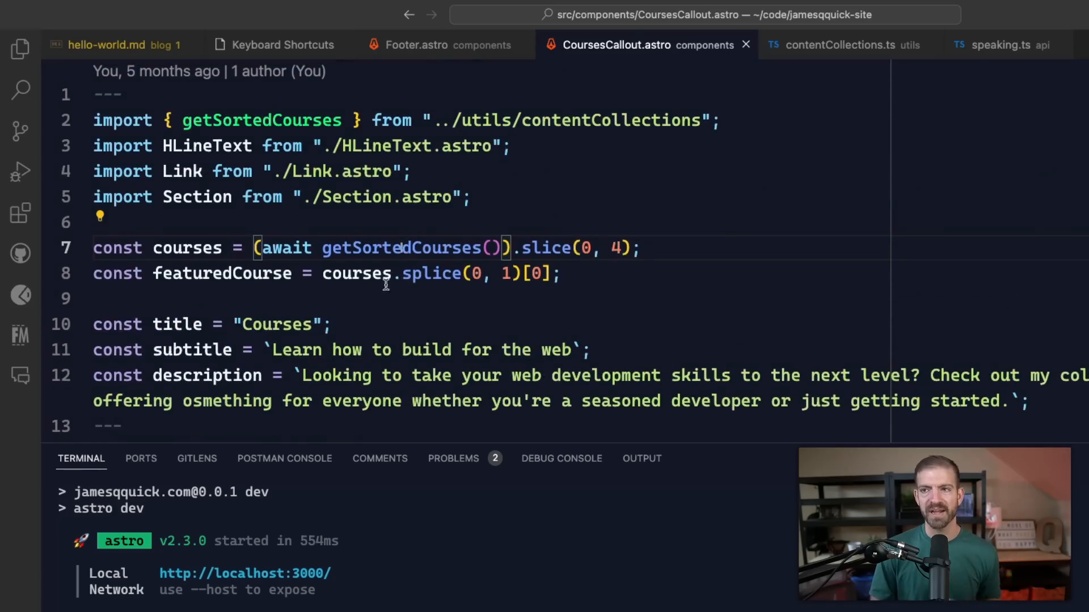
{"action": "left_click", "coordinate": [842, 44]}
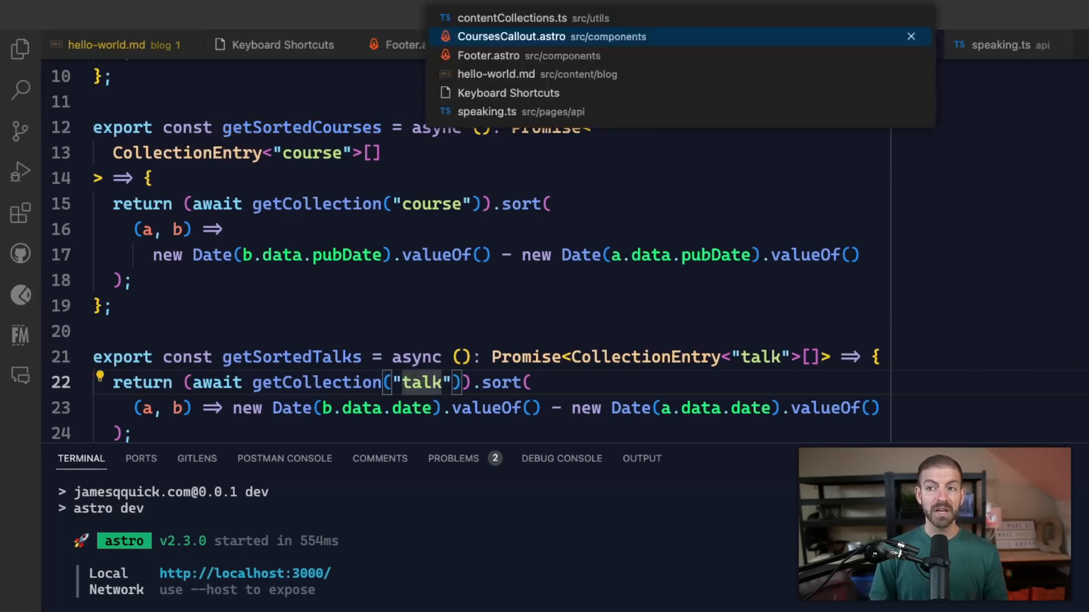
{"action": "left_click", "coordinate": [510, 36]}
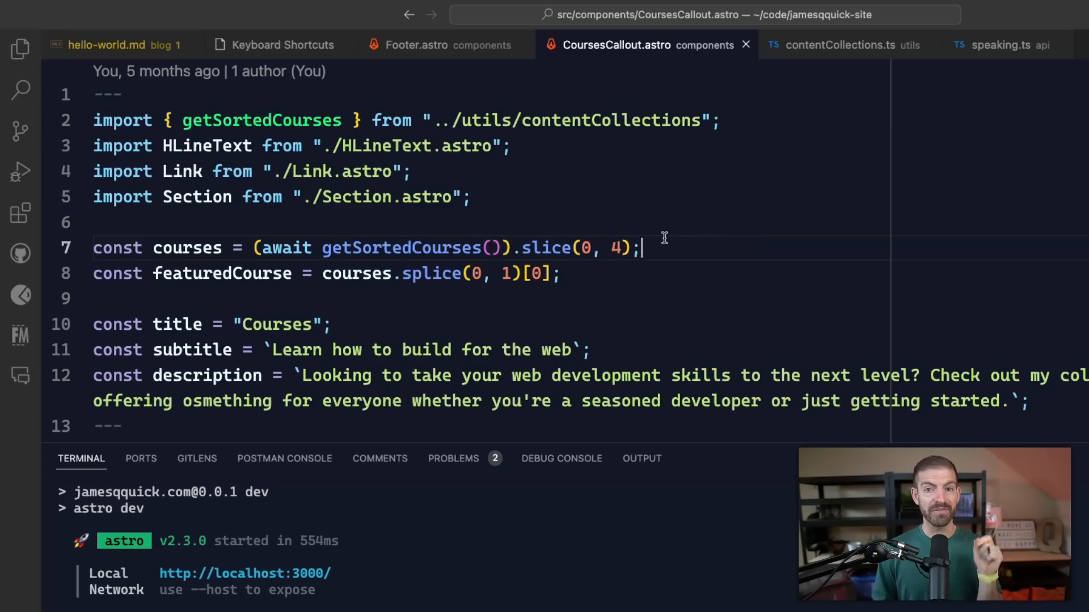
{"action": "left_click", "coordinate": [643, 120]}
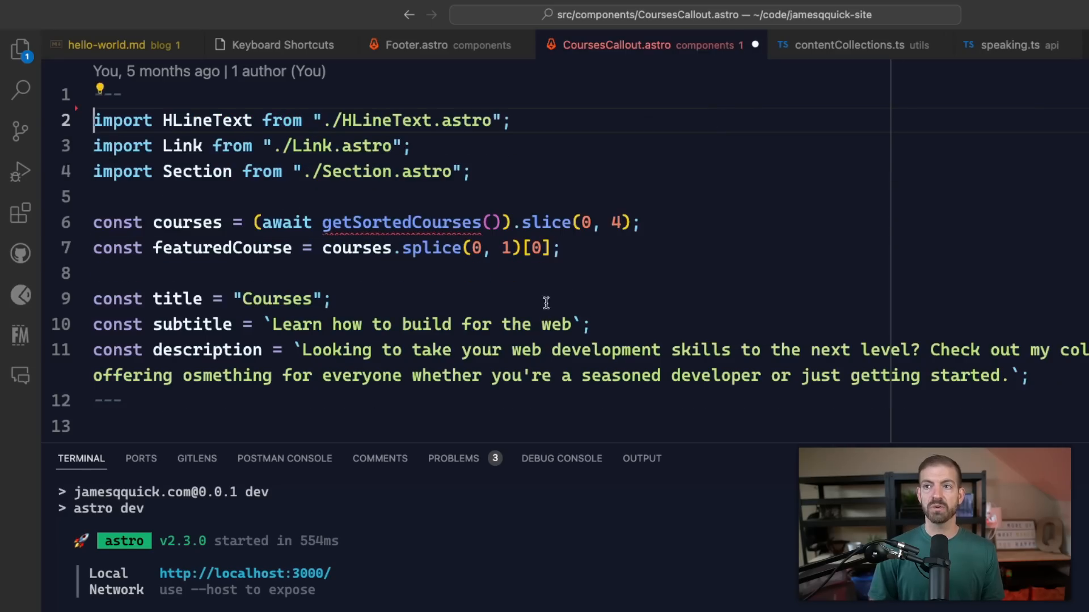
Re-add the getSortedCourses import from ../utils/contentCollections via Quick Fix.
{"action": "type", "text": "g"}
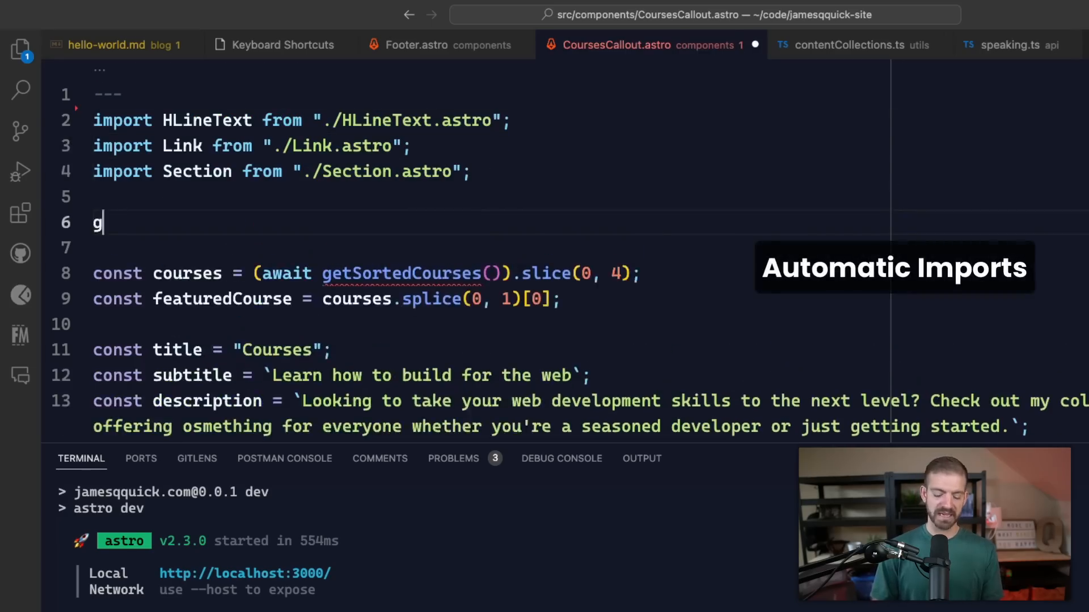
{"action": "type", "text": "etSorted"}
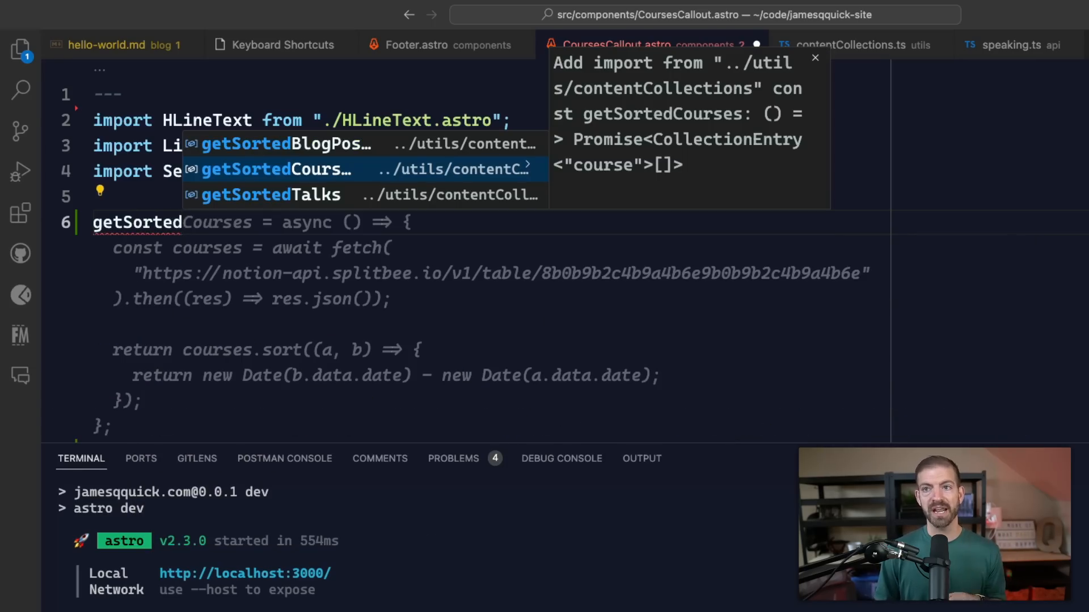
{"action": "left_click", "coordinate": [273, 170]}
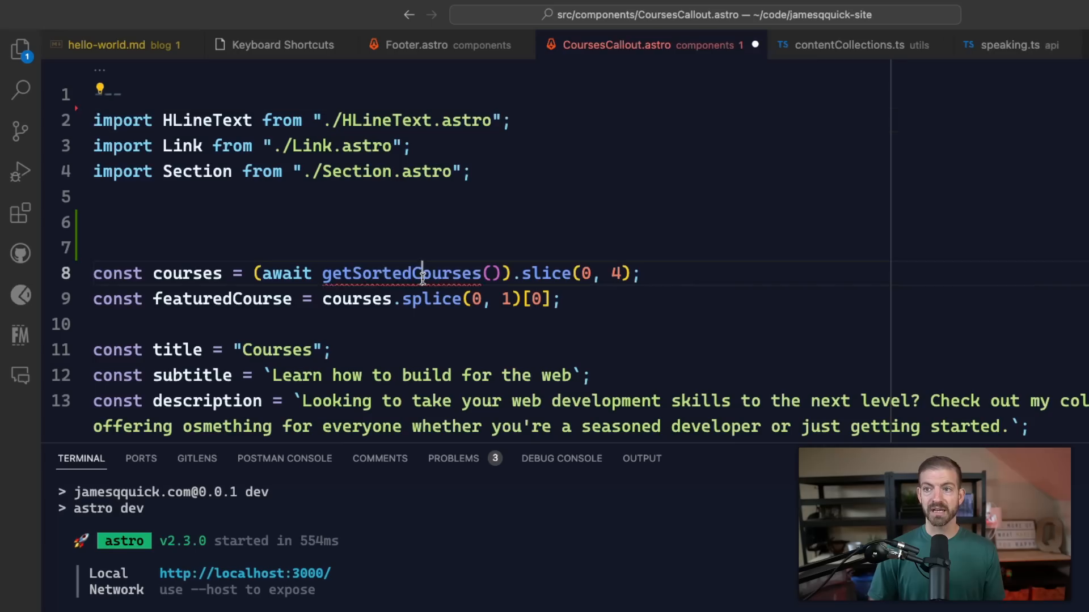
{"action": "double_click", "coordinate": [401, 273]}
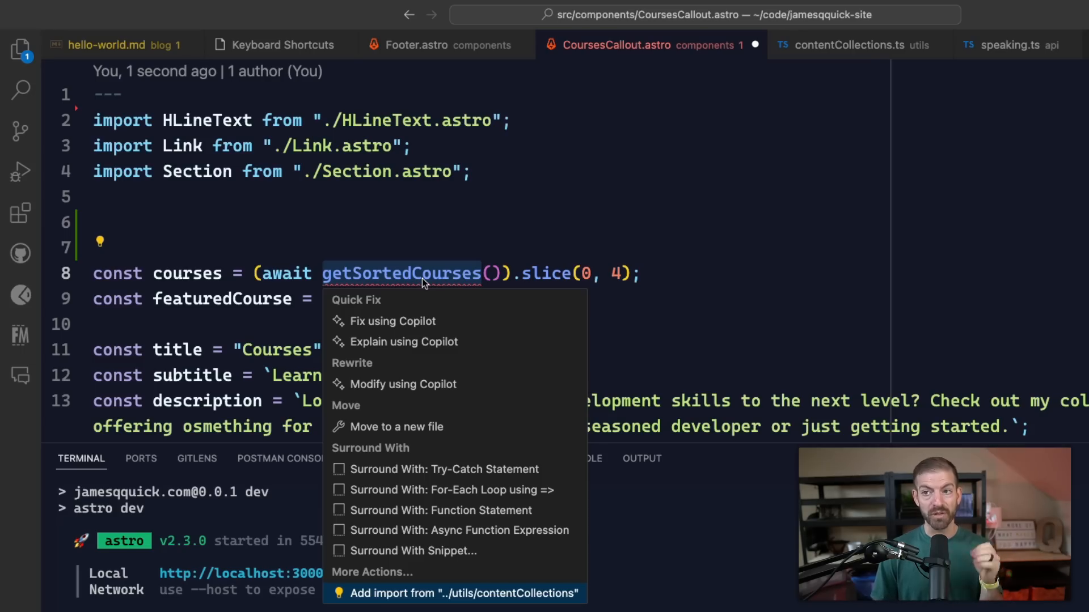
{"action": "left_click", "coordinate": [464, 594]}
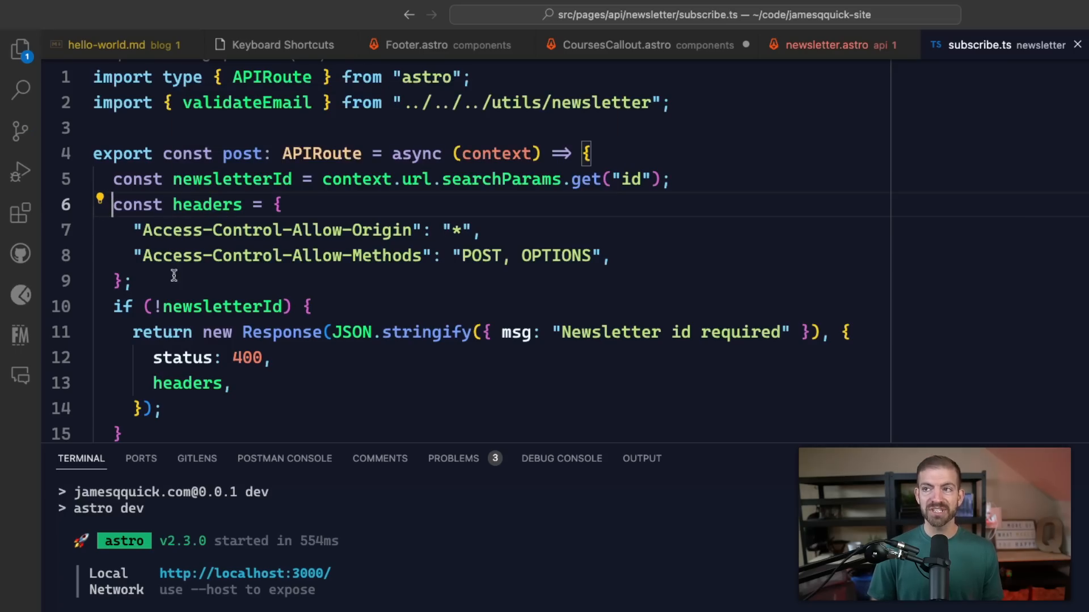
{"action": "mouse_move", "coordinate": [430, 242]}
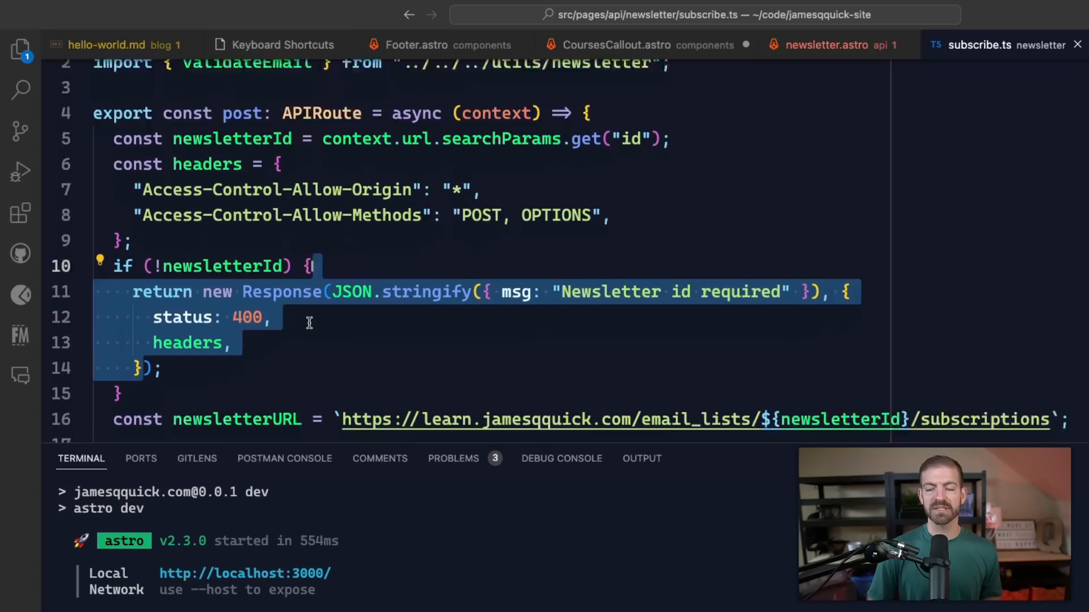
Scroll through the newsletter subscribe.ts handler.
{"action": "scroll", "scroll_direction": "down", "scroll_amount": 3}
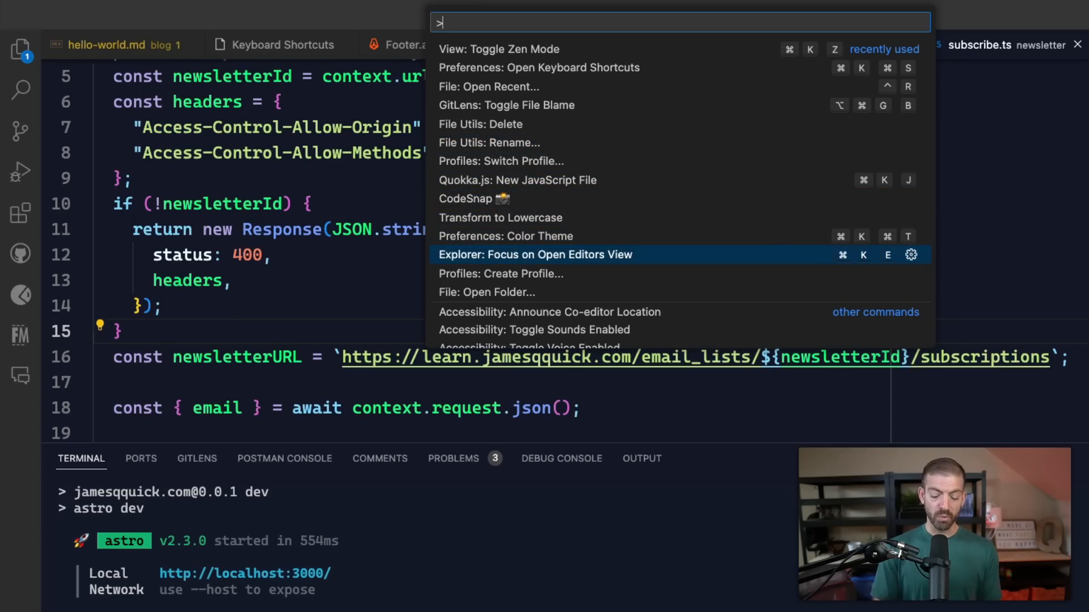
Browse recent project folders via File: Open Recent, then open the Front Matter SEO panel.
{"action": "type", "text": "open rece"}
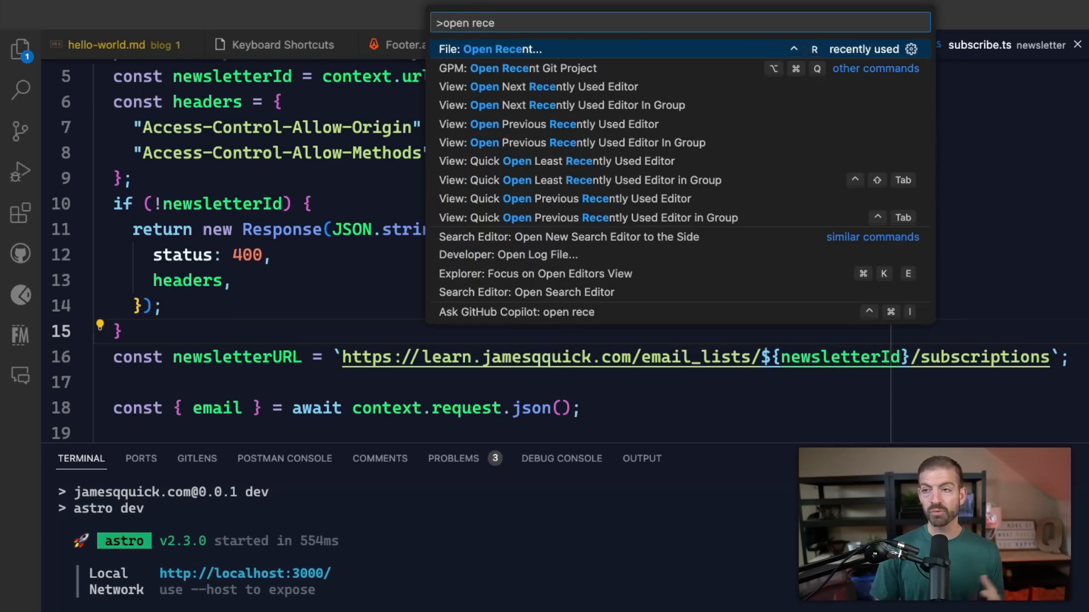
{"action": "left_click", "coordinate": [493, 49]}
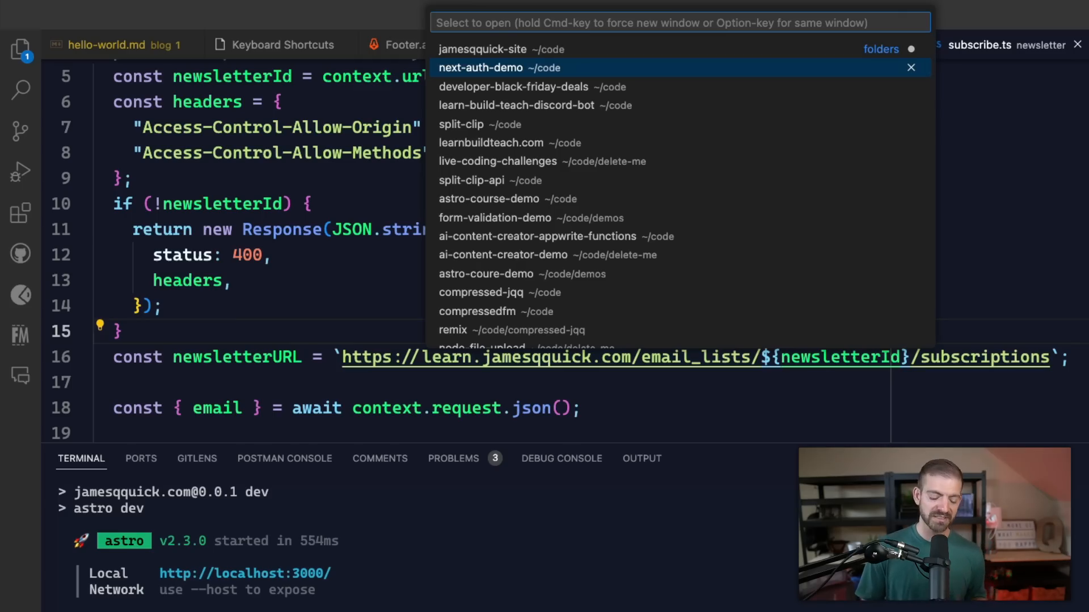
{"action": "type", "text": ">op"}
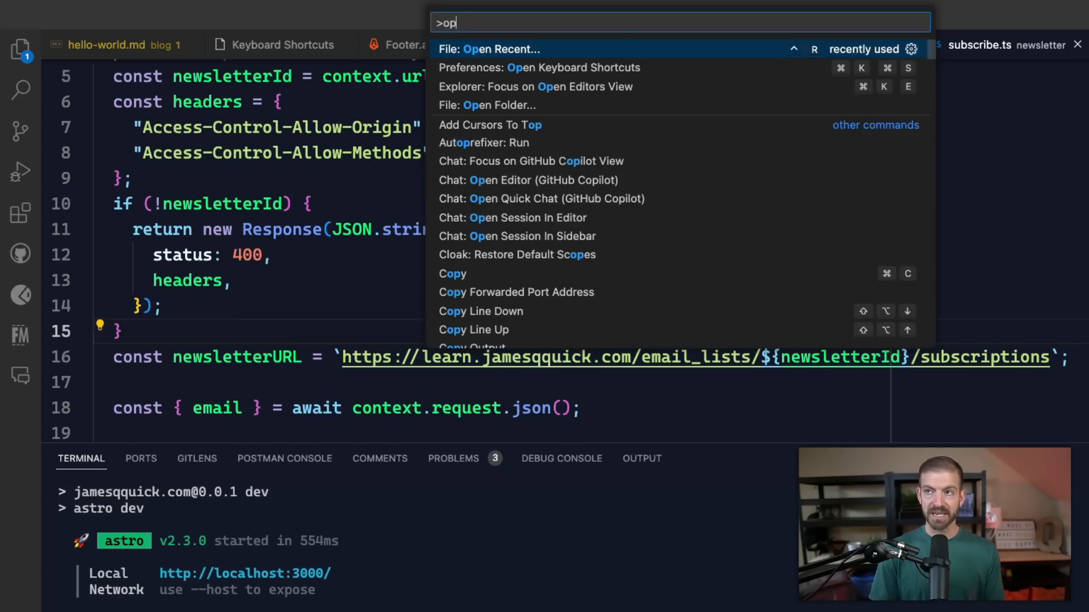
{"action": "type", "text": "e"}
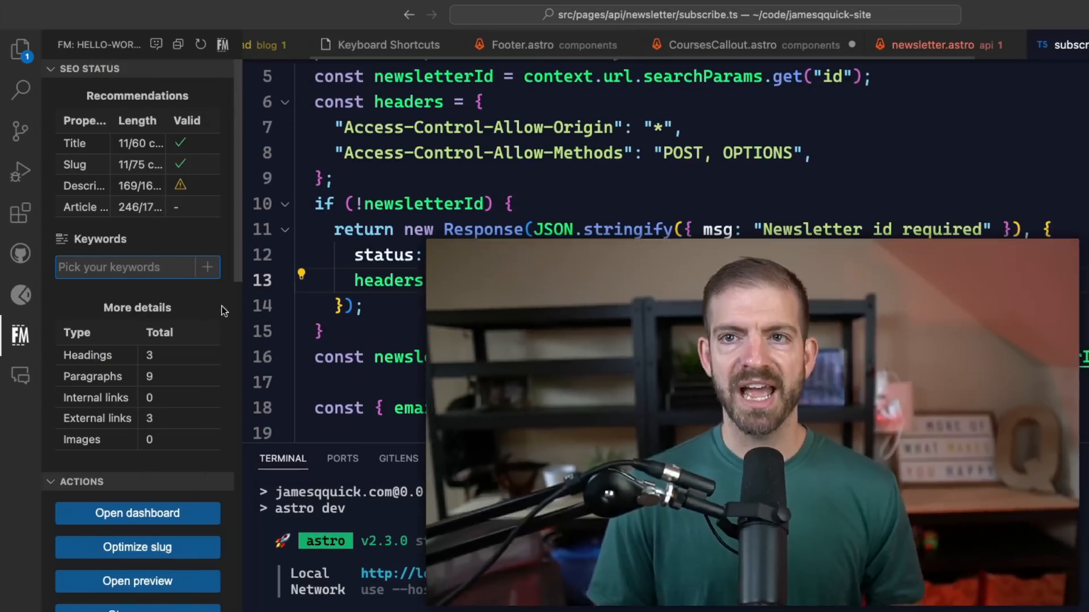
Switch the side bar to Explorer to show the jamesqquick-site file tree.
{"action": "left_click", "coordinate": [20, 50]}
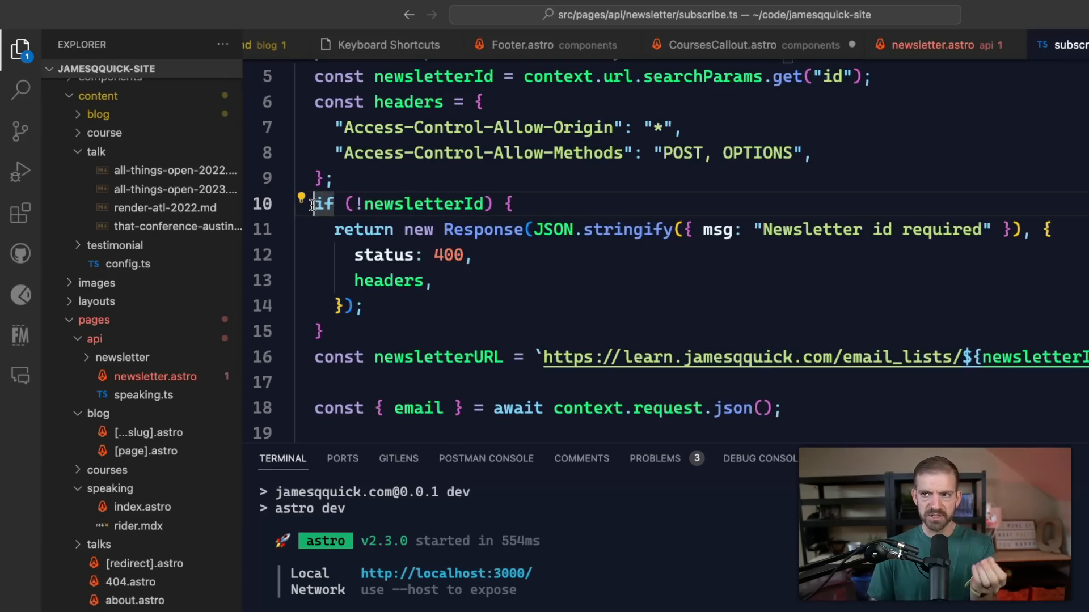
{"action": "mouse_move", "coordinate": [312, 255]}
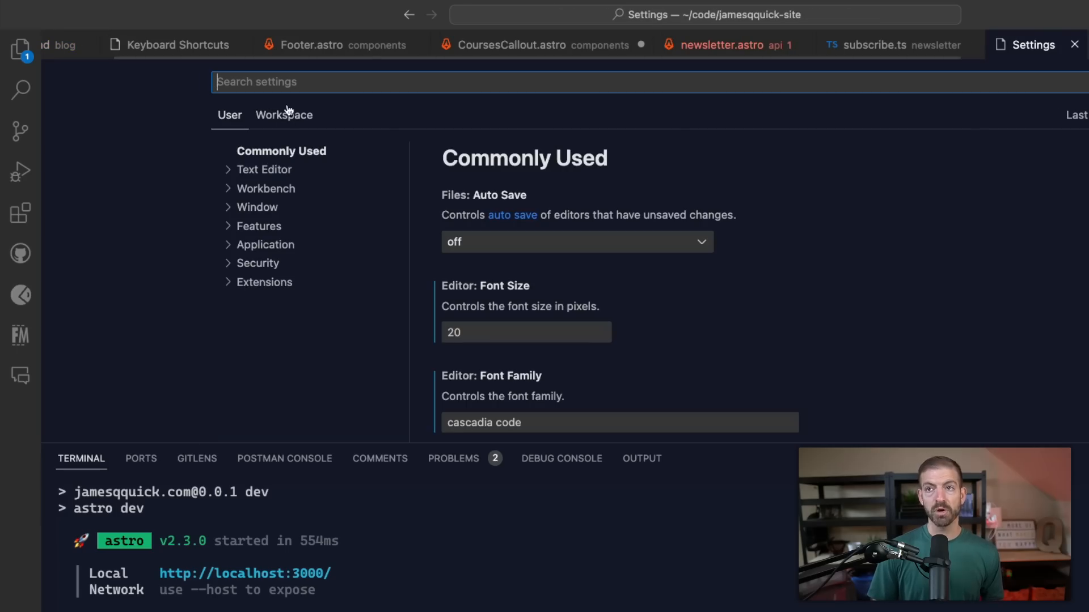
Search settings for 'sidebar position' and set Workbench › Side Bar: Location to right.
{"action": "type", "text": "sidebar"}
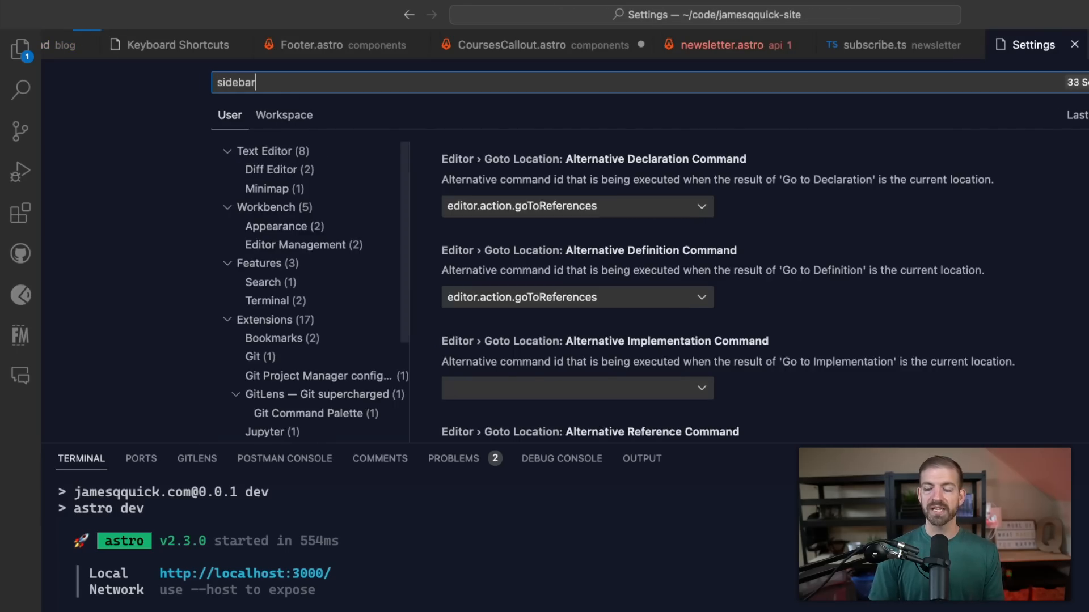
{"action": "type", "text": "position"}
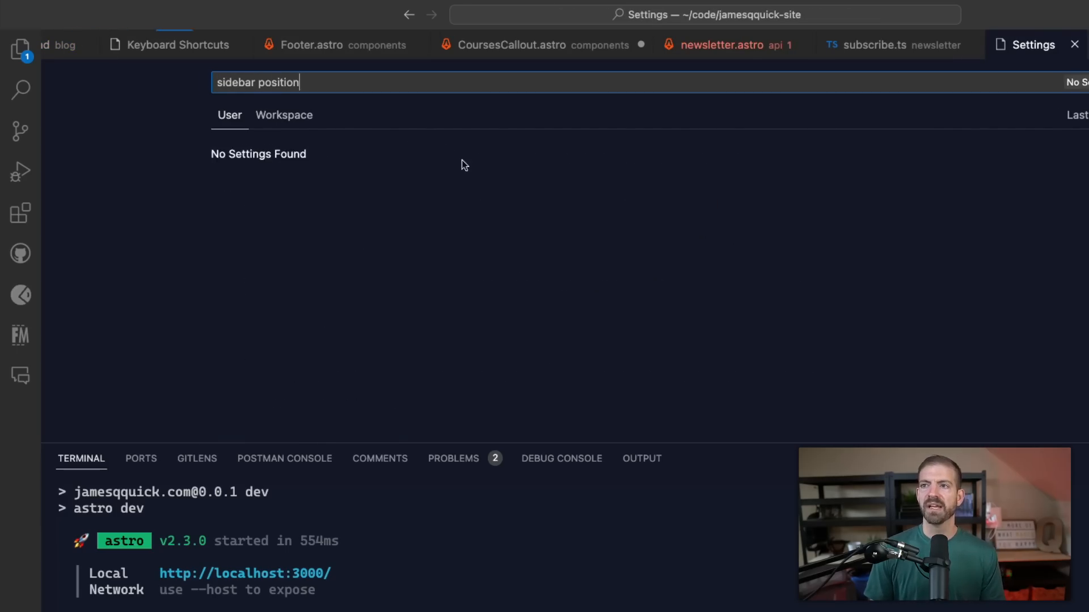
{"action": "left_click", "coordinate": [575, 221]}
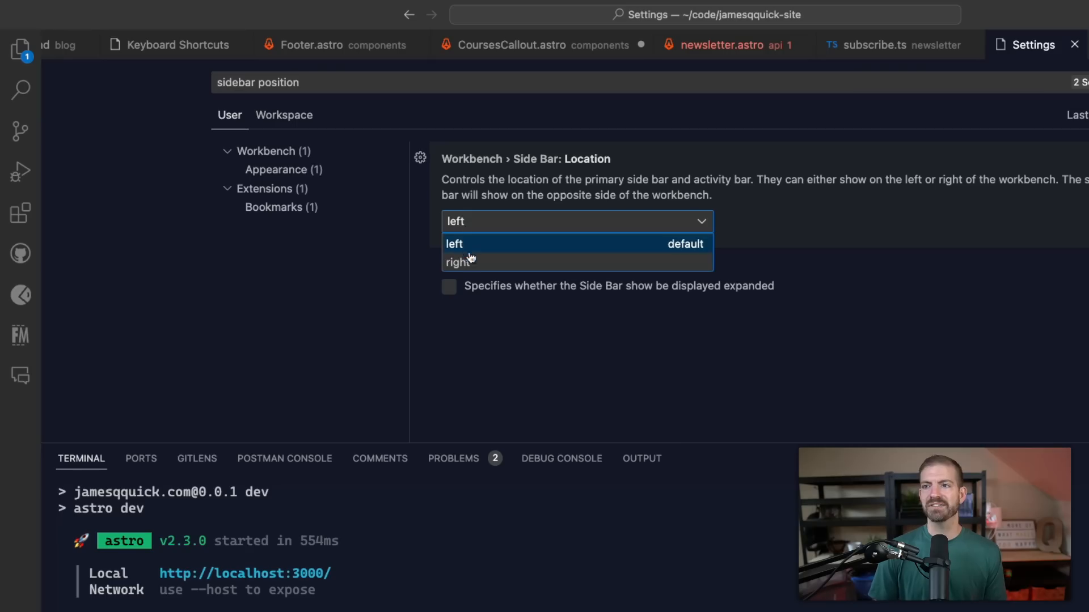
{"action": "left_click", "coordinate": [457, 262]}
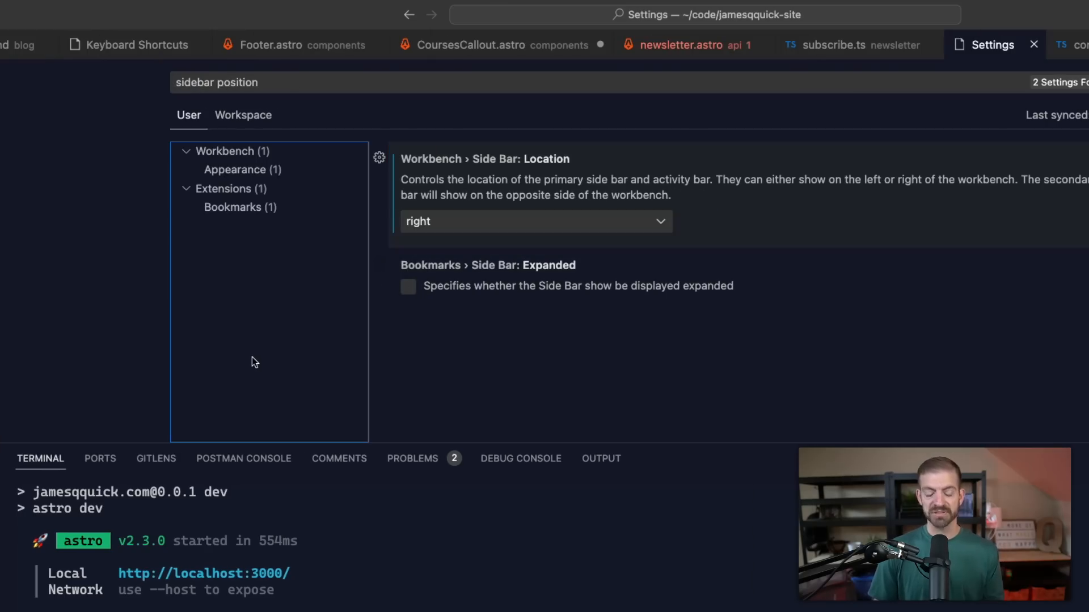
Set the Side Bar Location back to left.
{"action": "left_click", "coordinate": [833, 44]}
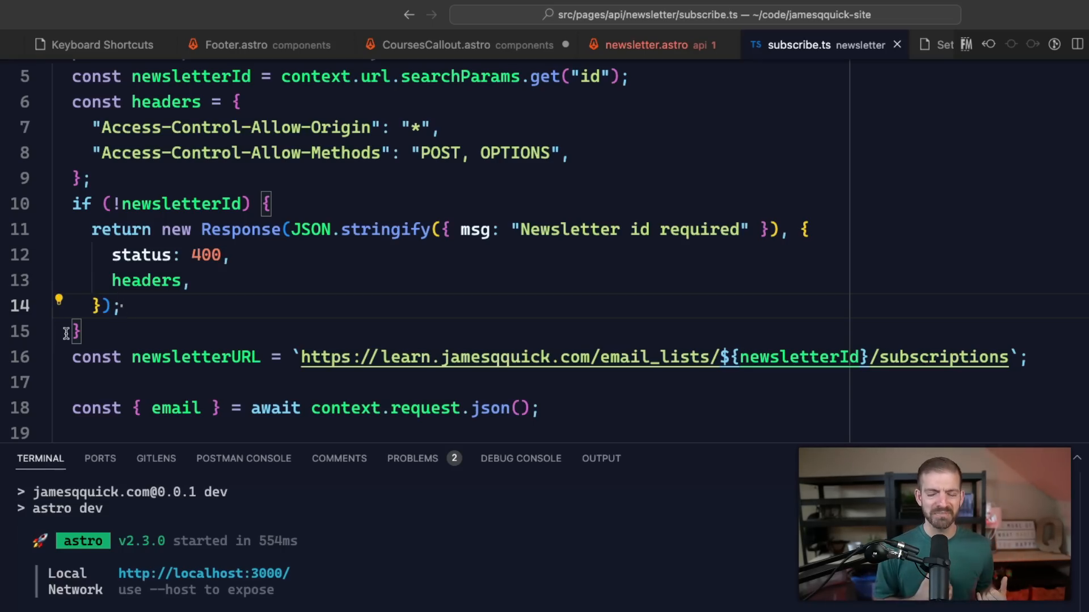
{"action": "left_click", "coordinate": [120, 305]}
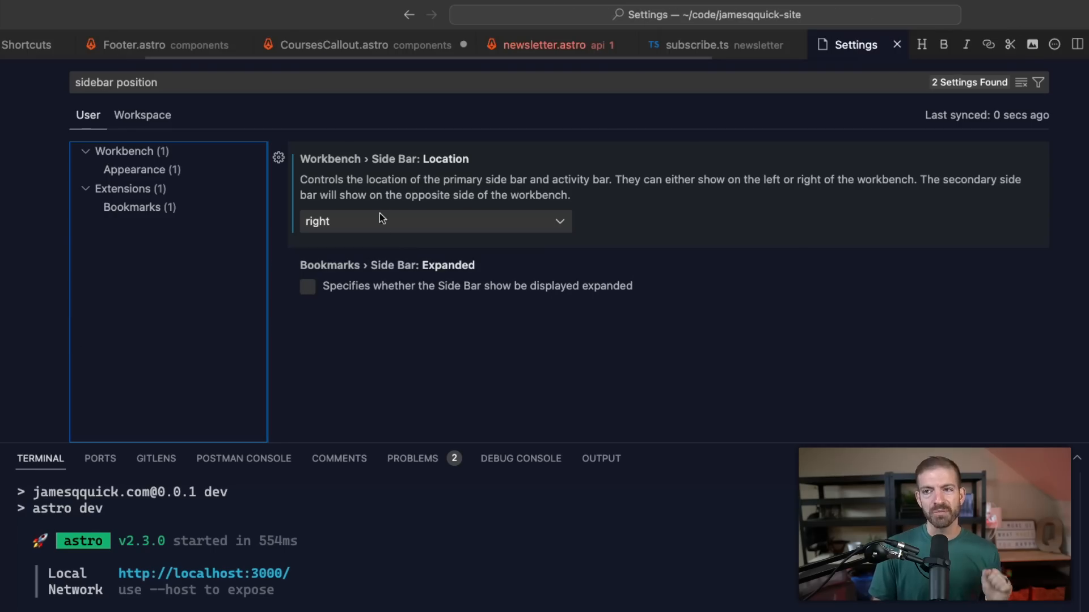
{"action": "left_click", "coordinate": [434, 221]}
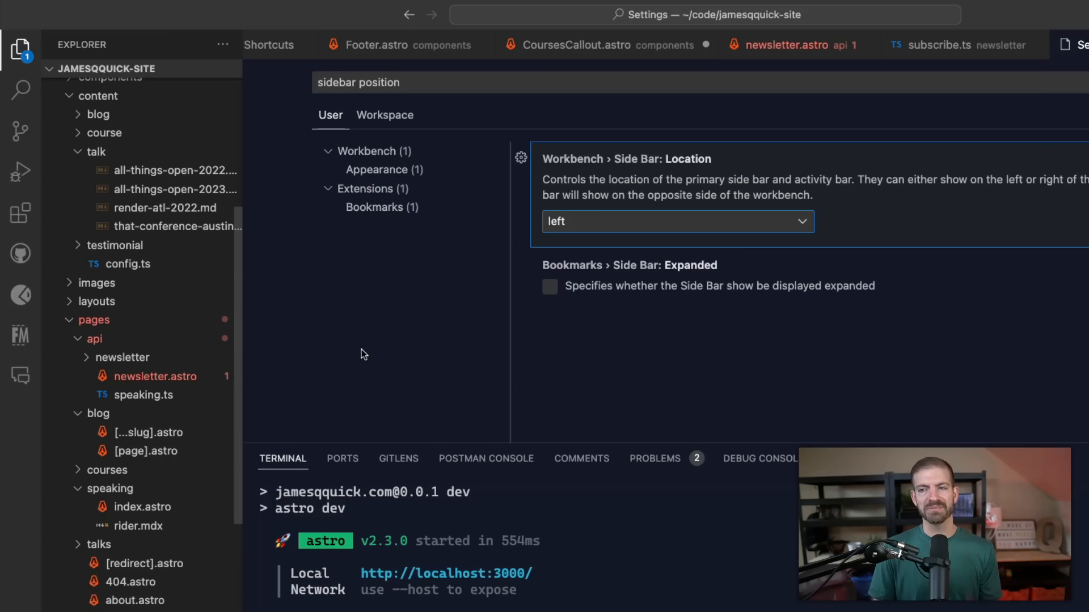